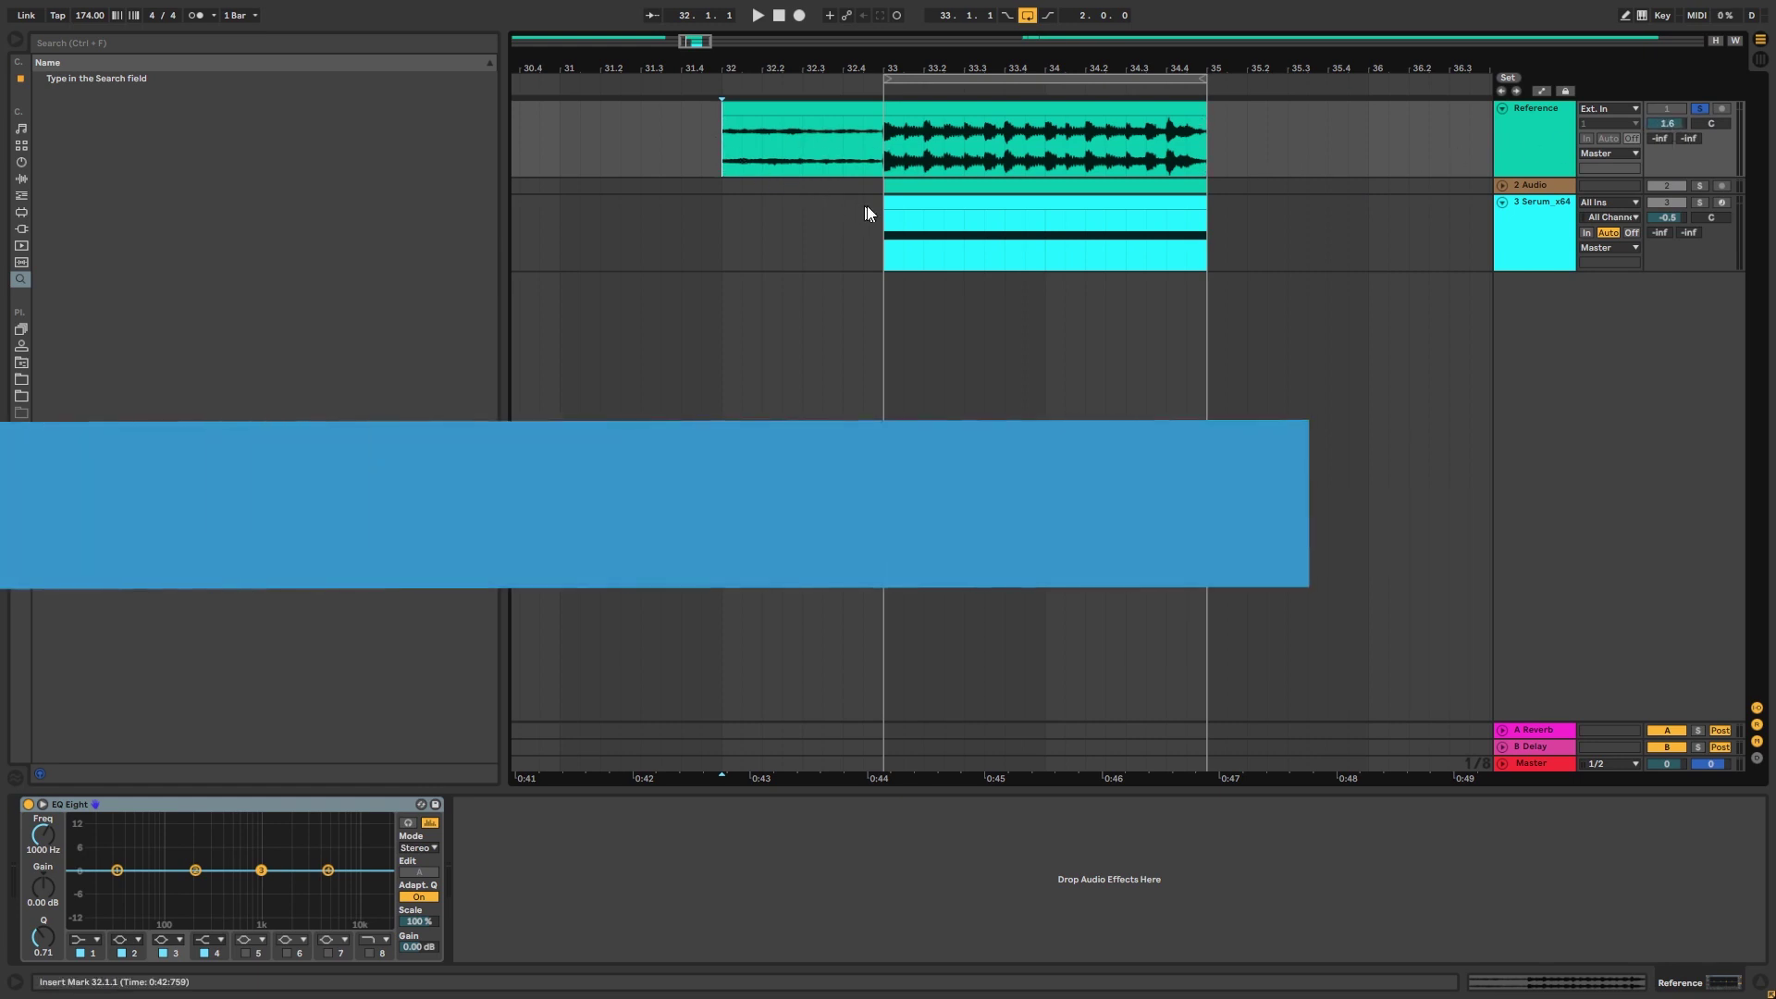
# Play the reference loop and unfold track 2 Audio to show its bass waveform and EQ Eight.
pyautogui.click(756, 15)
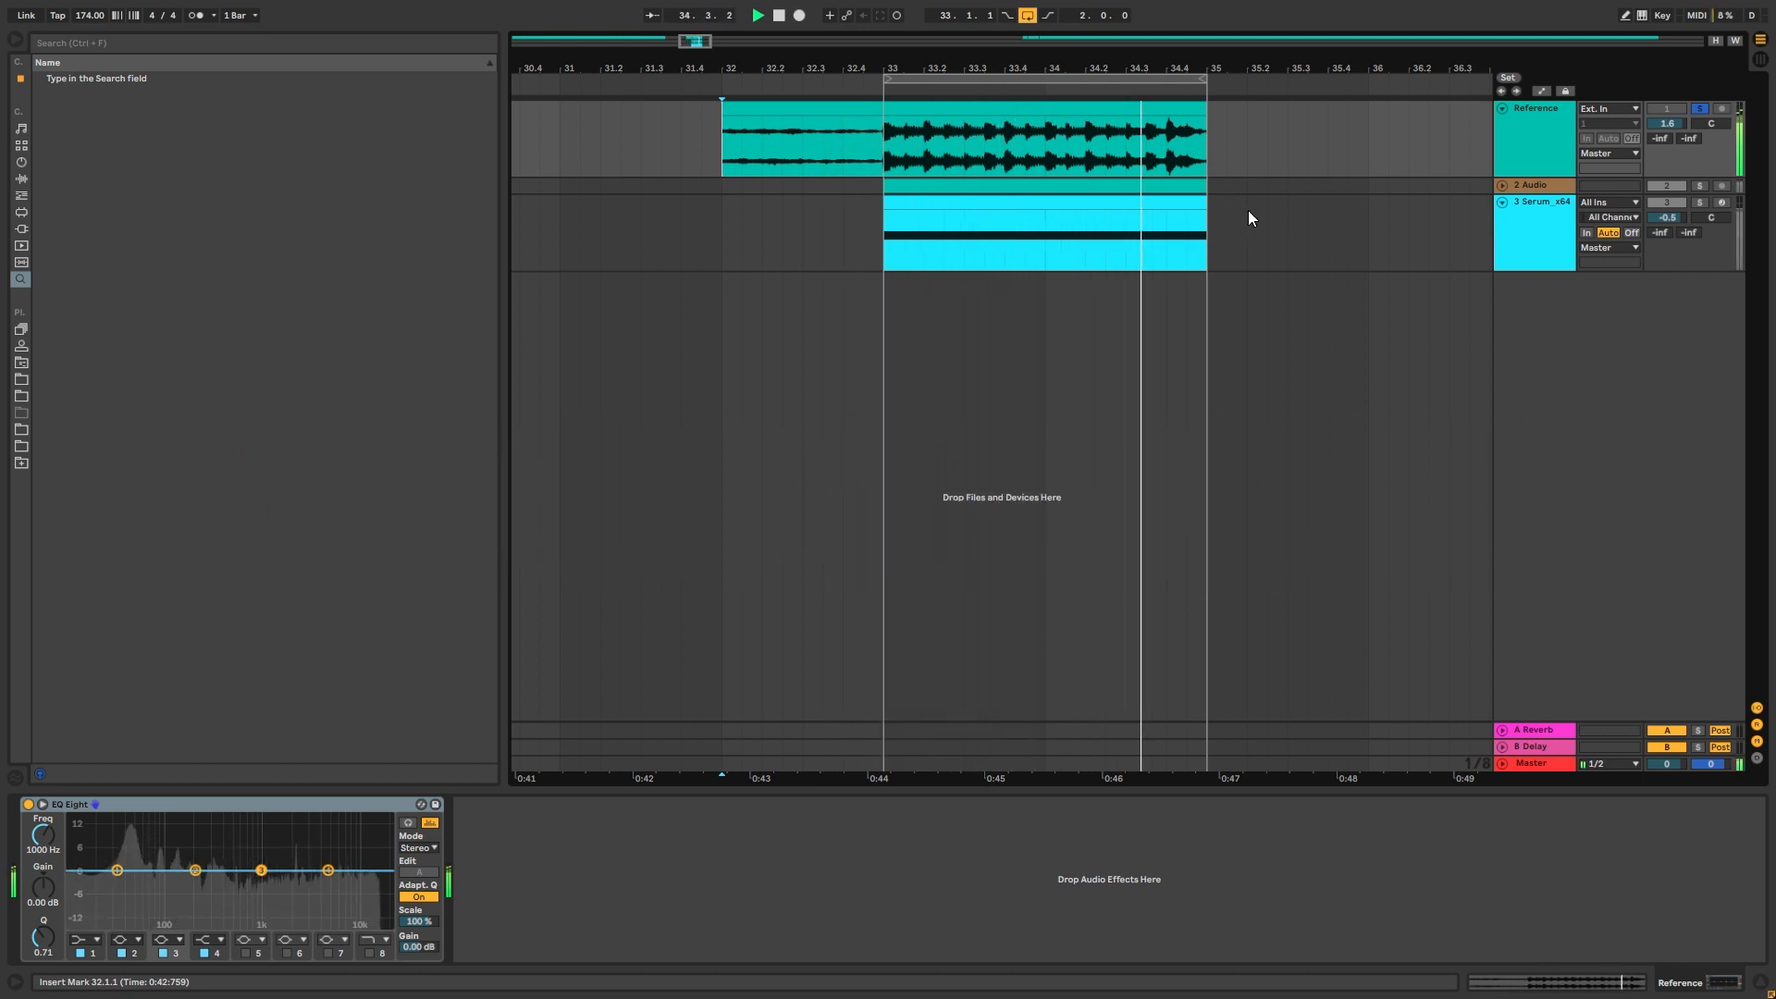
pyautogui.click(1698, 109)
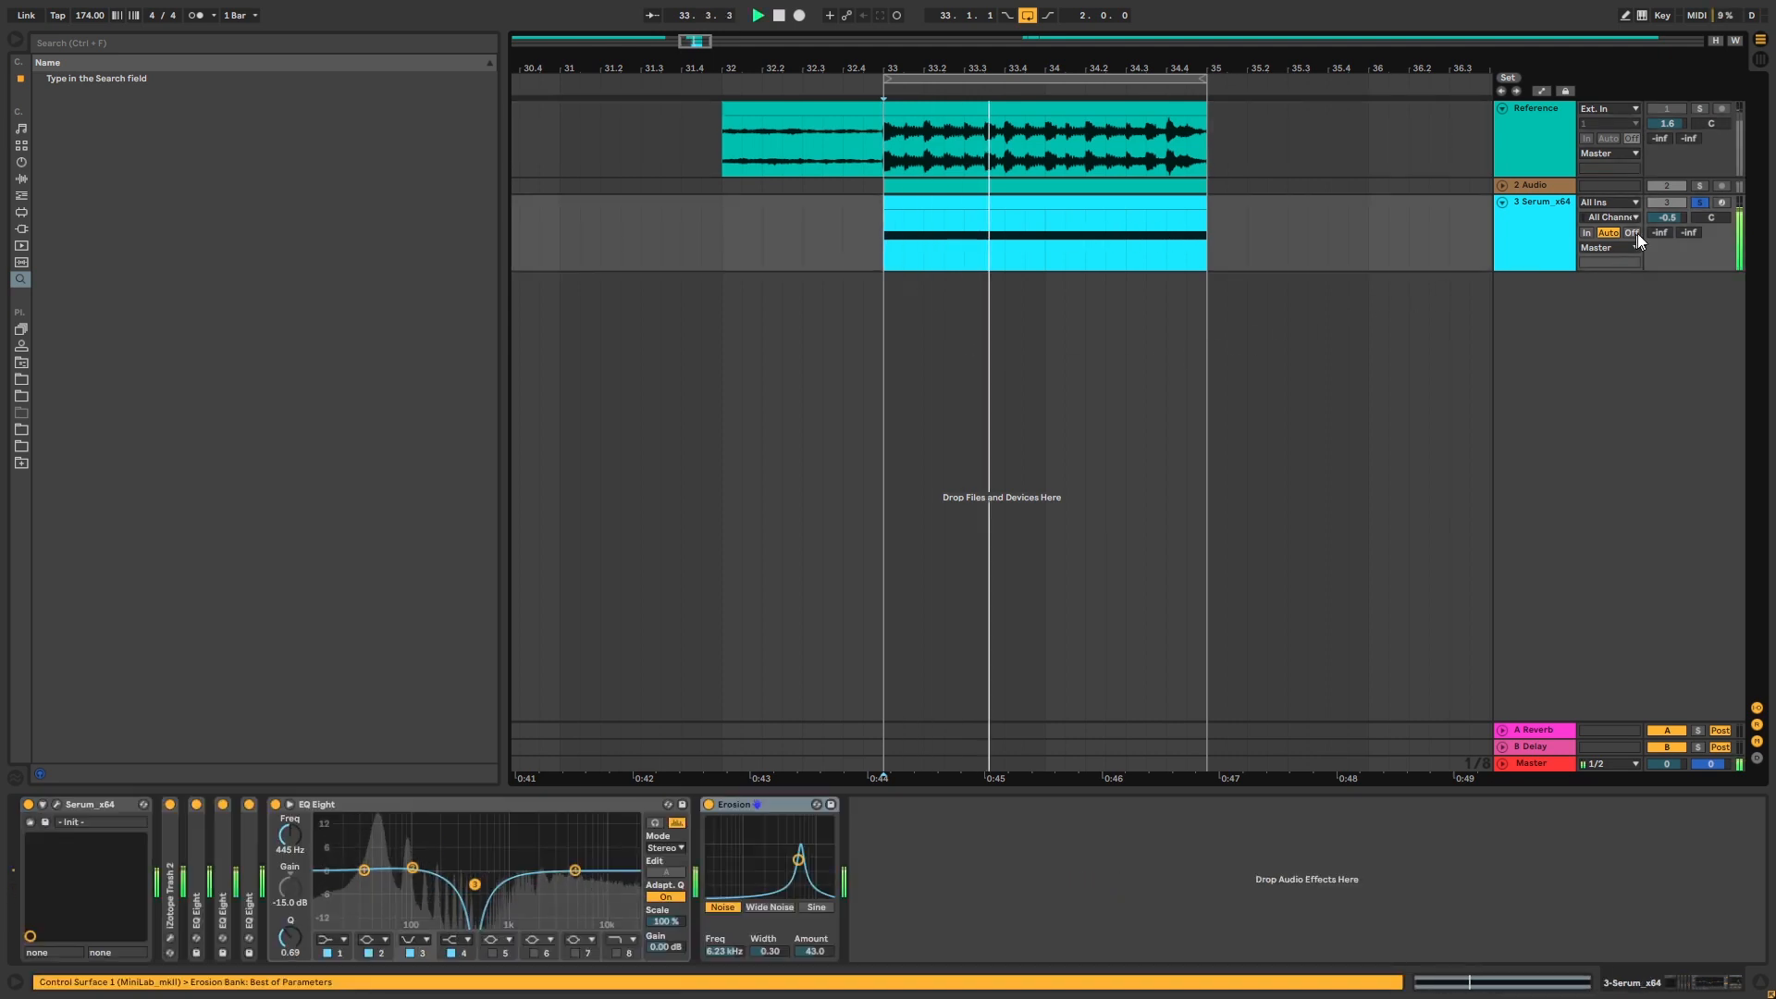
pyautogui.click(1532, 183)
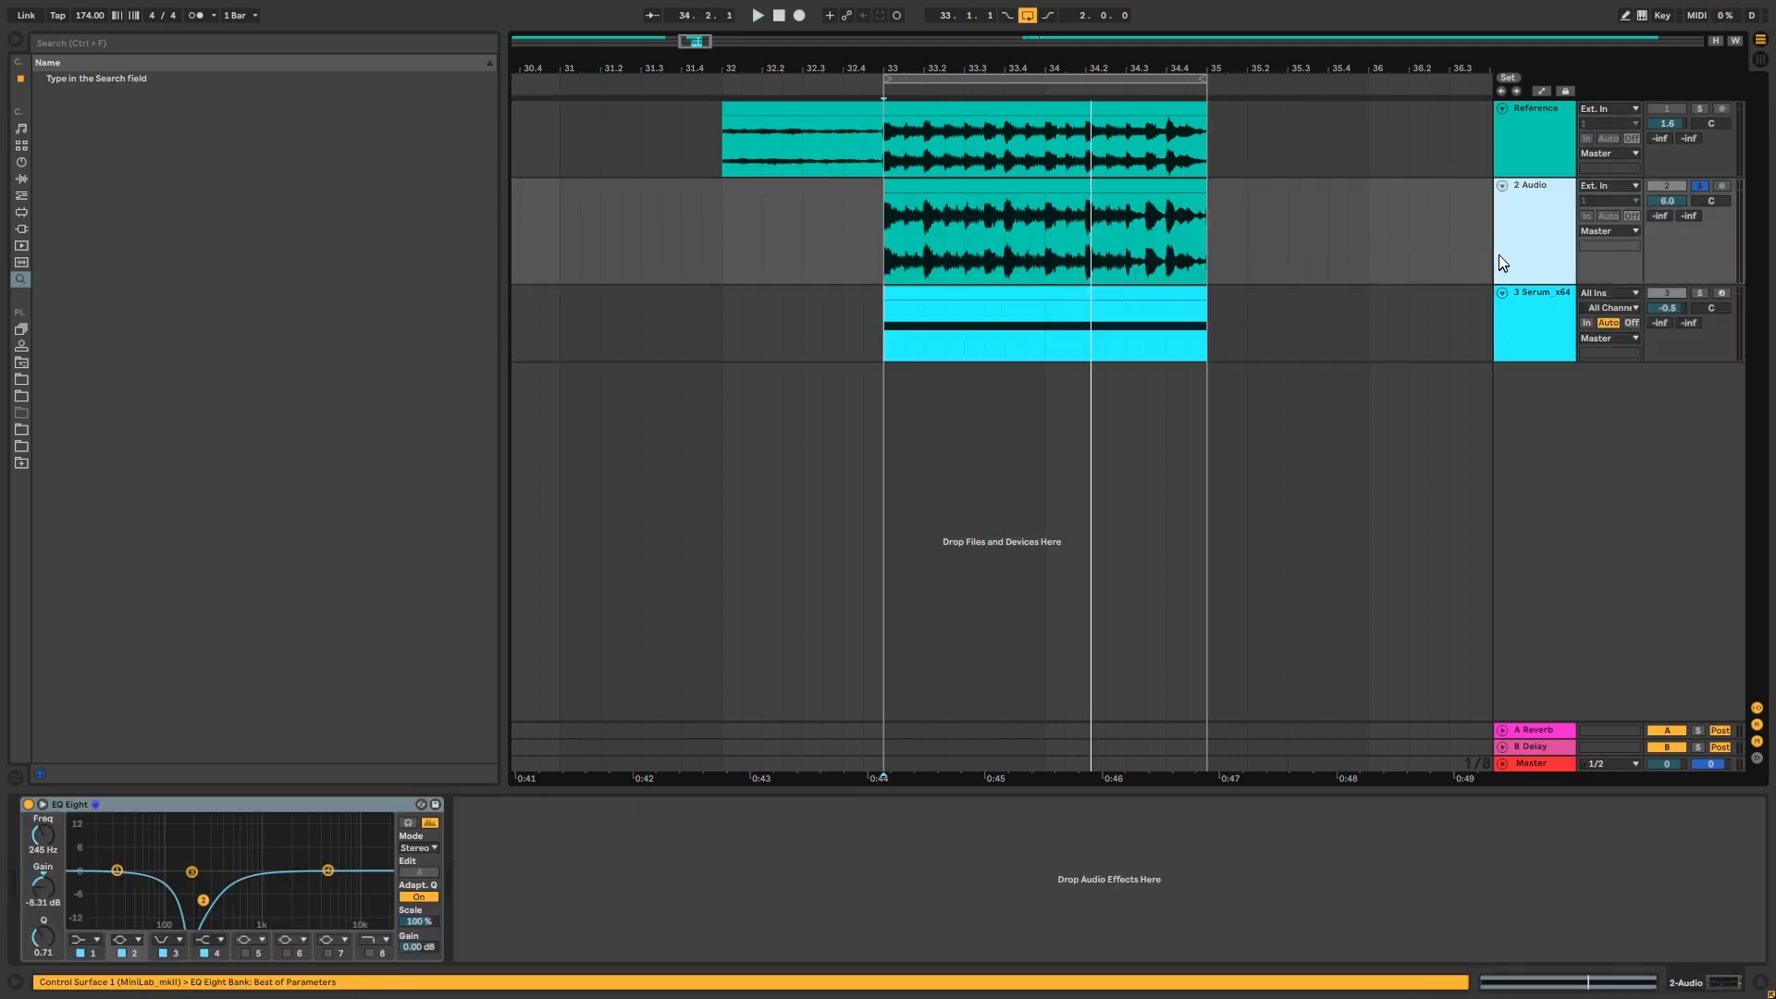
pyautogui.click(757, 15)
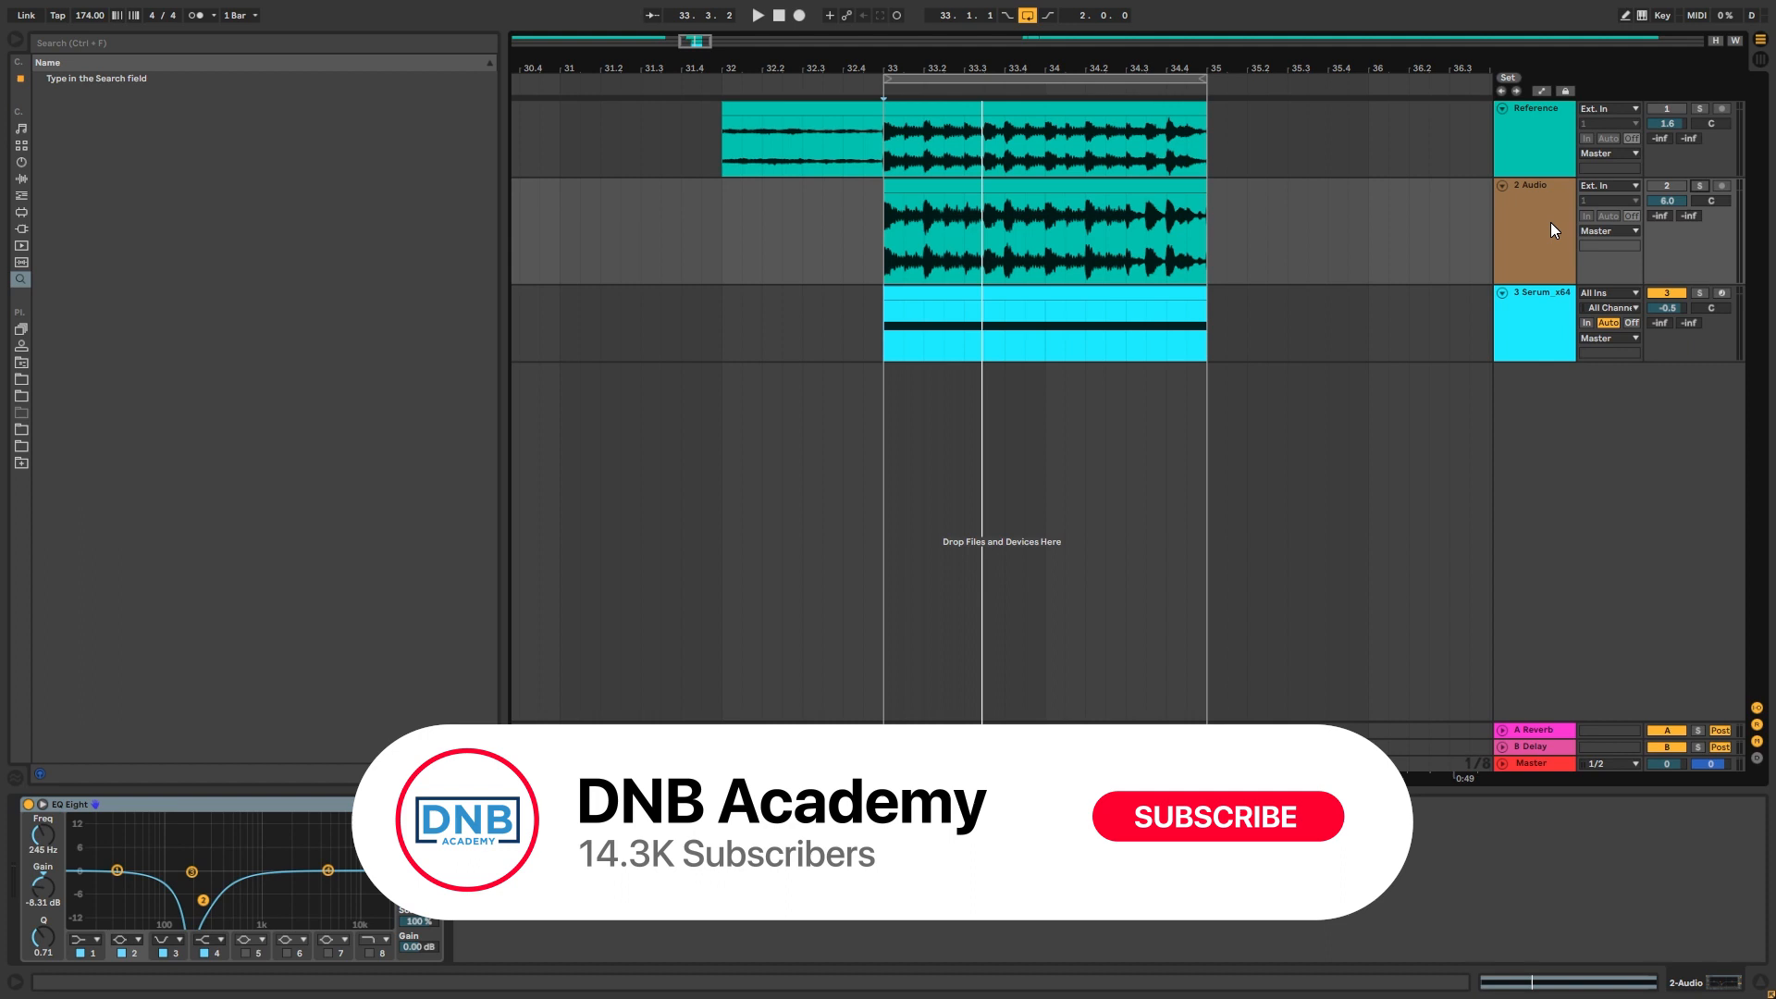
pyautogui.click(1215, 816)
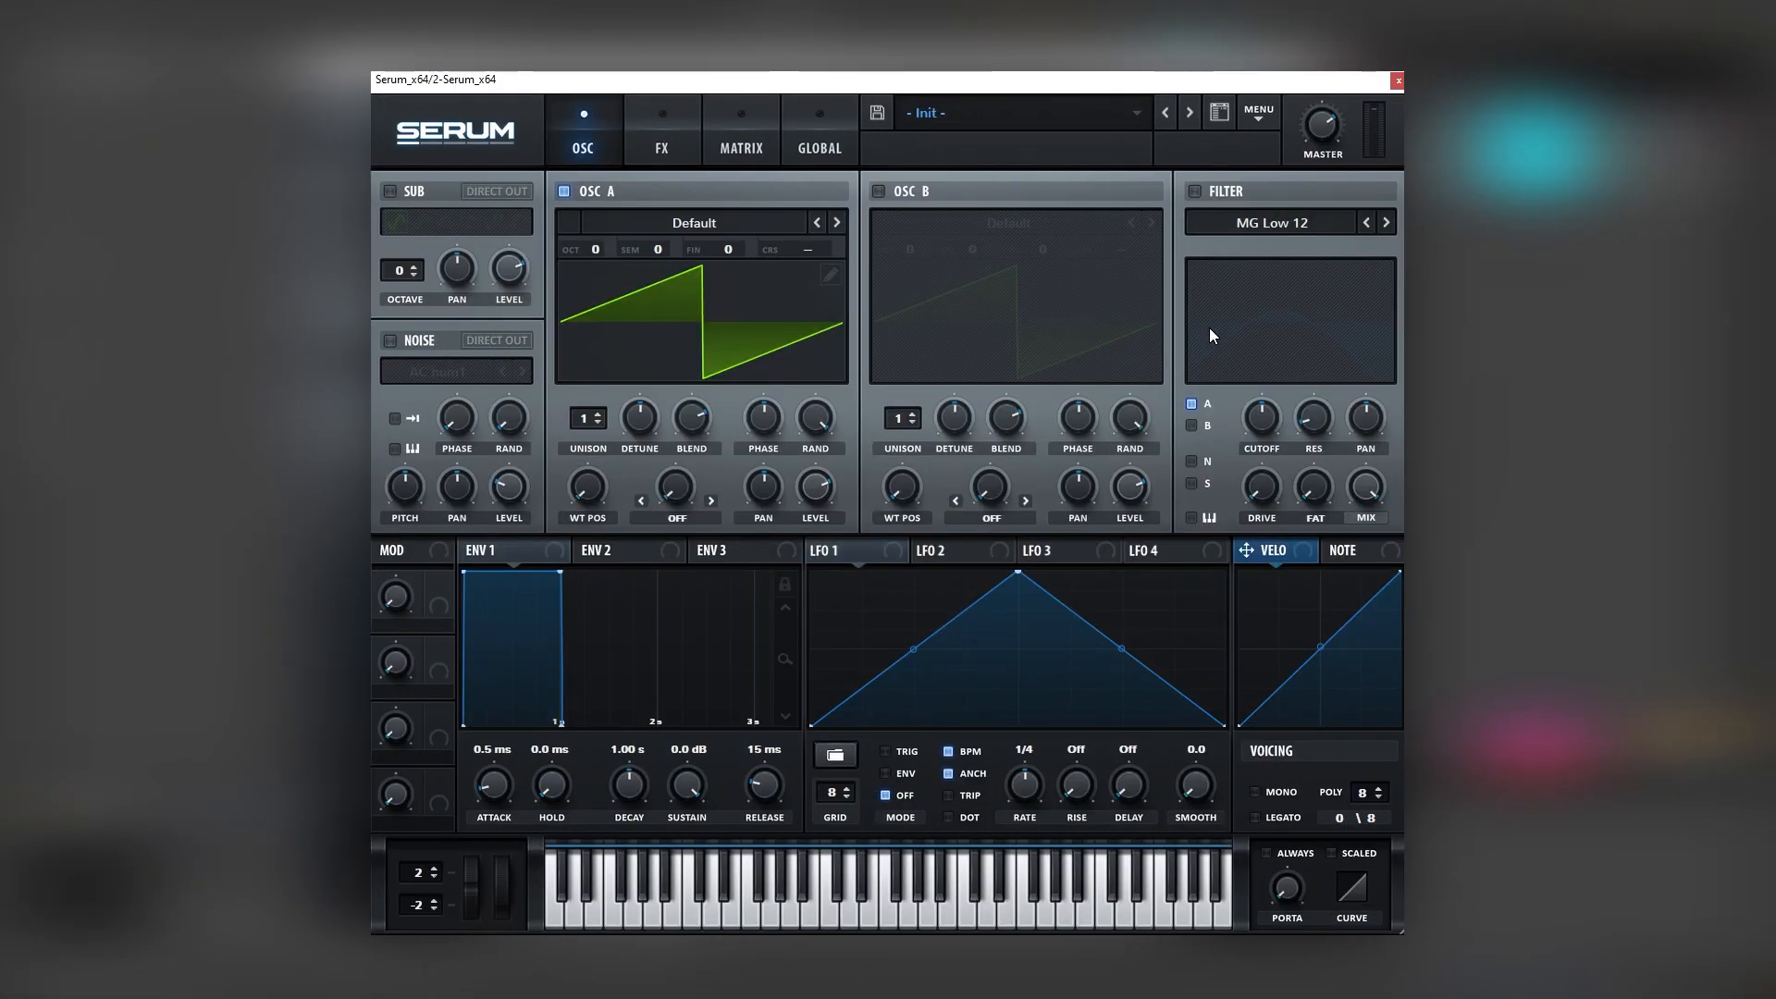
pyautogui.moveTo(1190, 305)
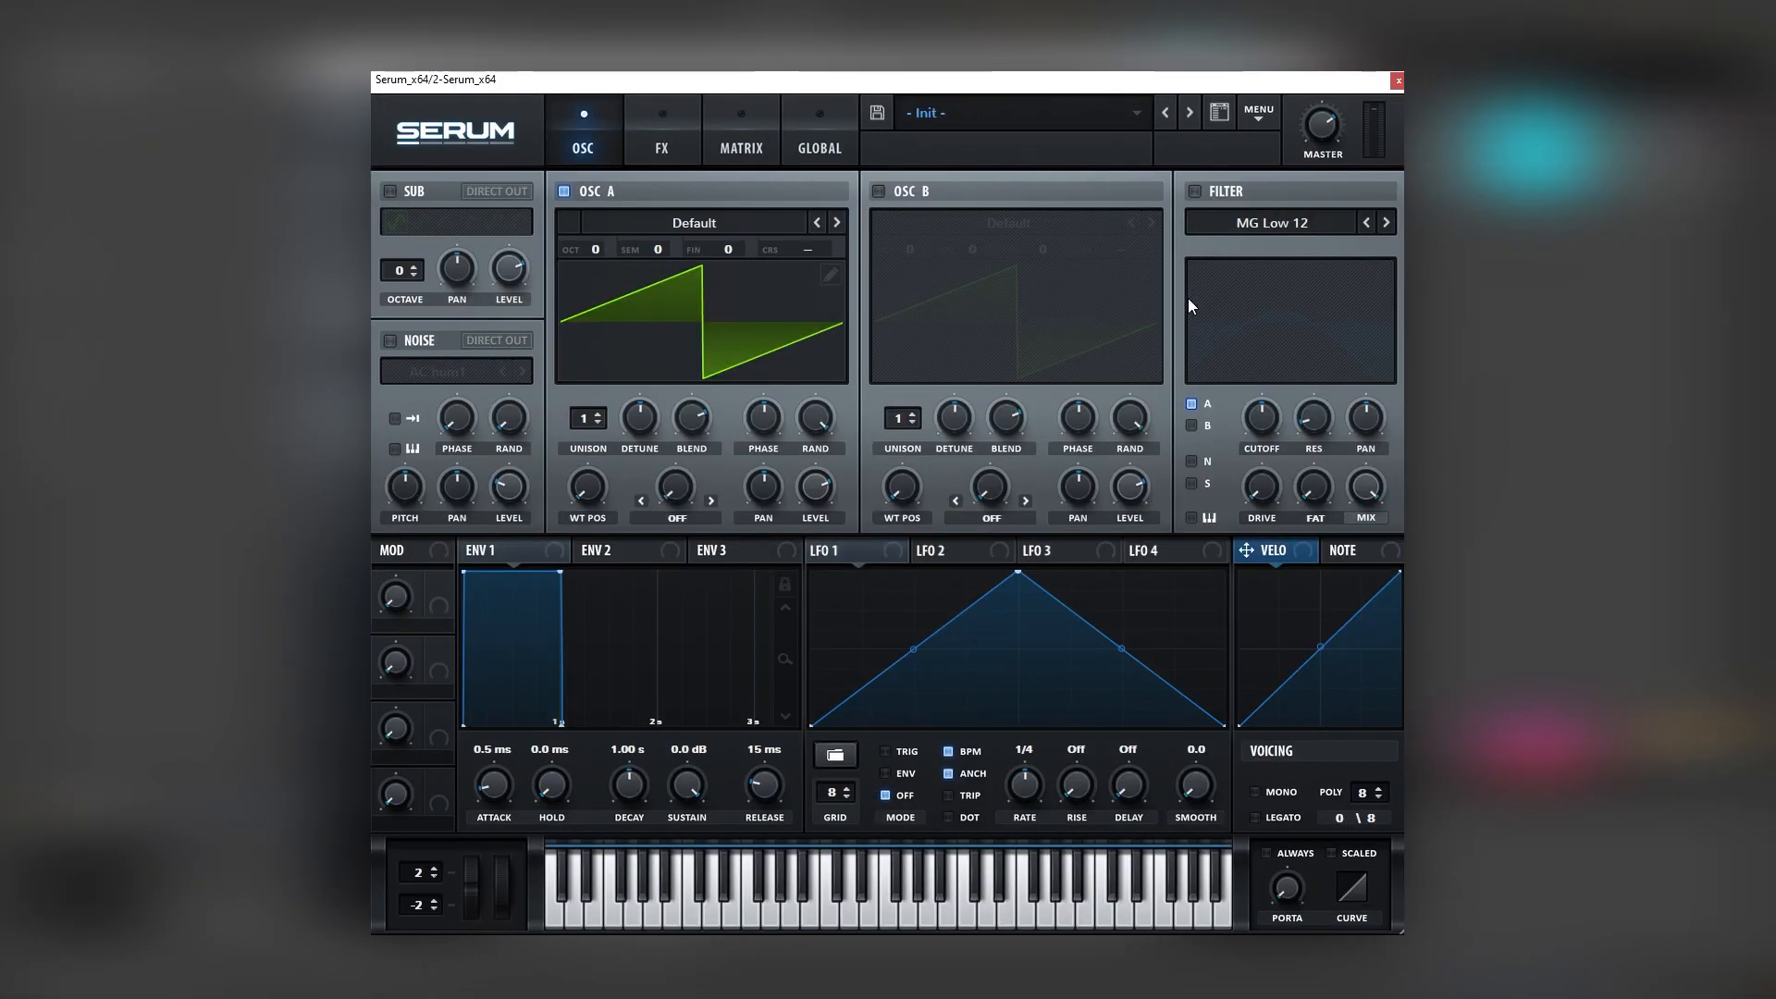
# Load the Basic Shapes wavetable into oscillator A and bring up the filter type list.
pyautogui.click(694, 222)
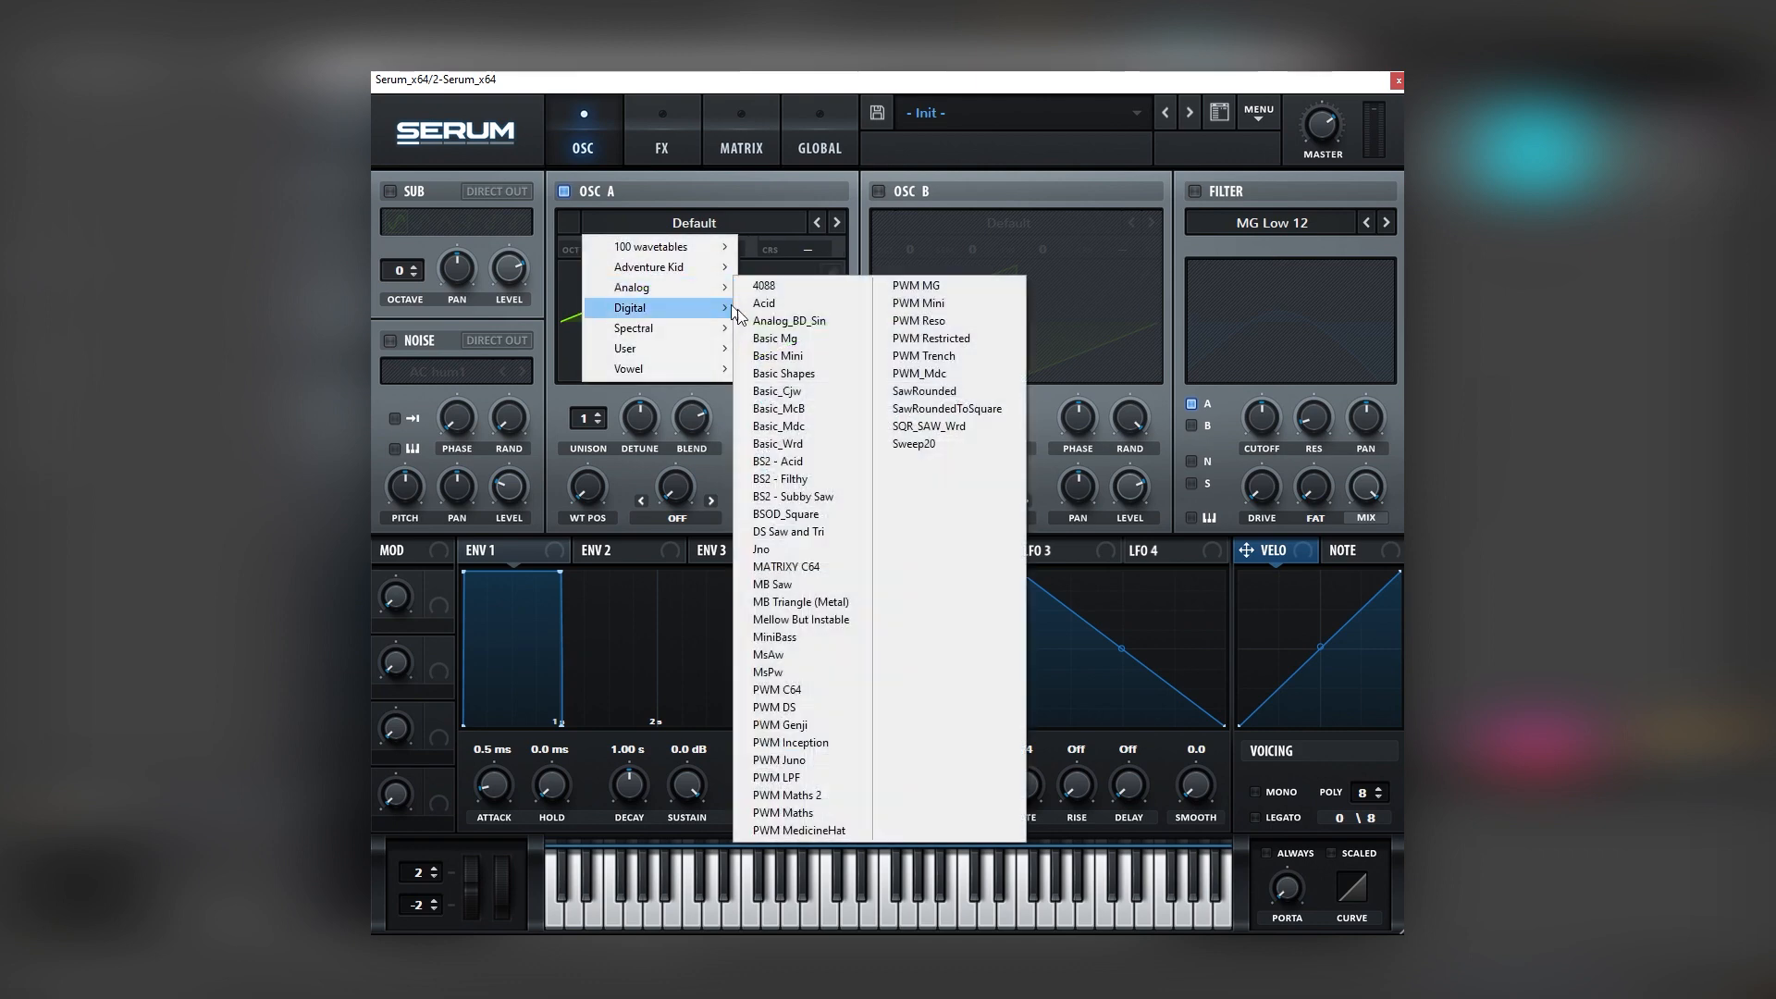
pyautogui.click(783, 373)
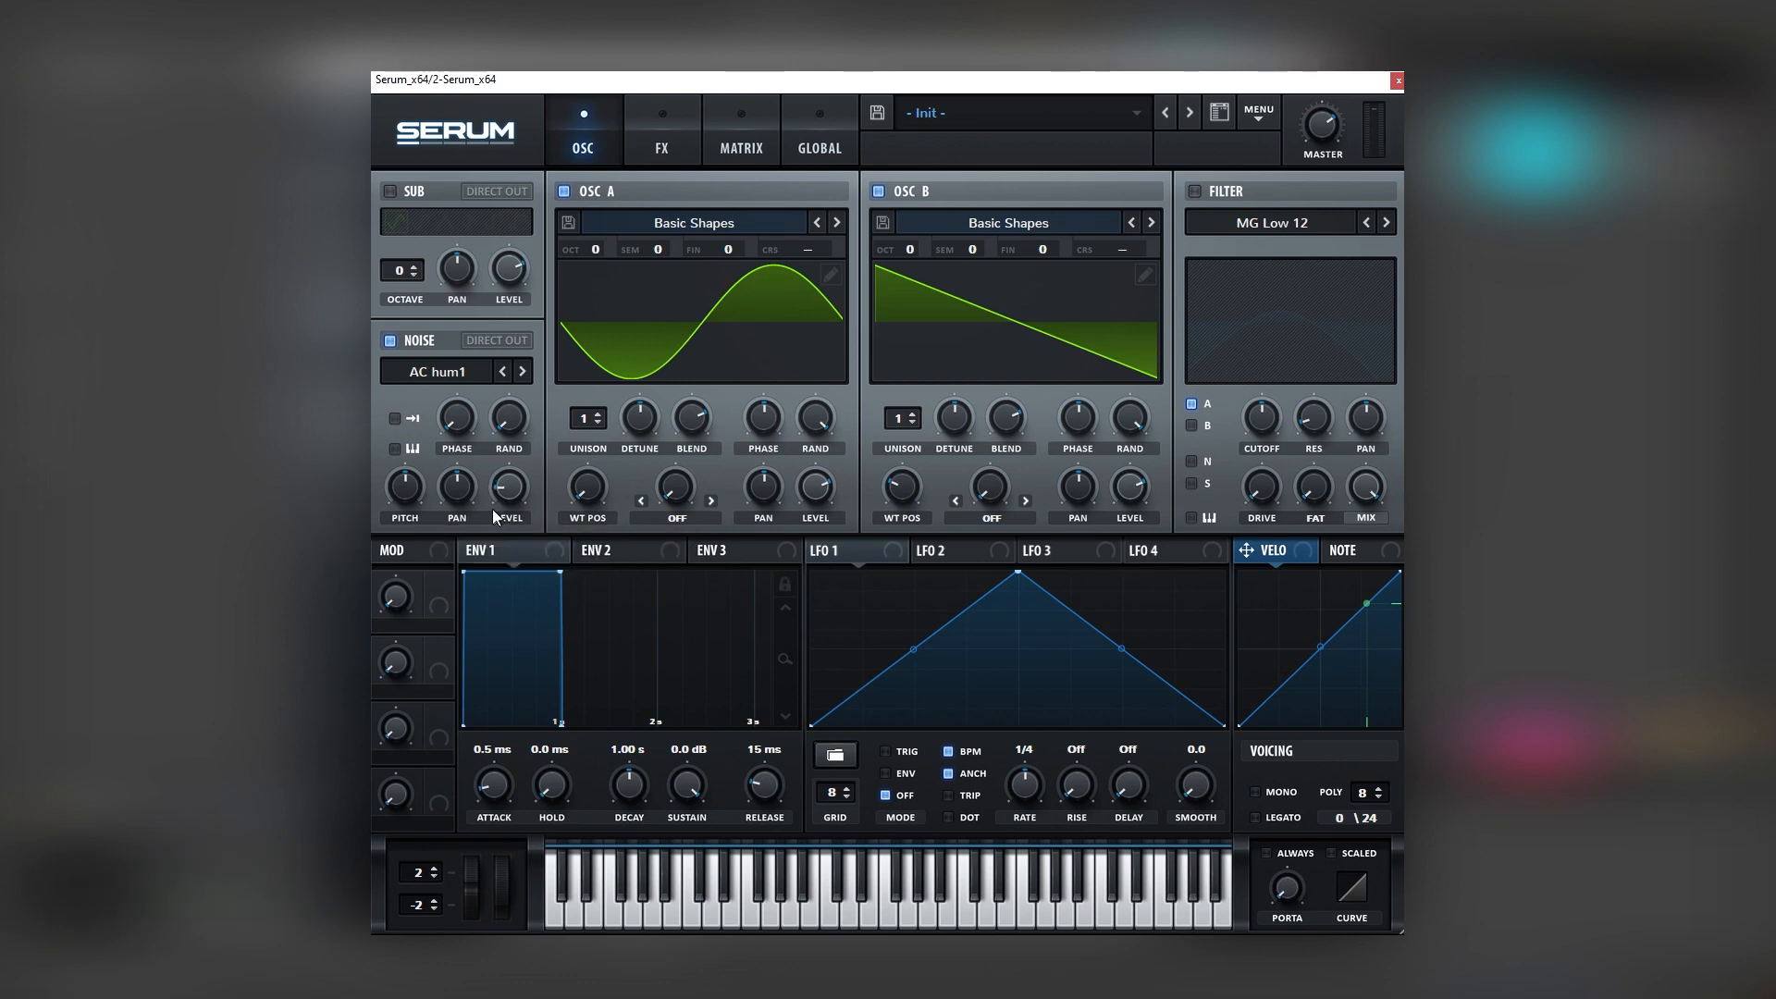
pyautogui.moveTo(496, 481)
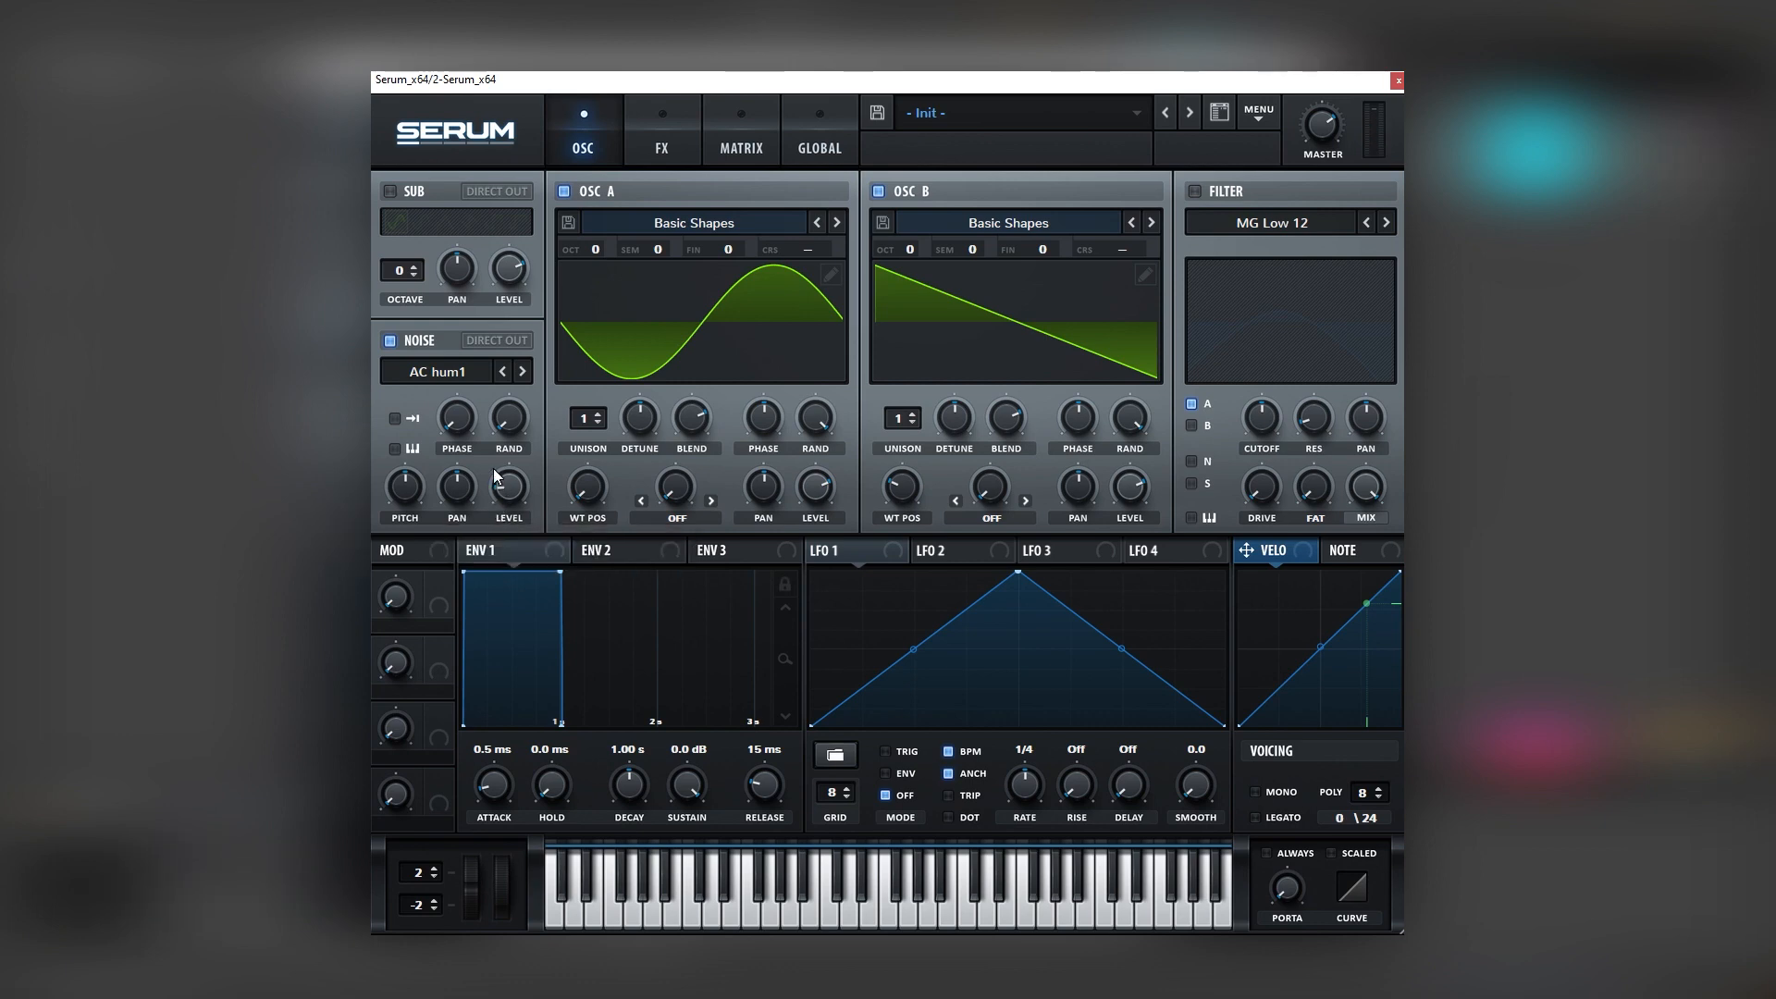
pyautogui.click(1269, 222)
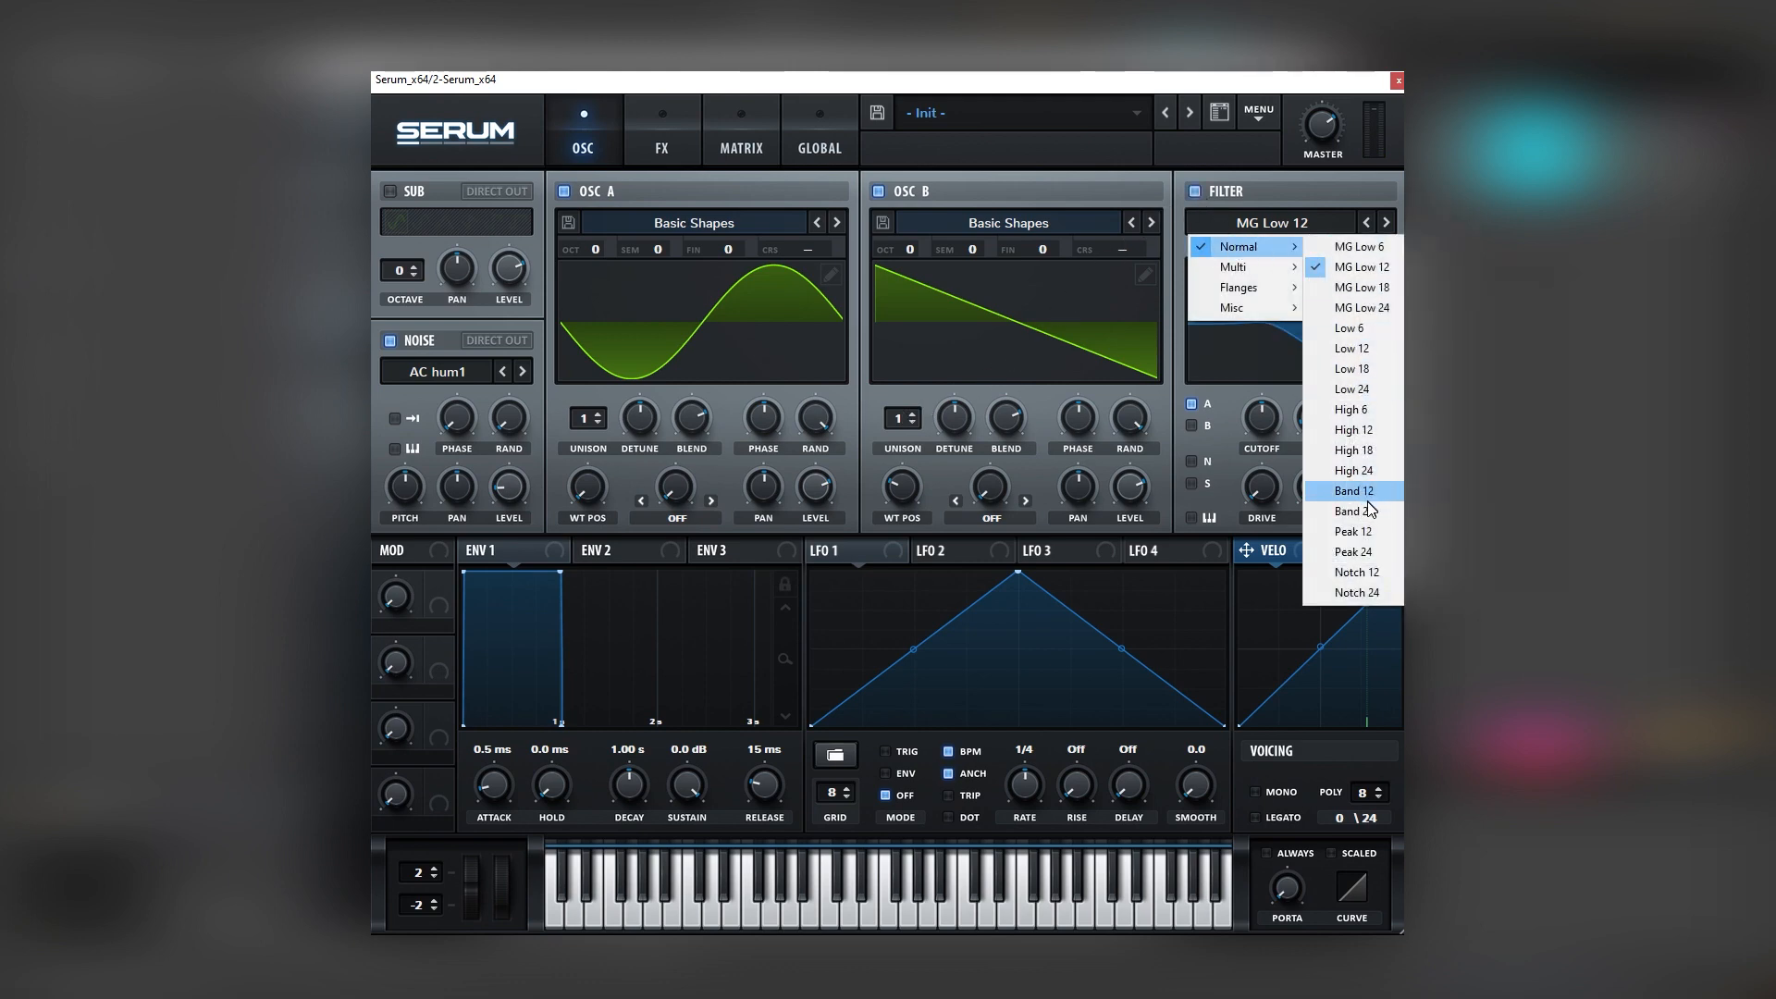
pyautogui.click(1350, 510)
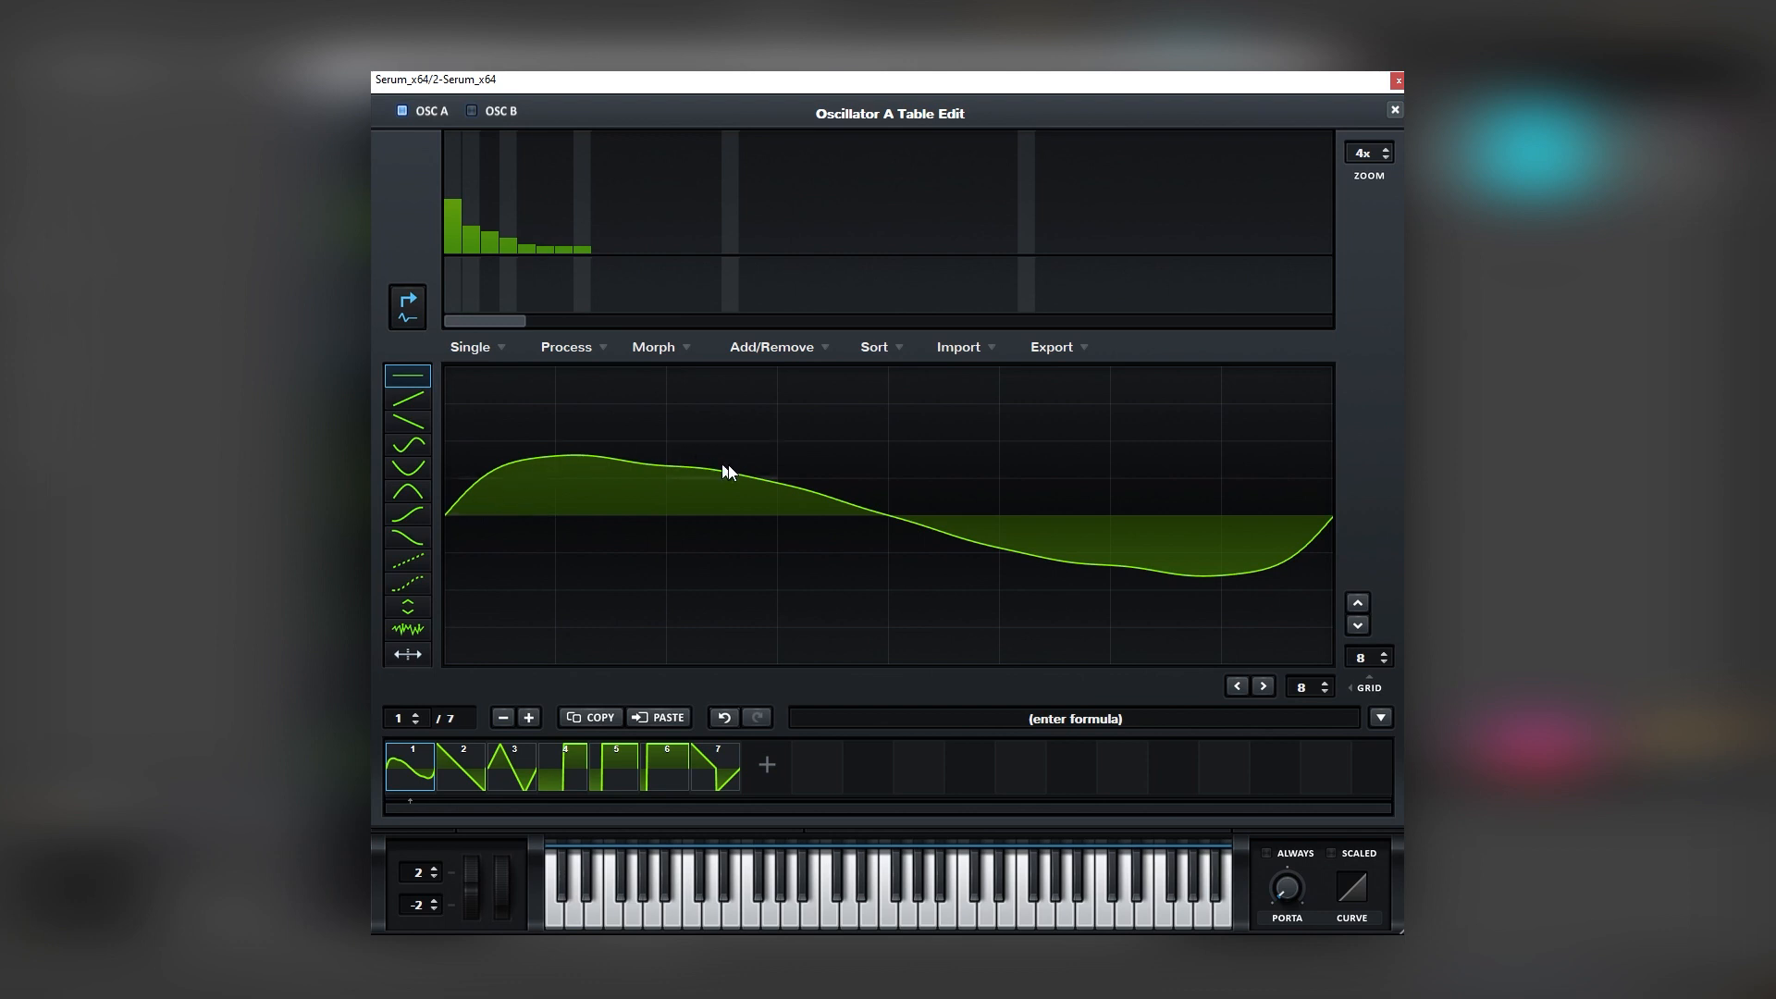
pyautogui.moveTo(433, 496)
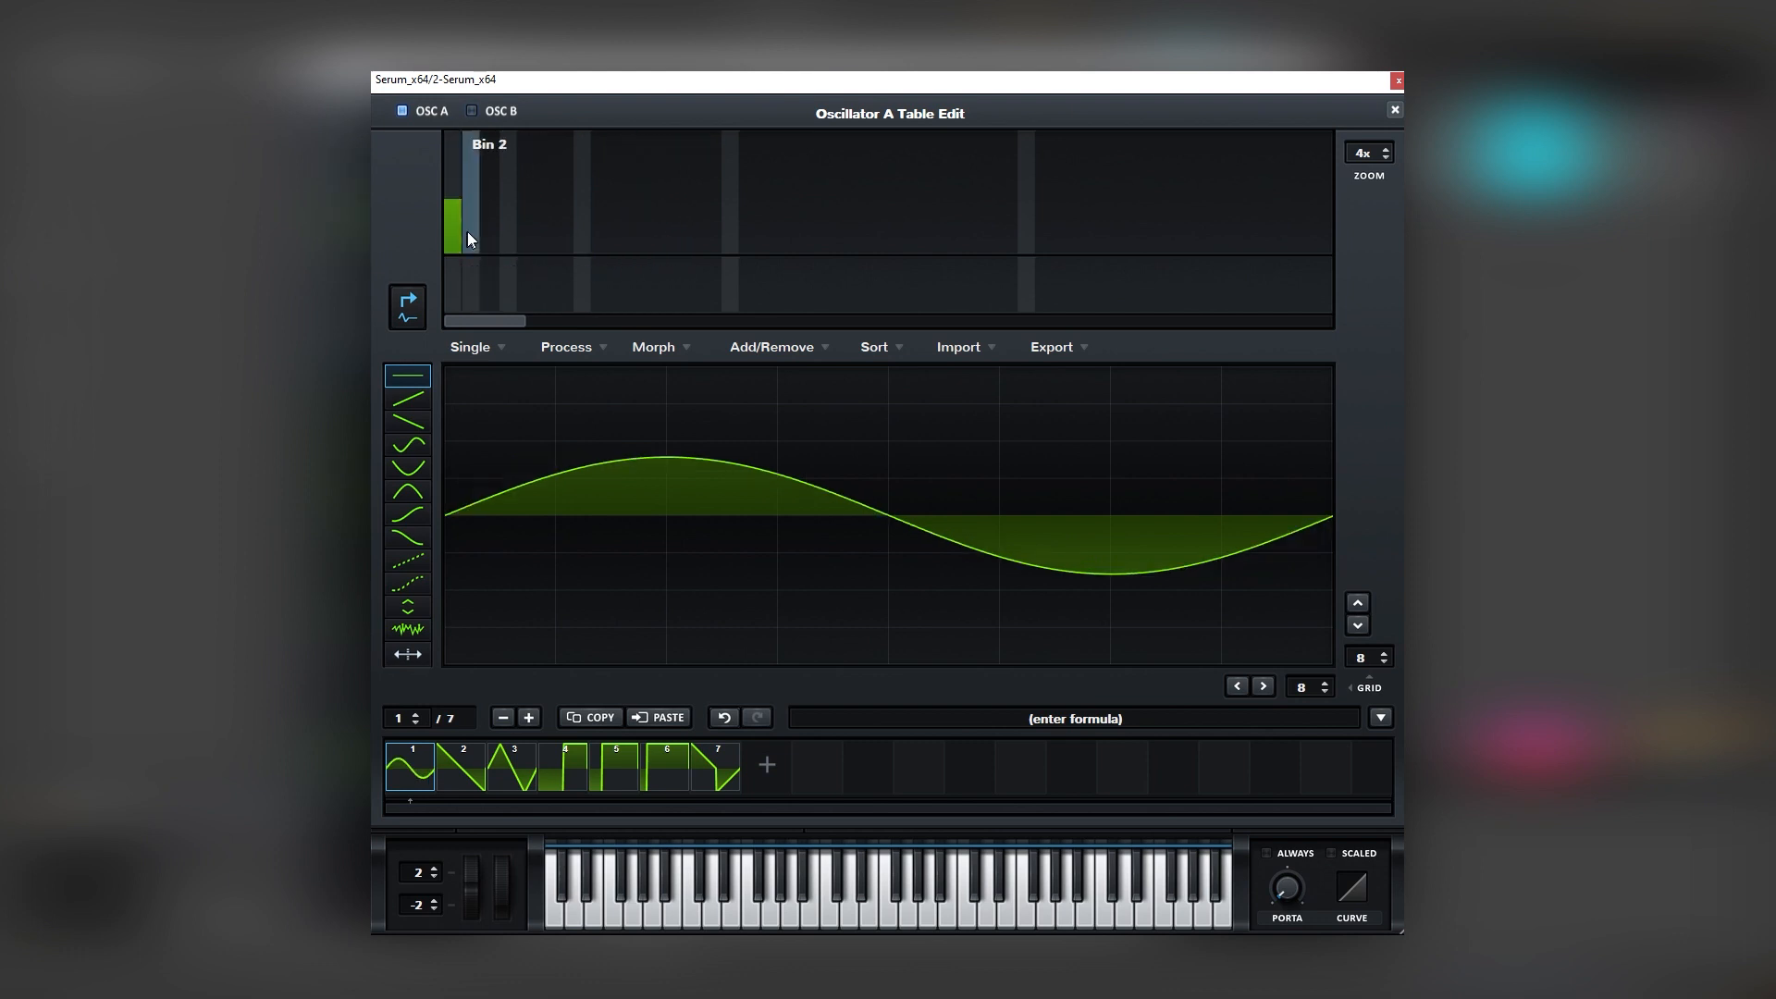
# Draw a descending series of harmonic bins in oscillator A's wavetable editor.
pyautogui.moveTo(470, 238); pyautogui.dragTo(607, 250)
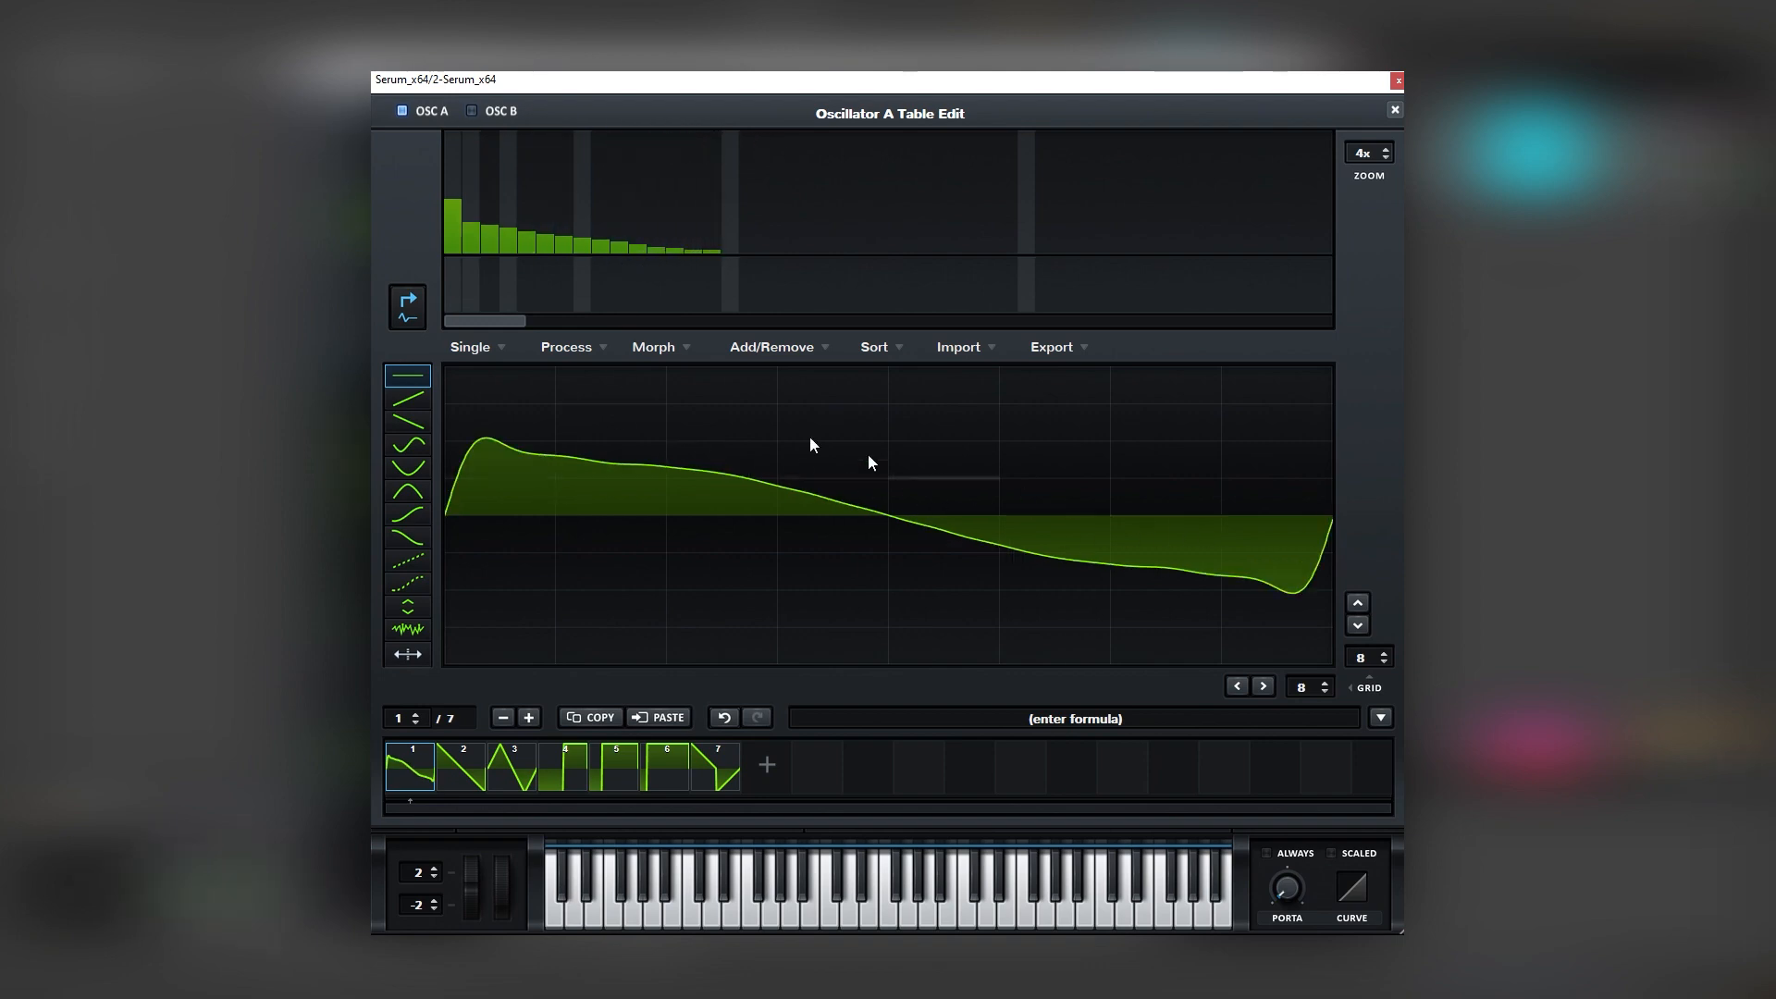
pyautogui.moveTo(653, 250)
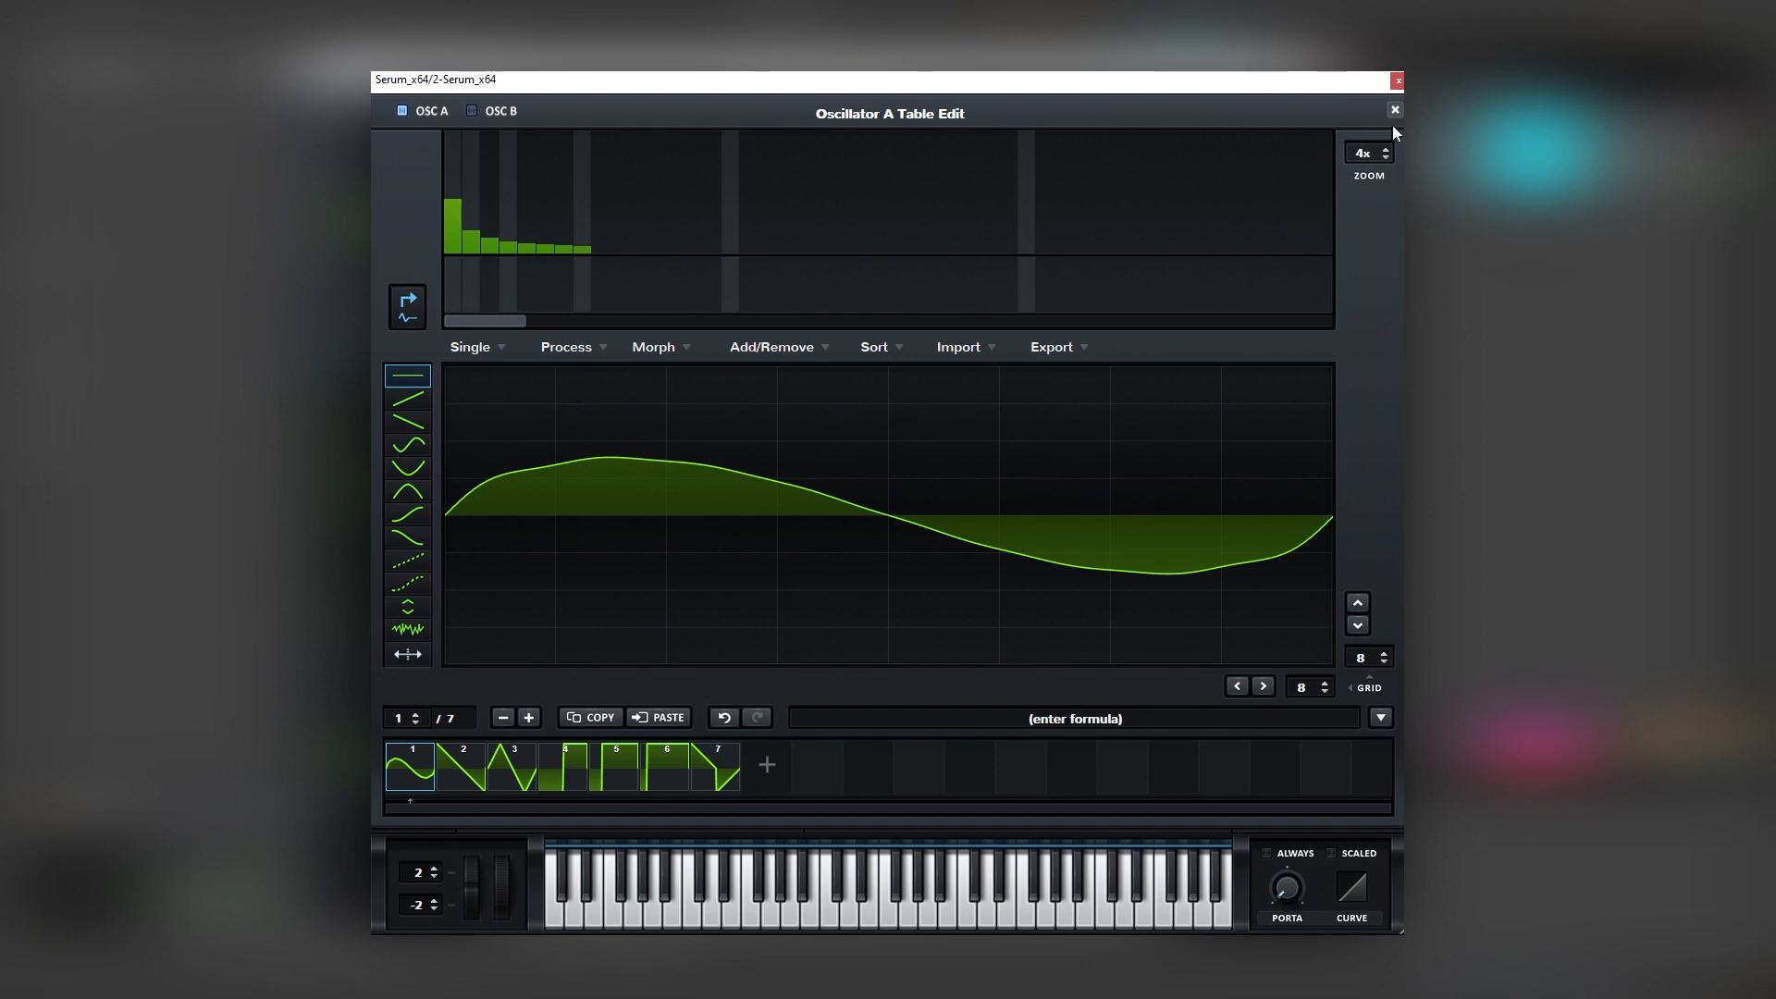
# Leave the table editor and switch Serum to its FX page.
pyautogui.click(1395, 109)
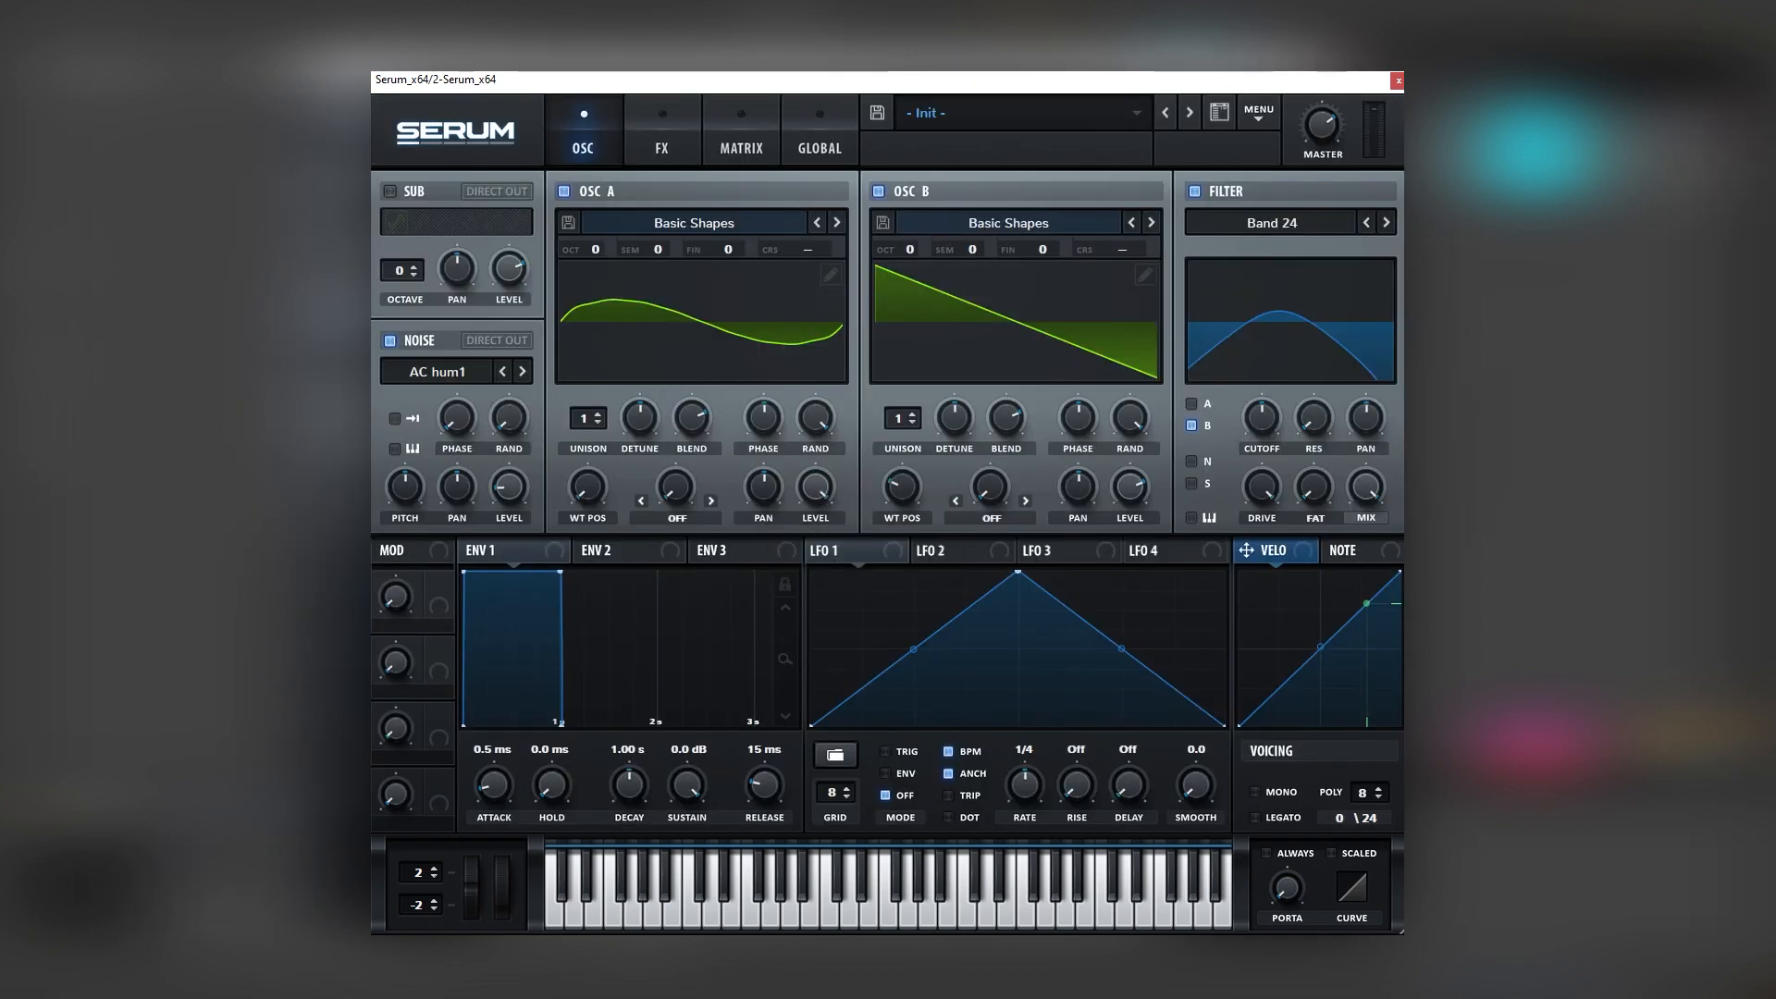
pyautogui.moveTo(696, 296)
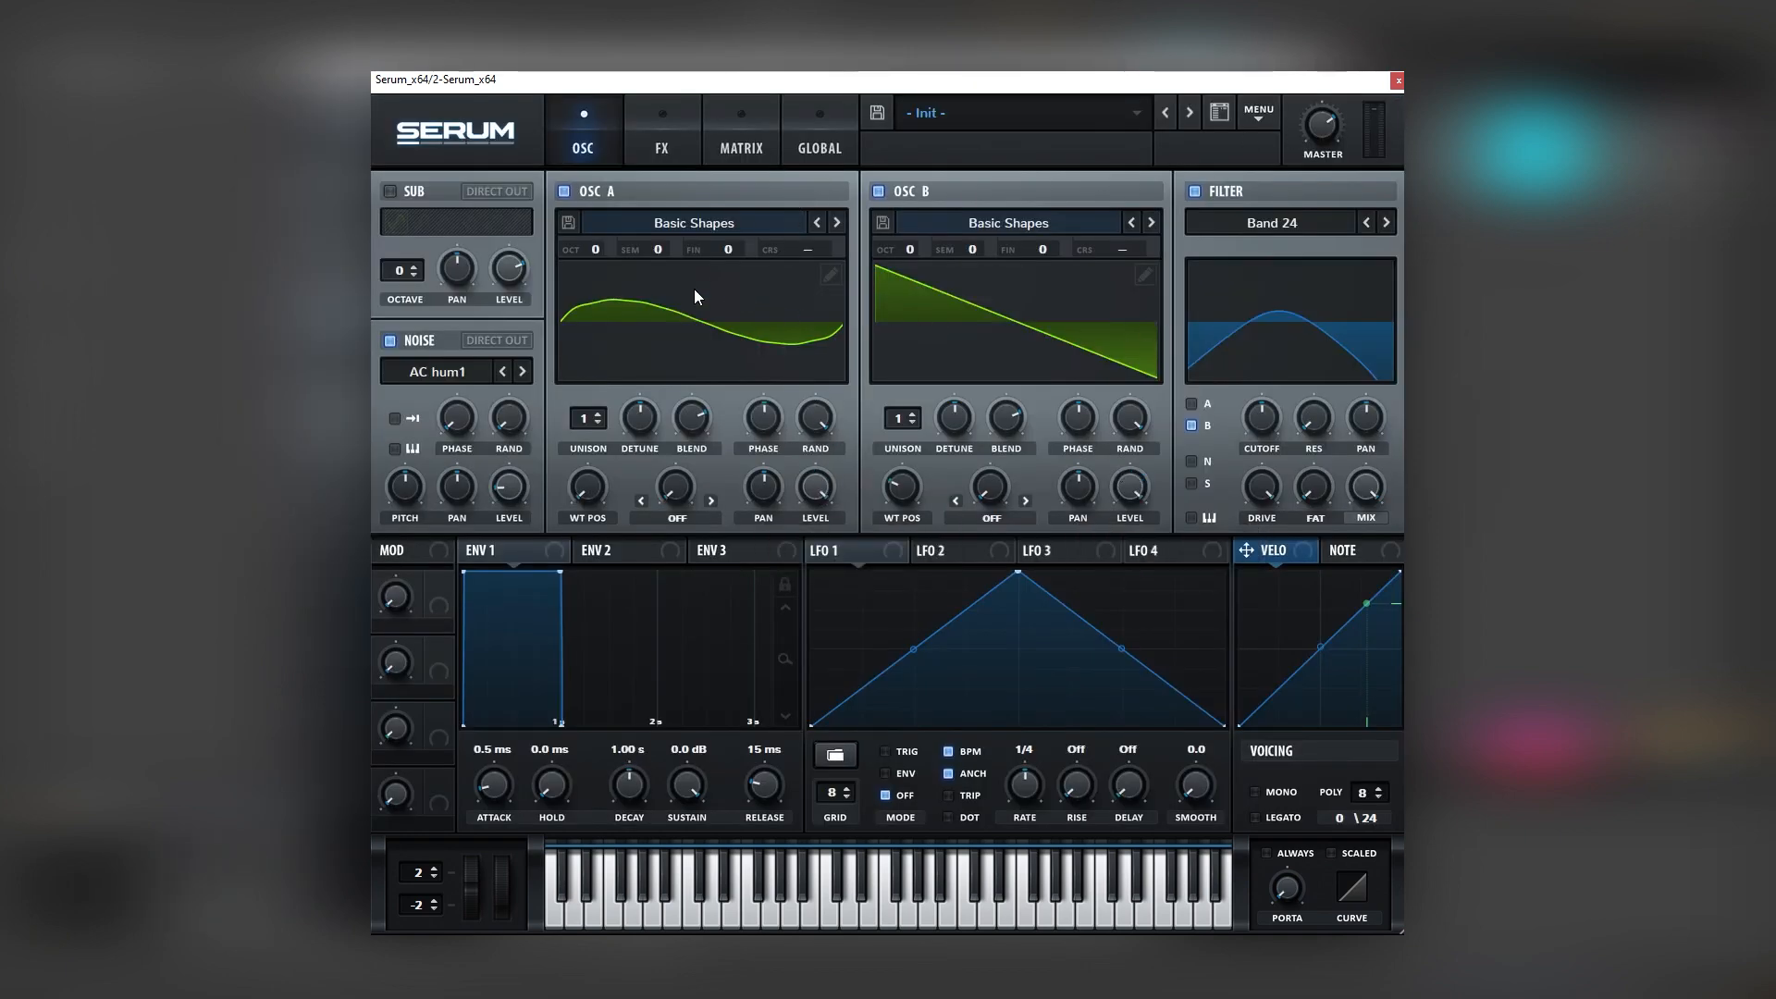
pyautogui.moveTo(629, 133)
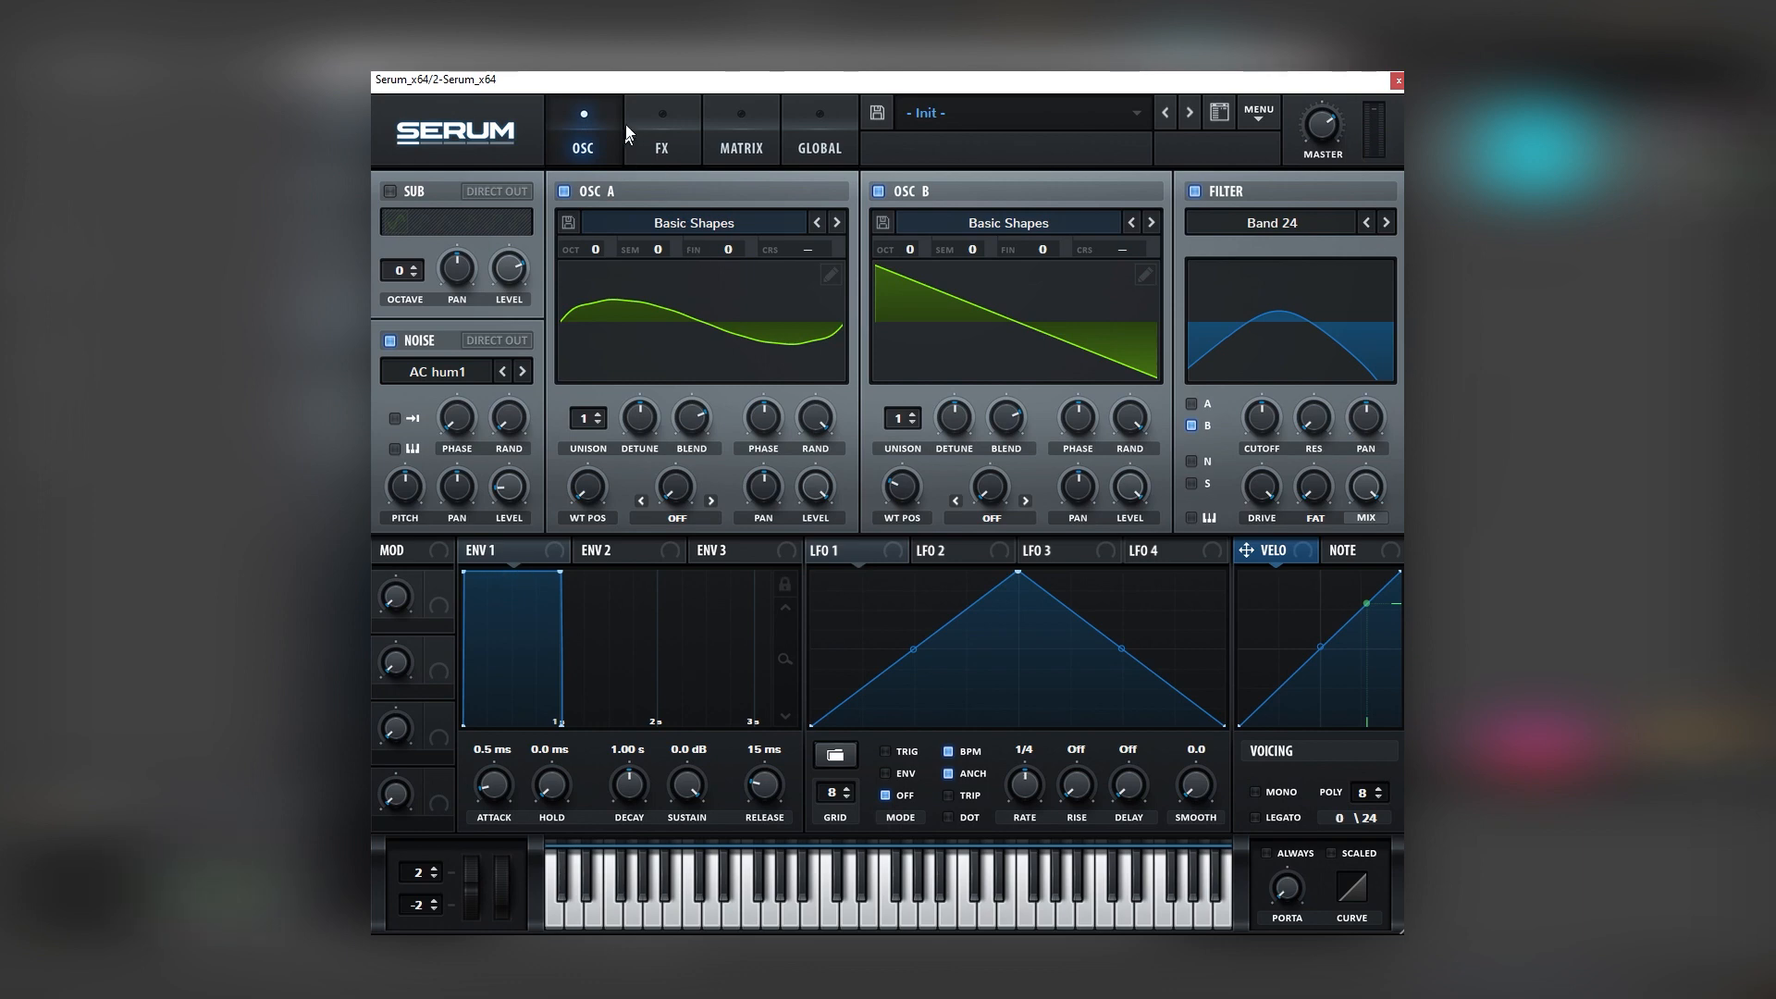
pyautogui.click(662, 130)
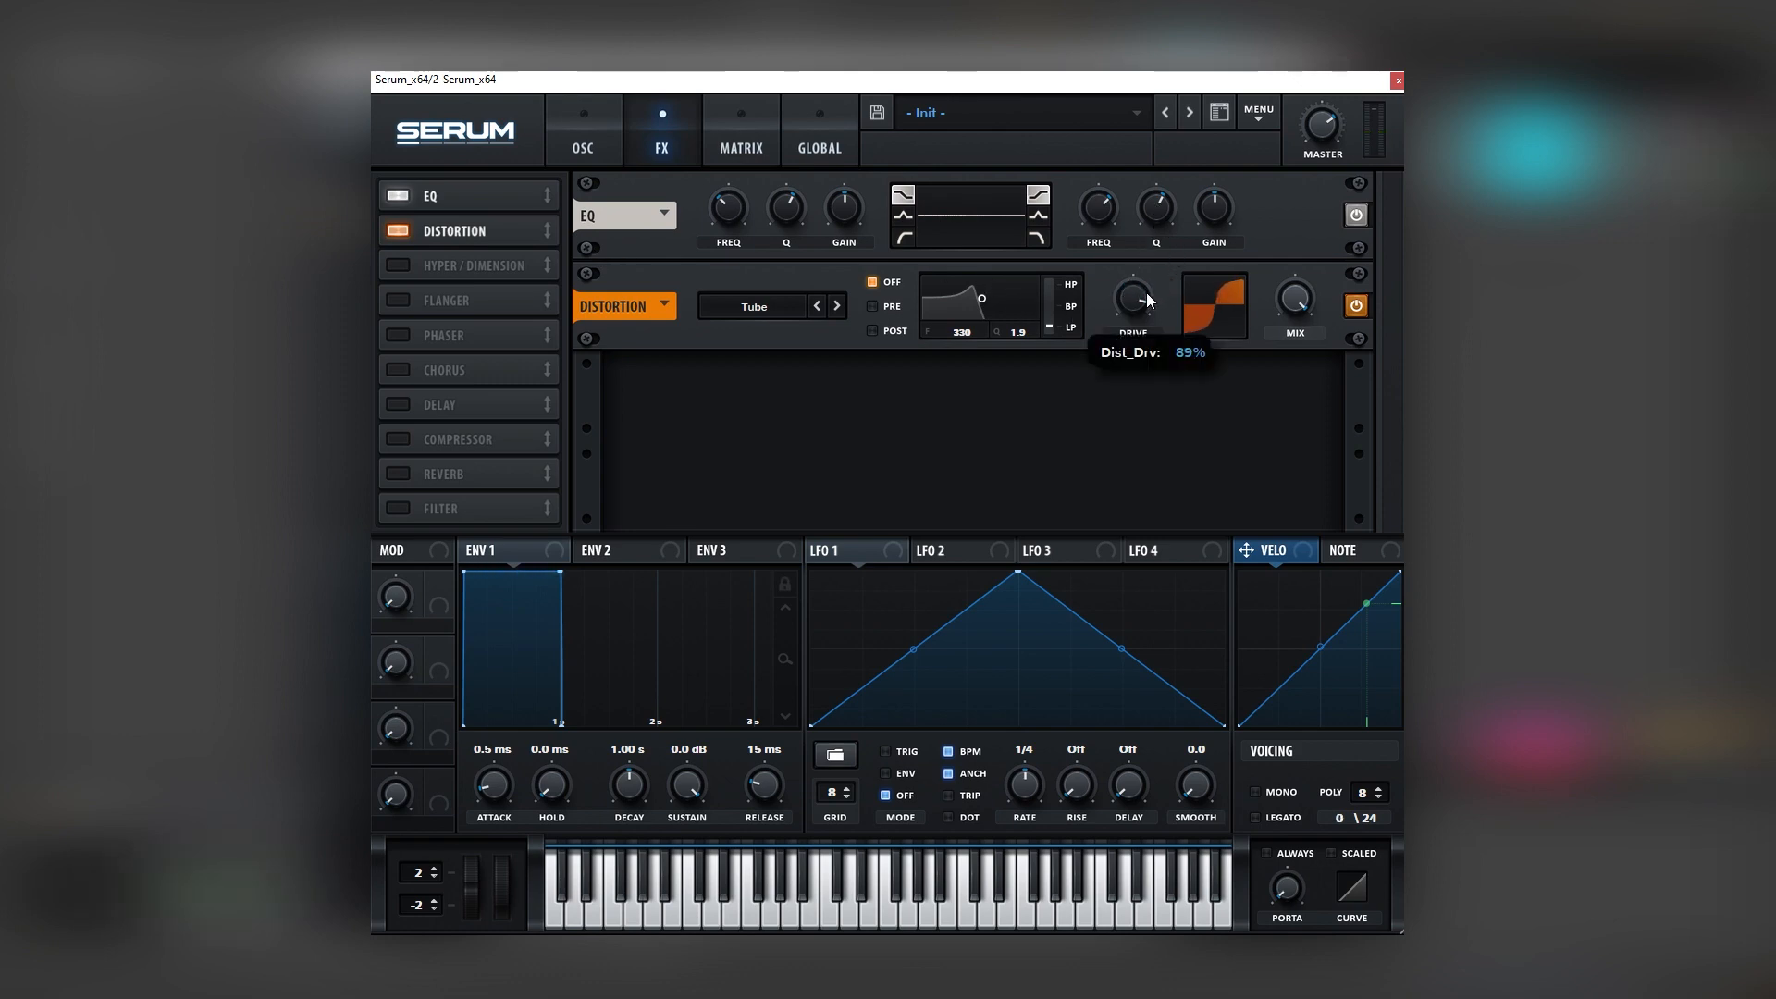
pyautogui.moveTo(961, 226)
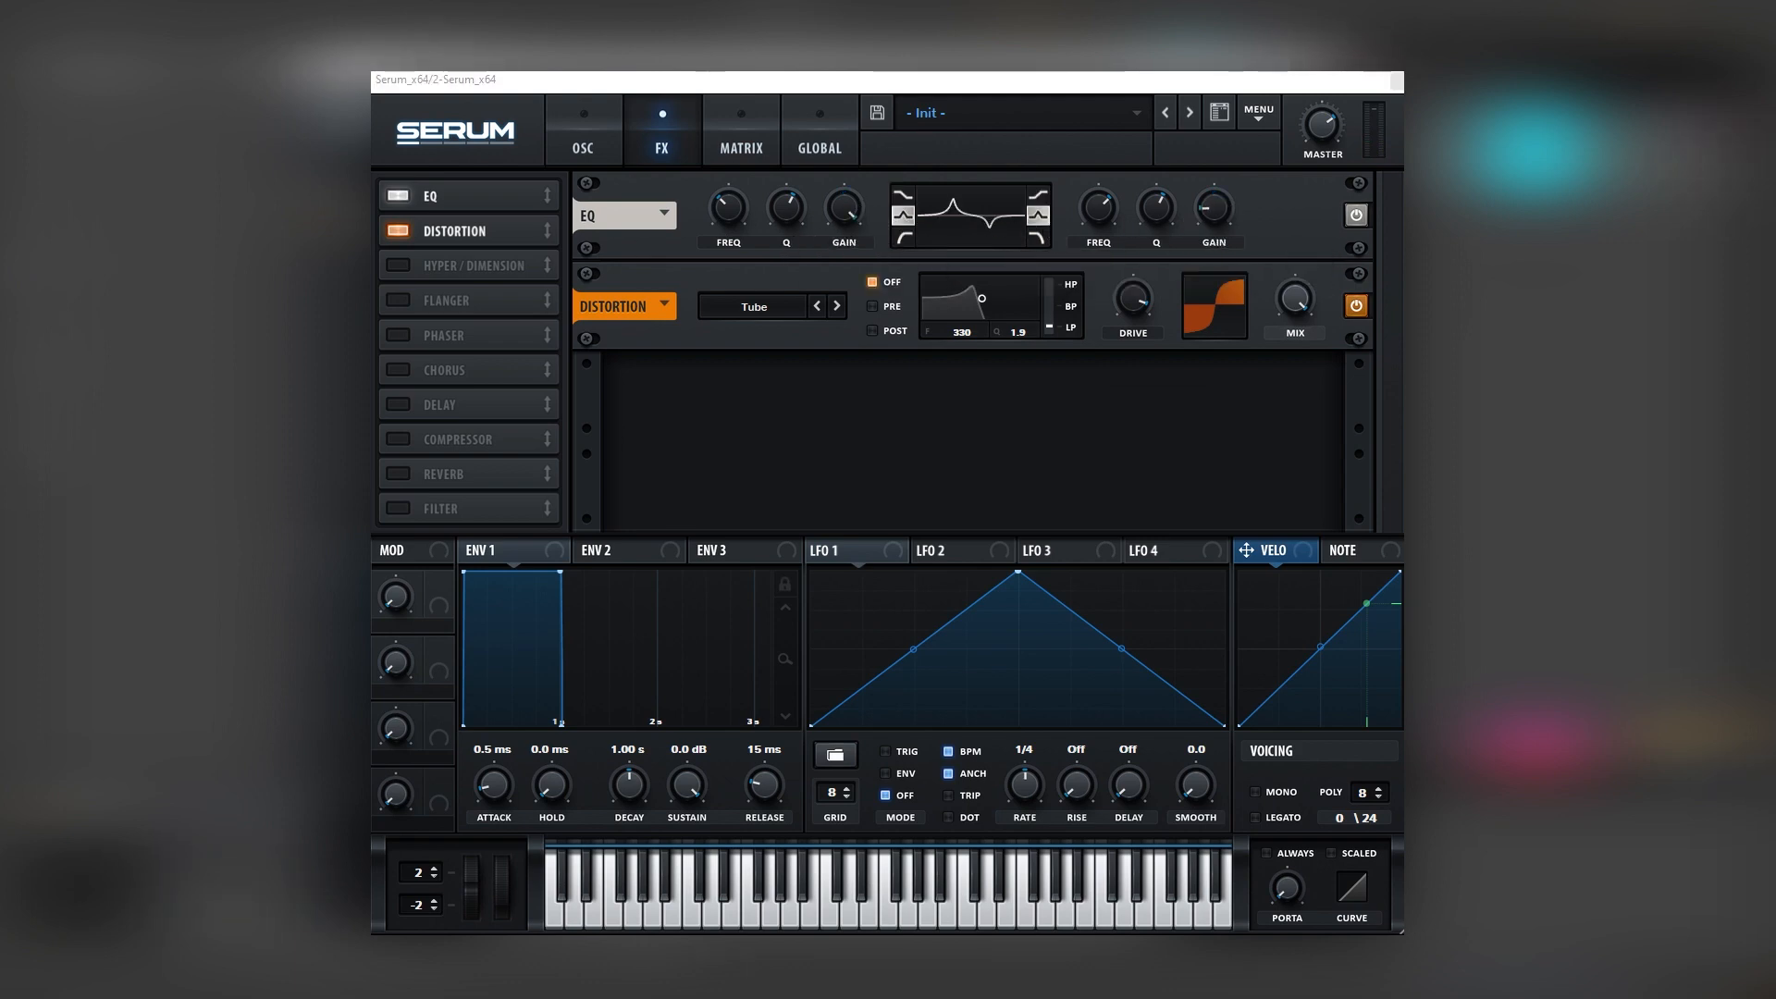
pyautogui.moveTo(699, 205)
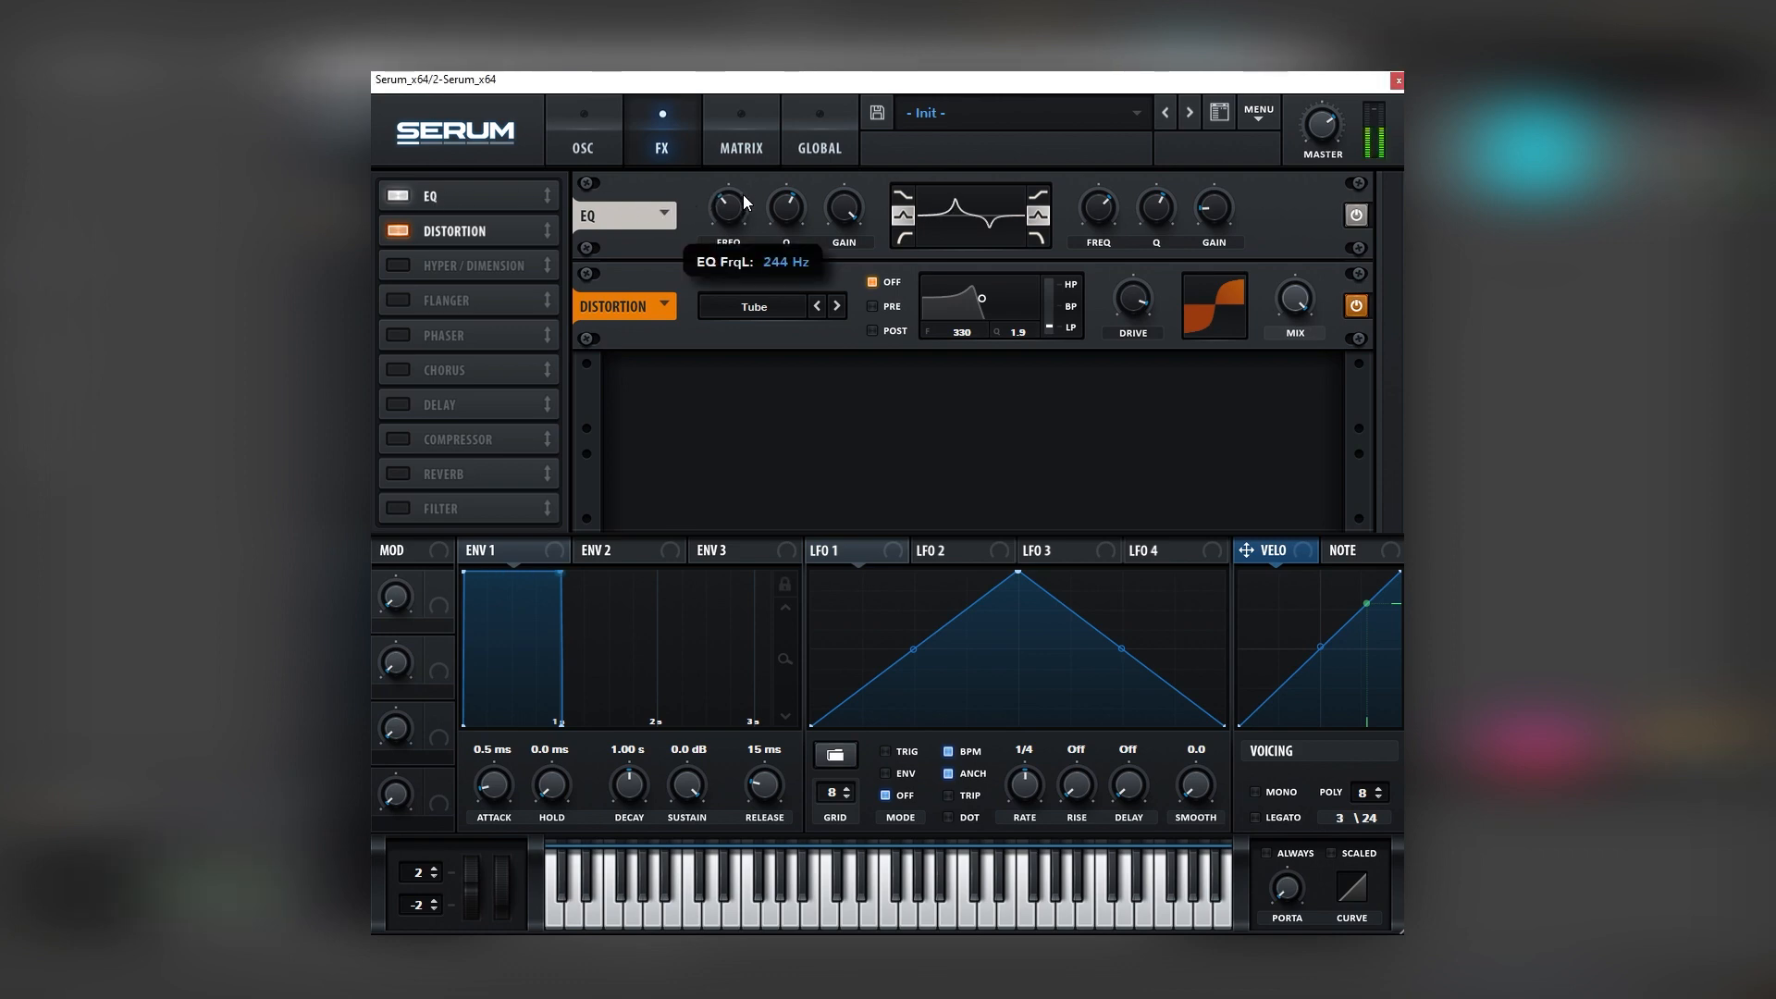
# Set the Serum EQ's low band frequency to about 443 Hz and enable the compressor.
pyautogui.moveTo(727, 204); pyautogui.dragTo(725, 220)
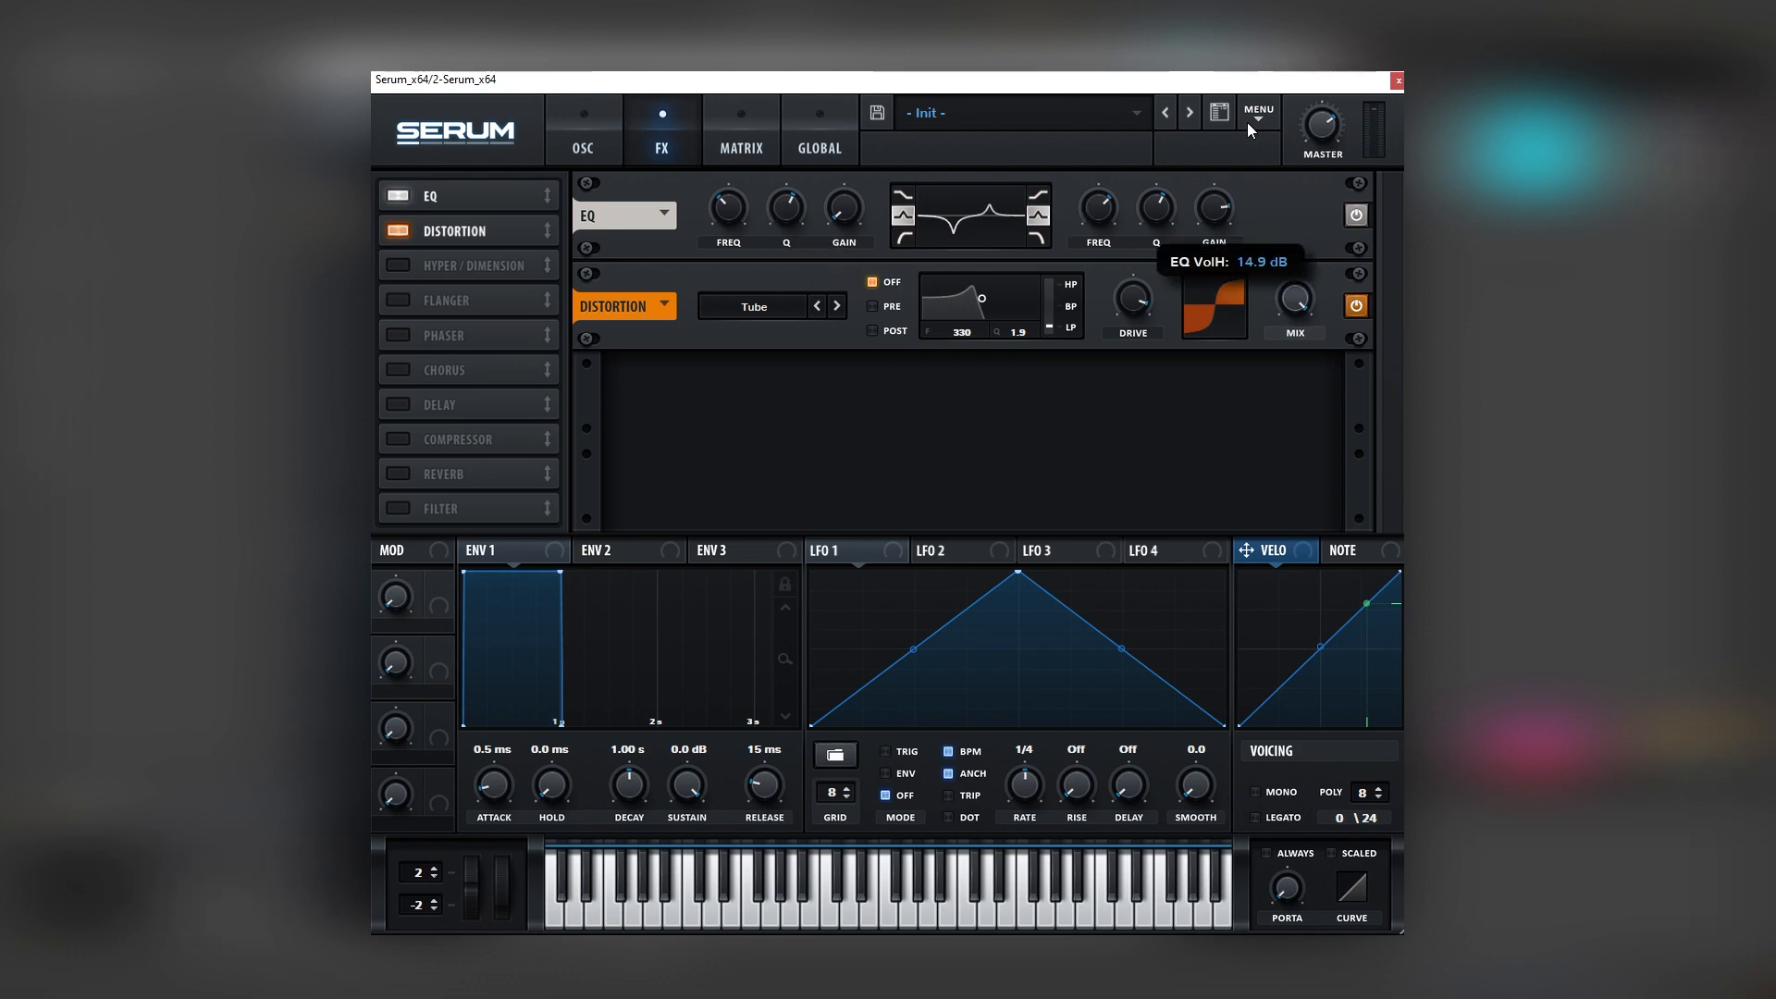
pyautogui.moveTo(1097, 205)
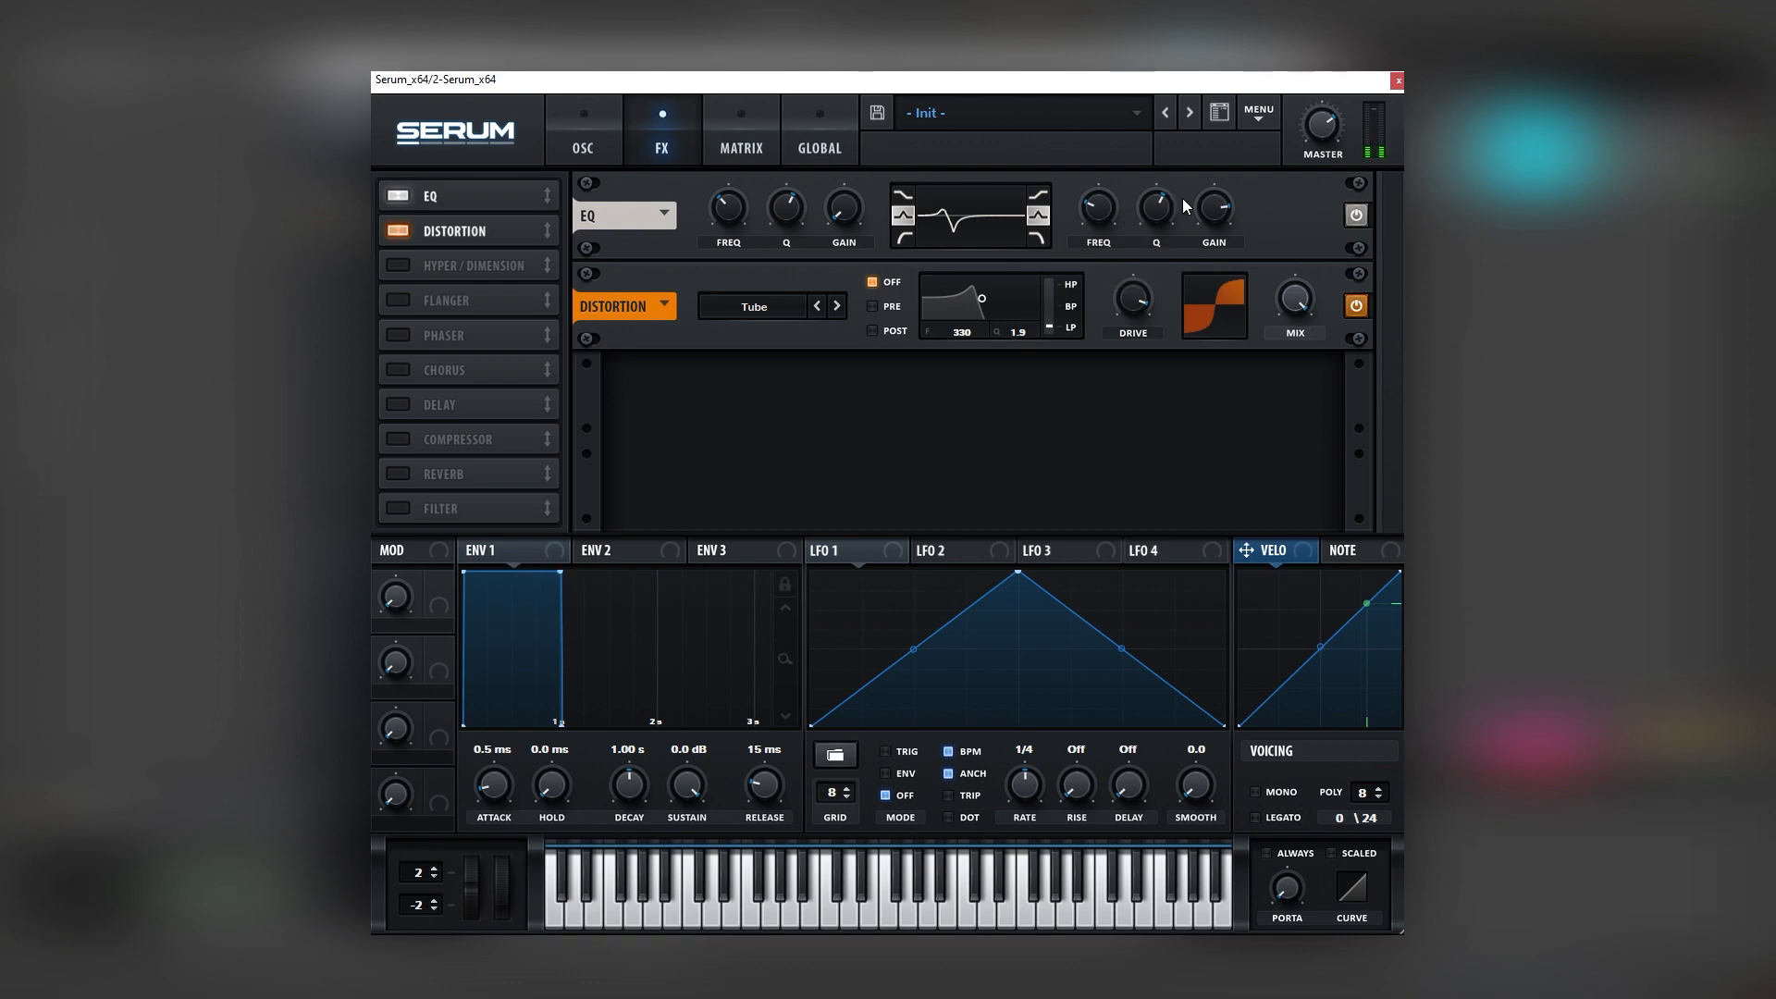
pyautogui.moveTo(1213, 205)
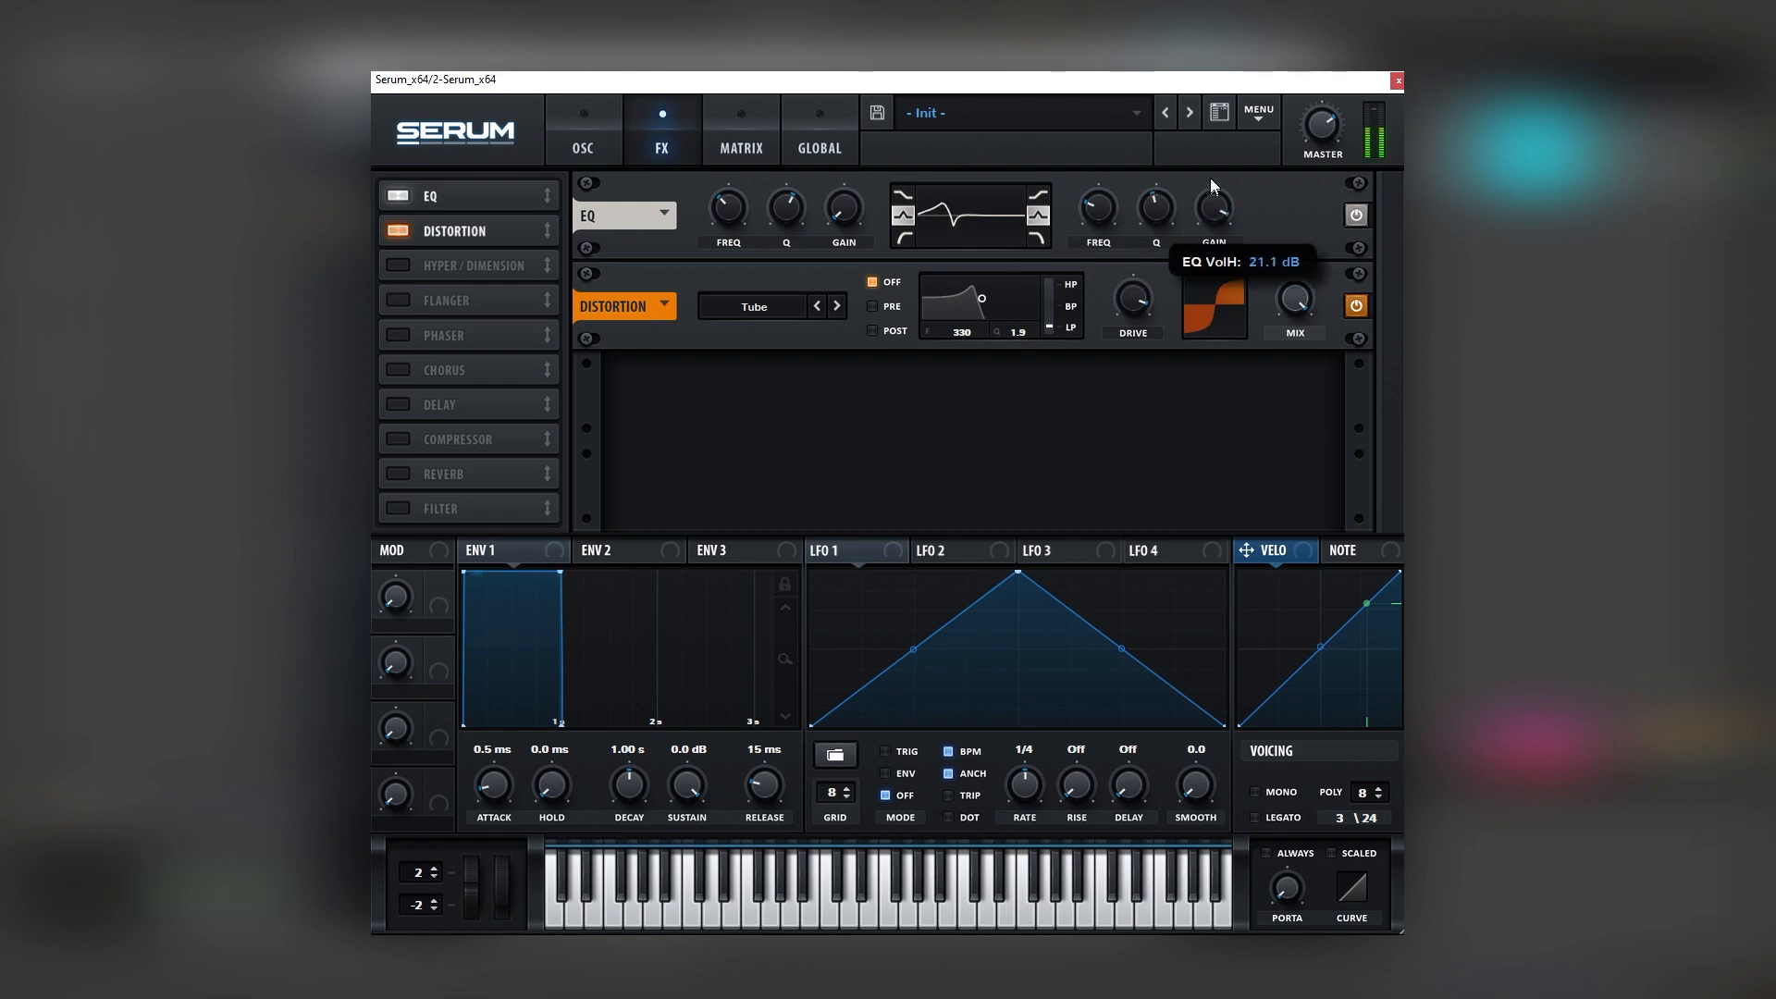
pyautogui.moveTo(1154, 209)
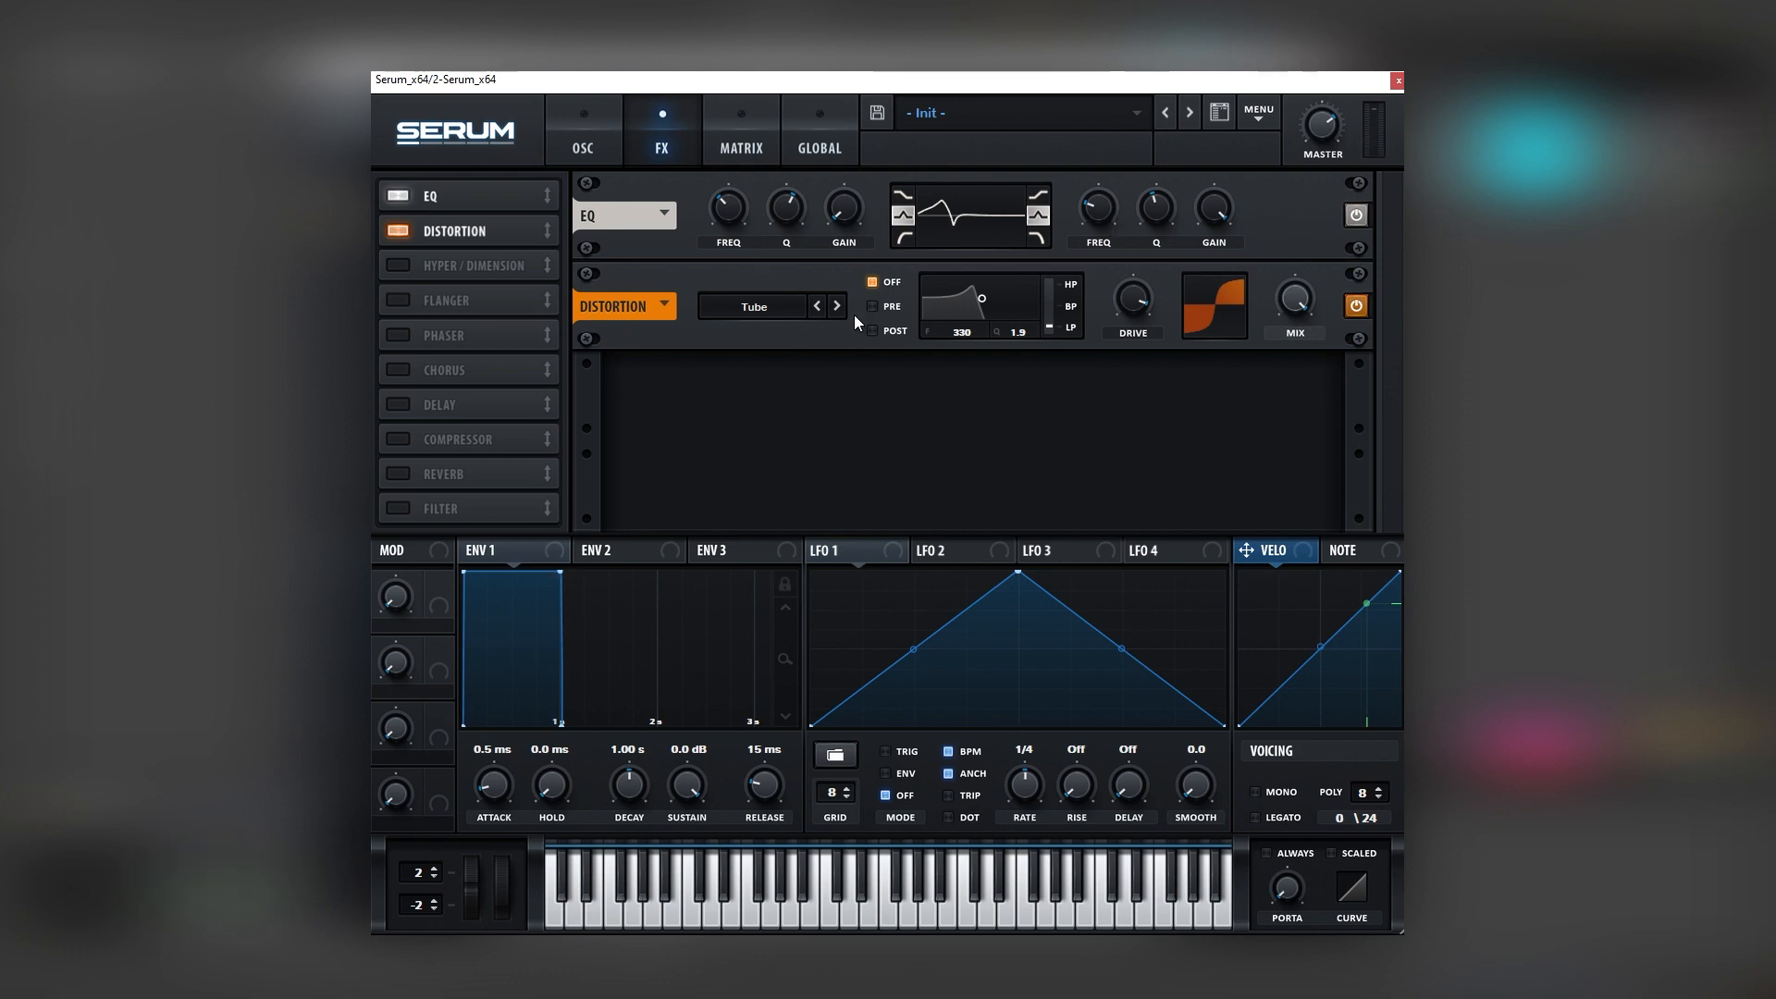
pyautogui.moveTo(726, 209)
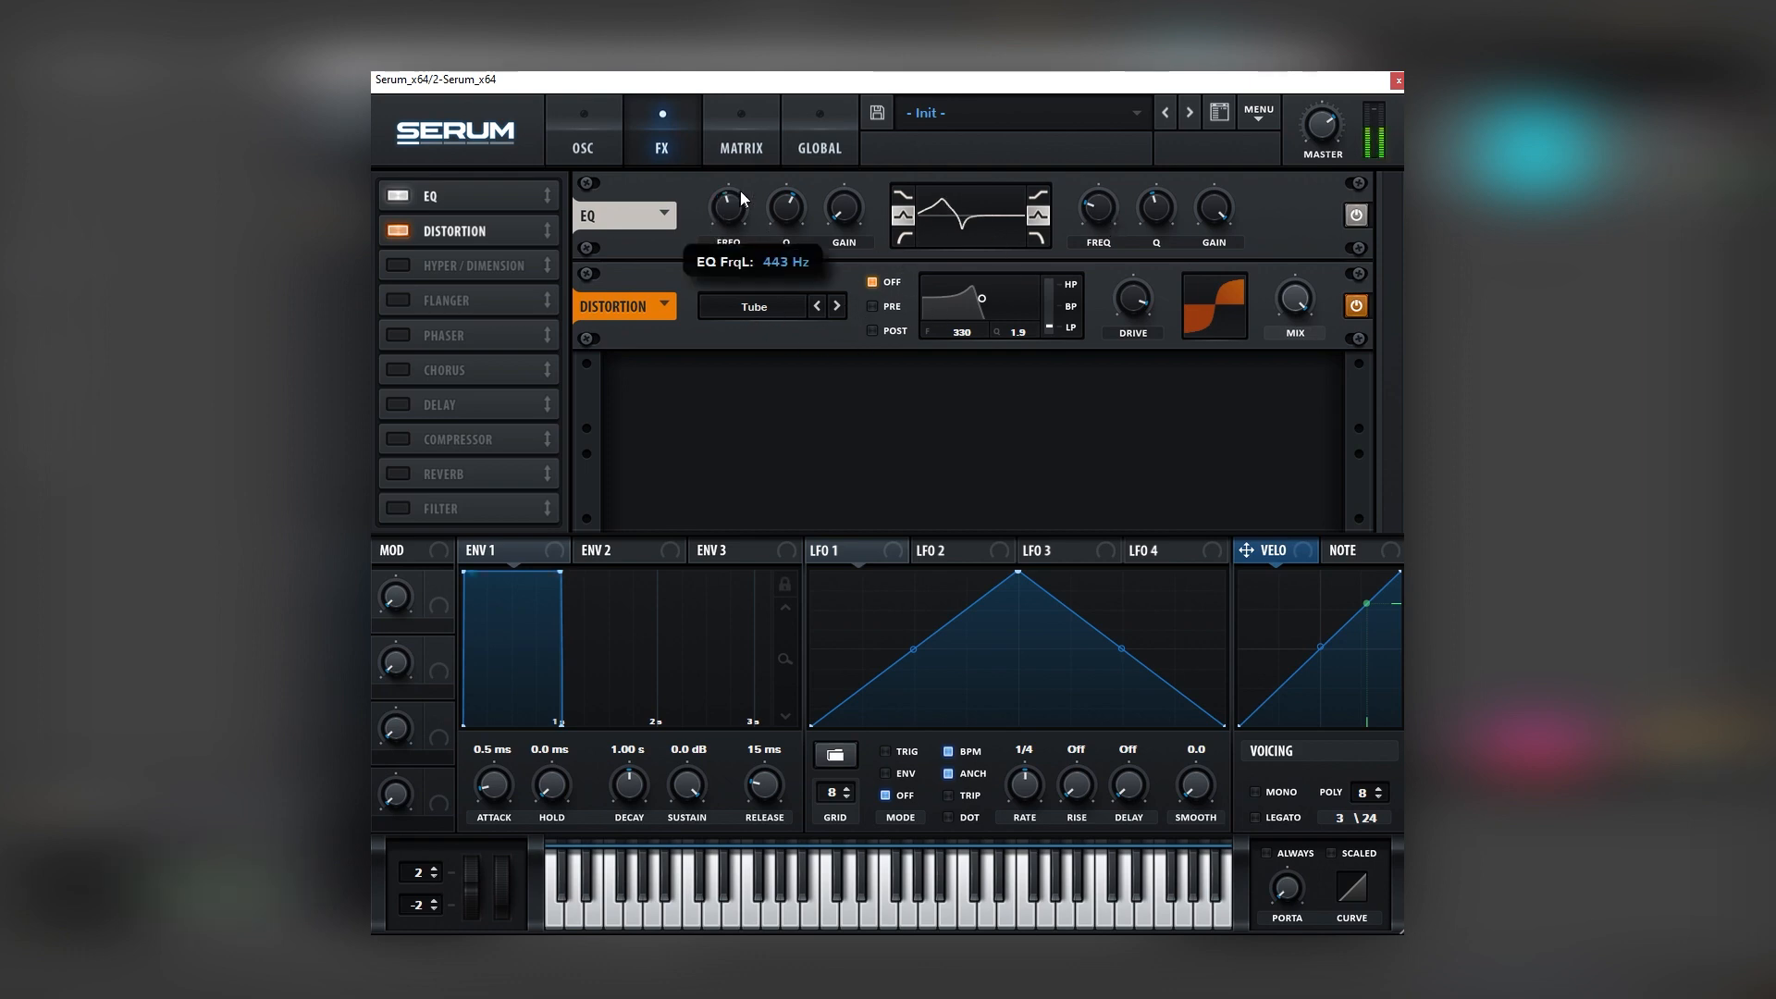
pyautogui.moveTo(727, 207); pyautogui.dragTo(735, 238)
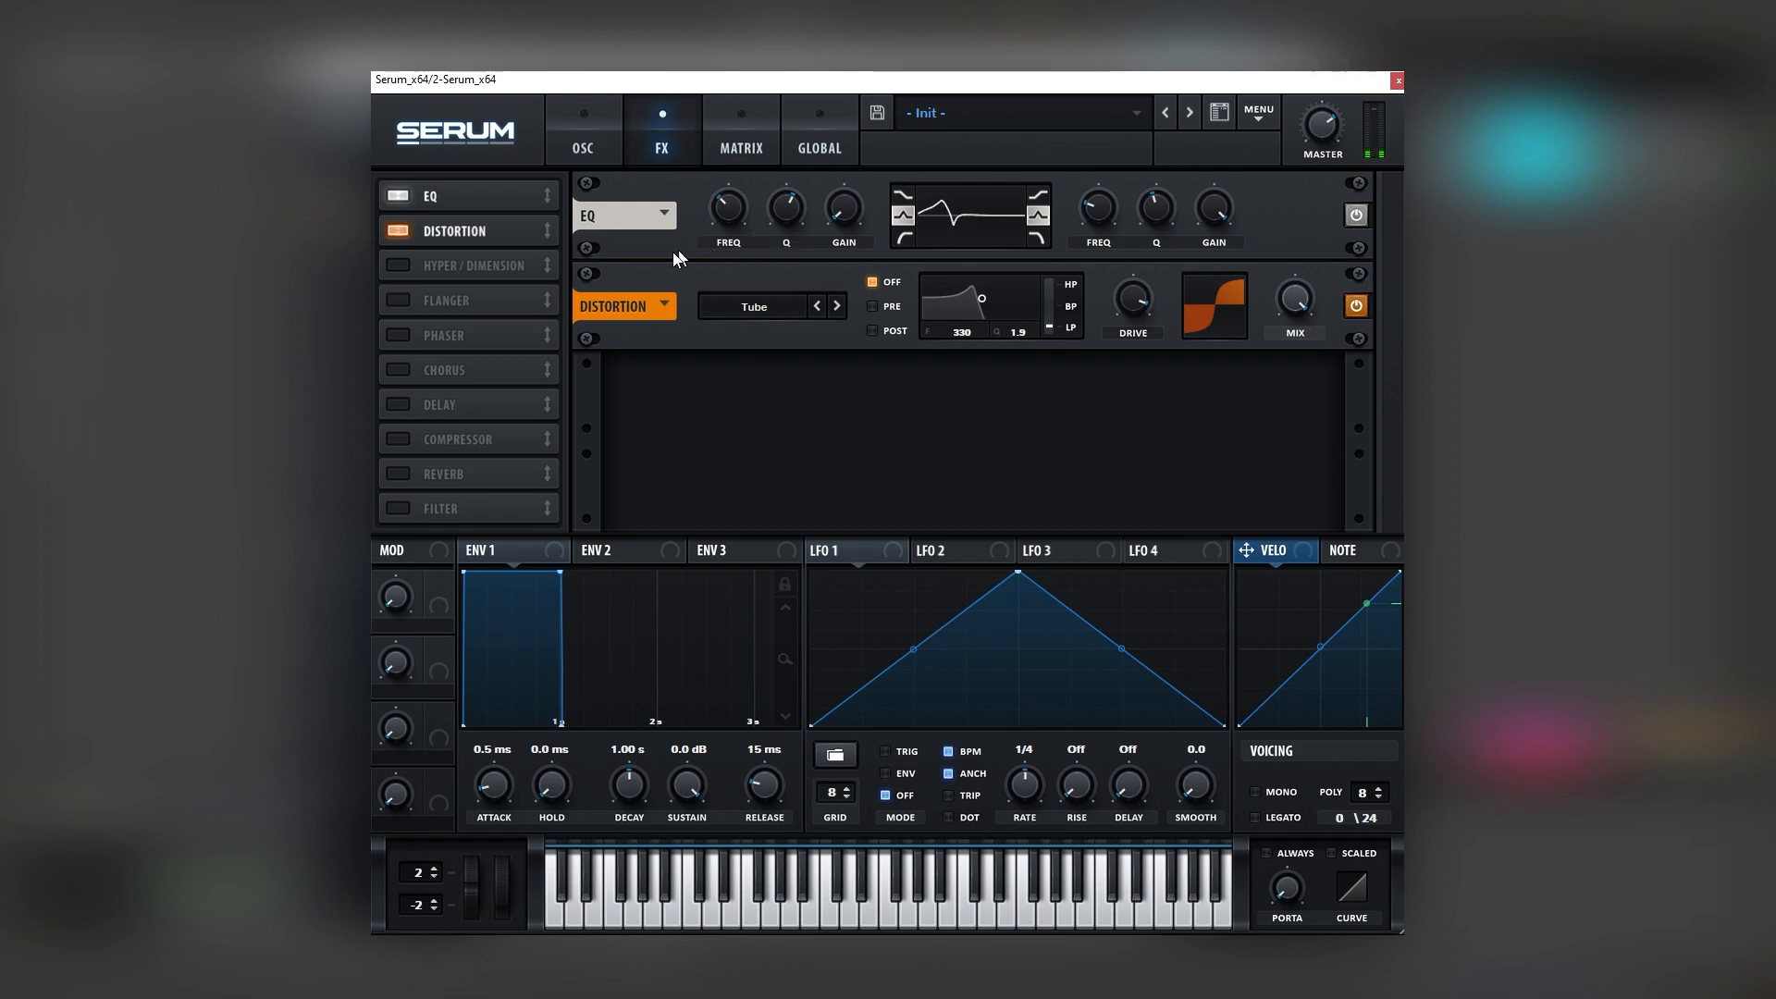
pyautogui.click(400, 439)
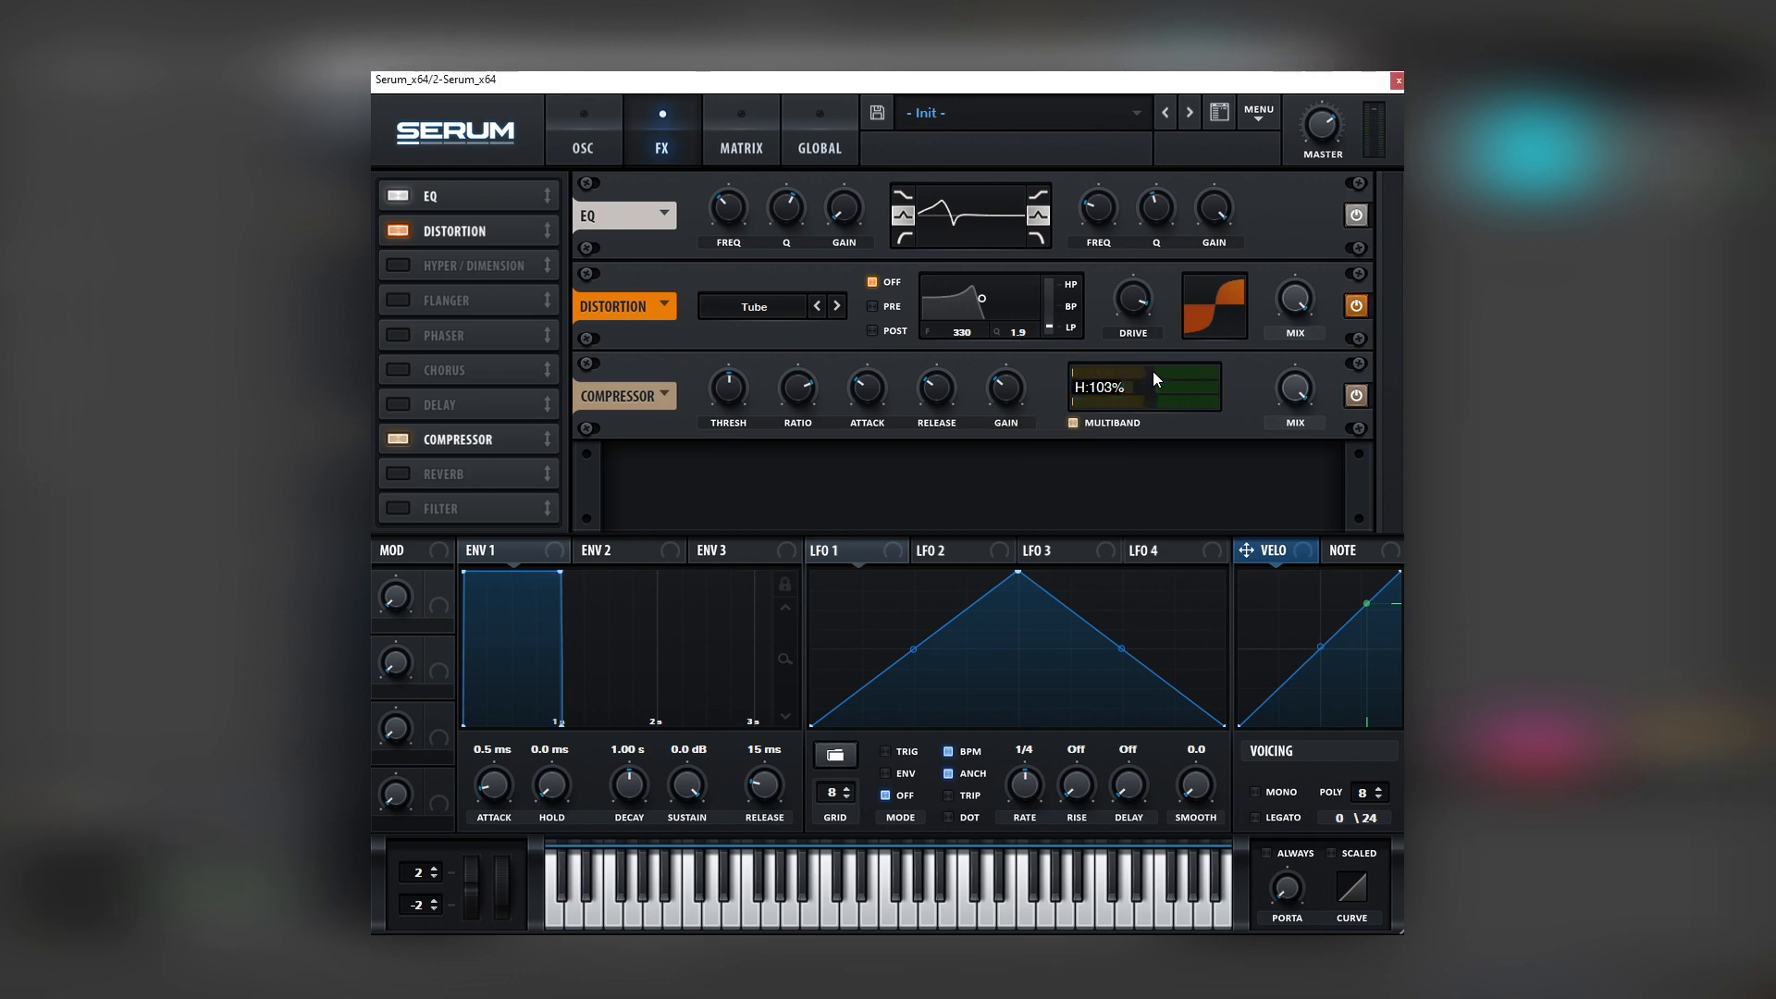
pyautogui.moveTo(934, 389)
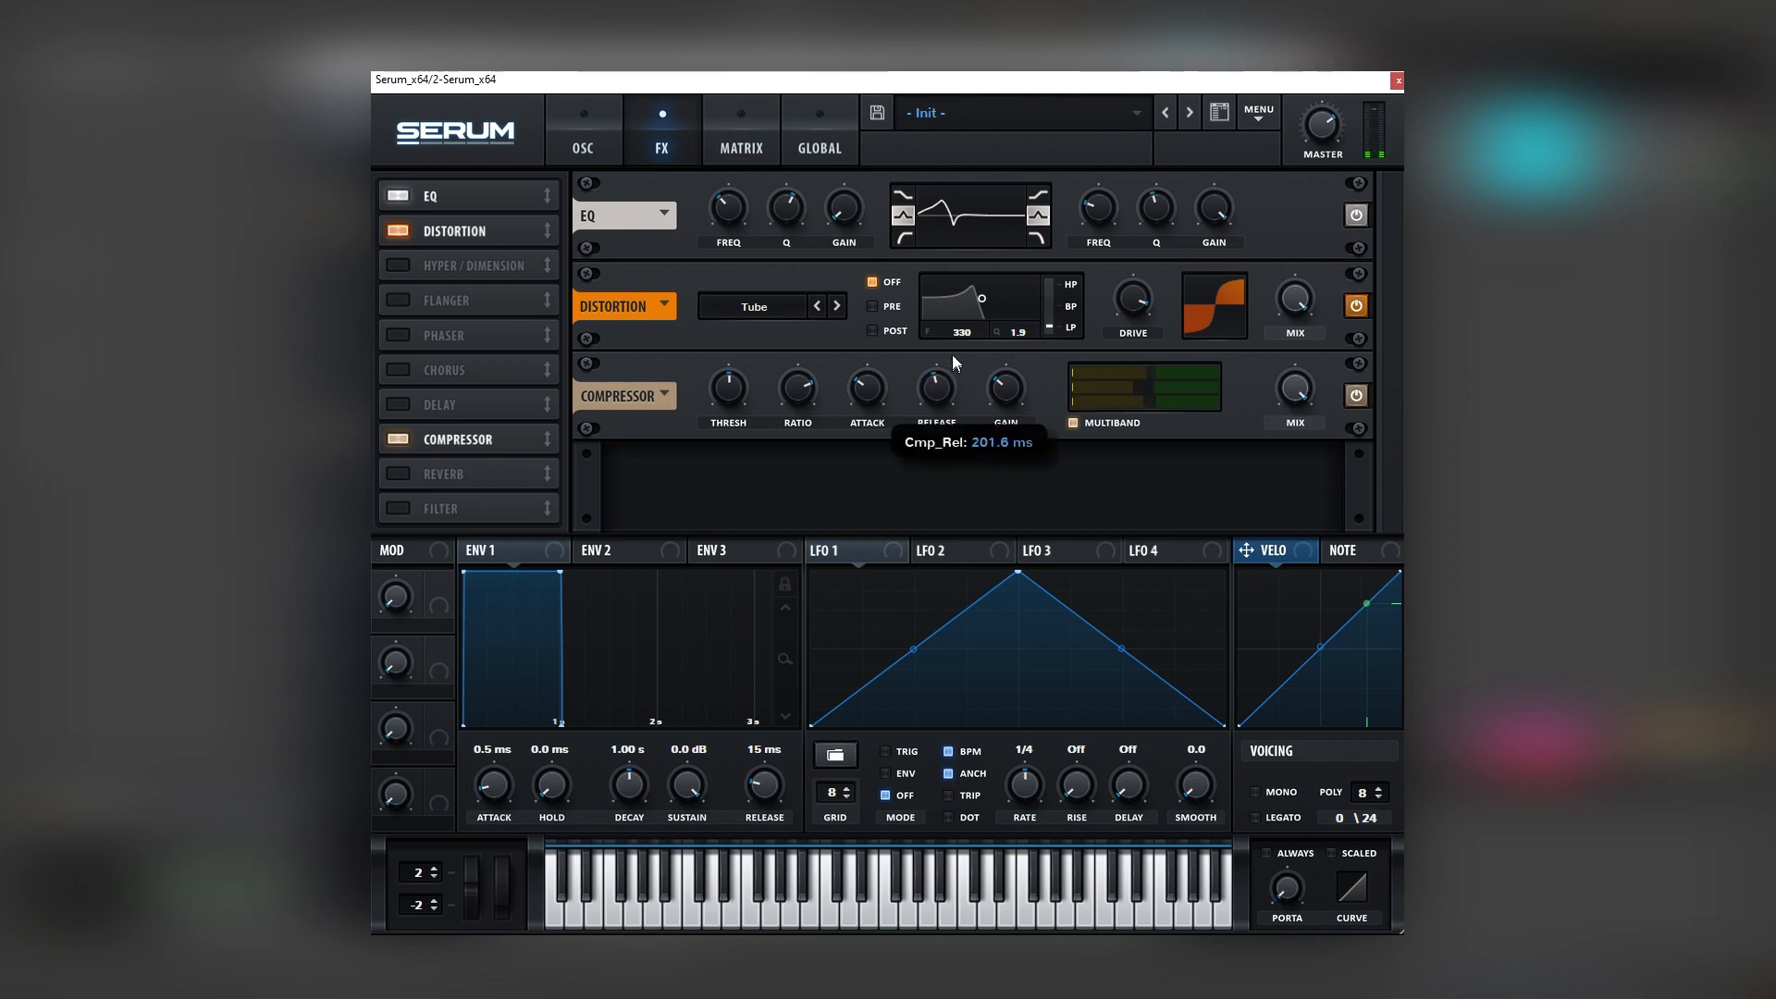
# Switch Serum's compressor to multiband mode and enable the chorus.
pyautogui.click(400, 370)
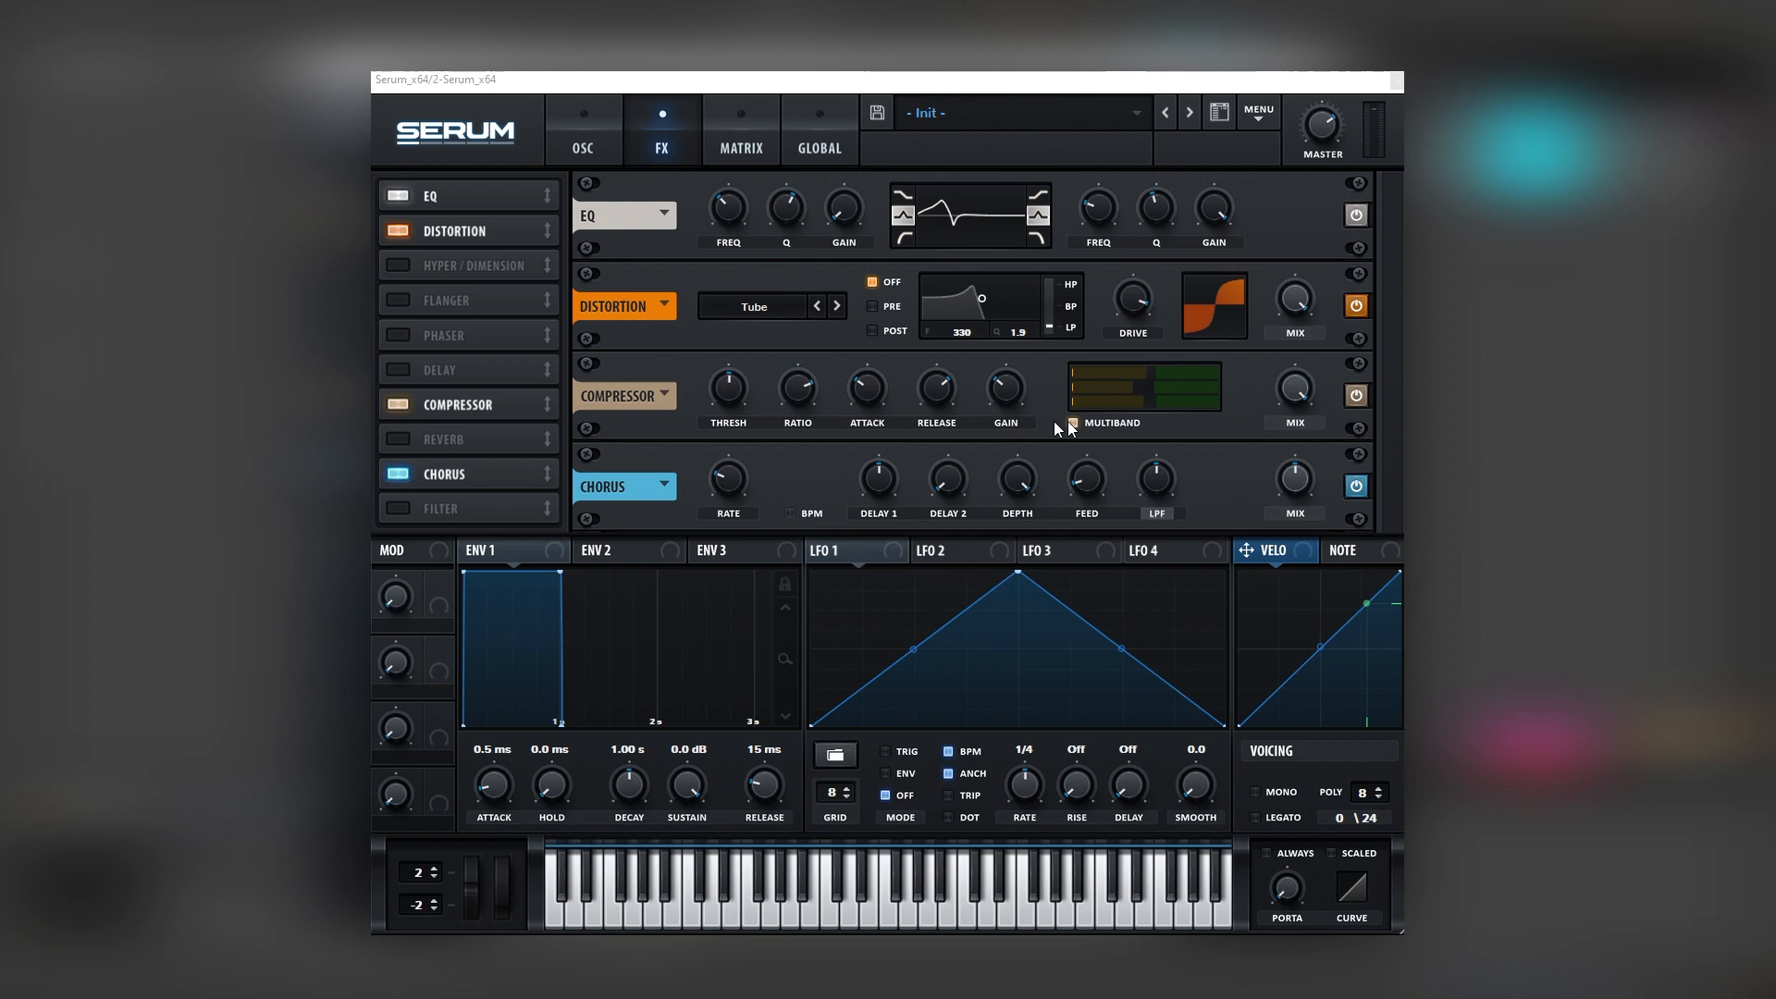
pyautogui.moveTo(1154, 476)
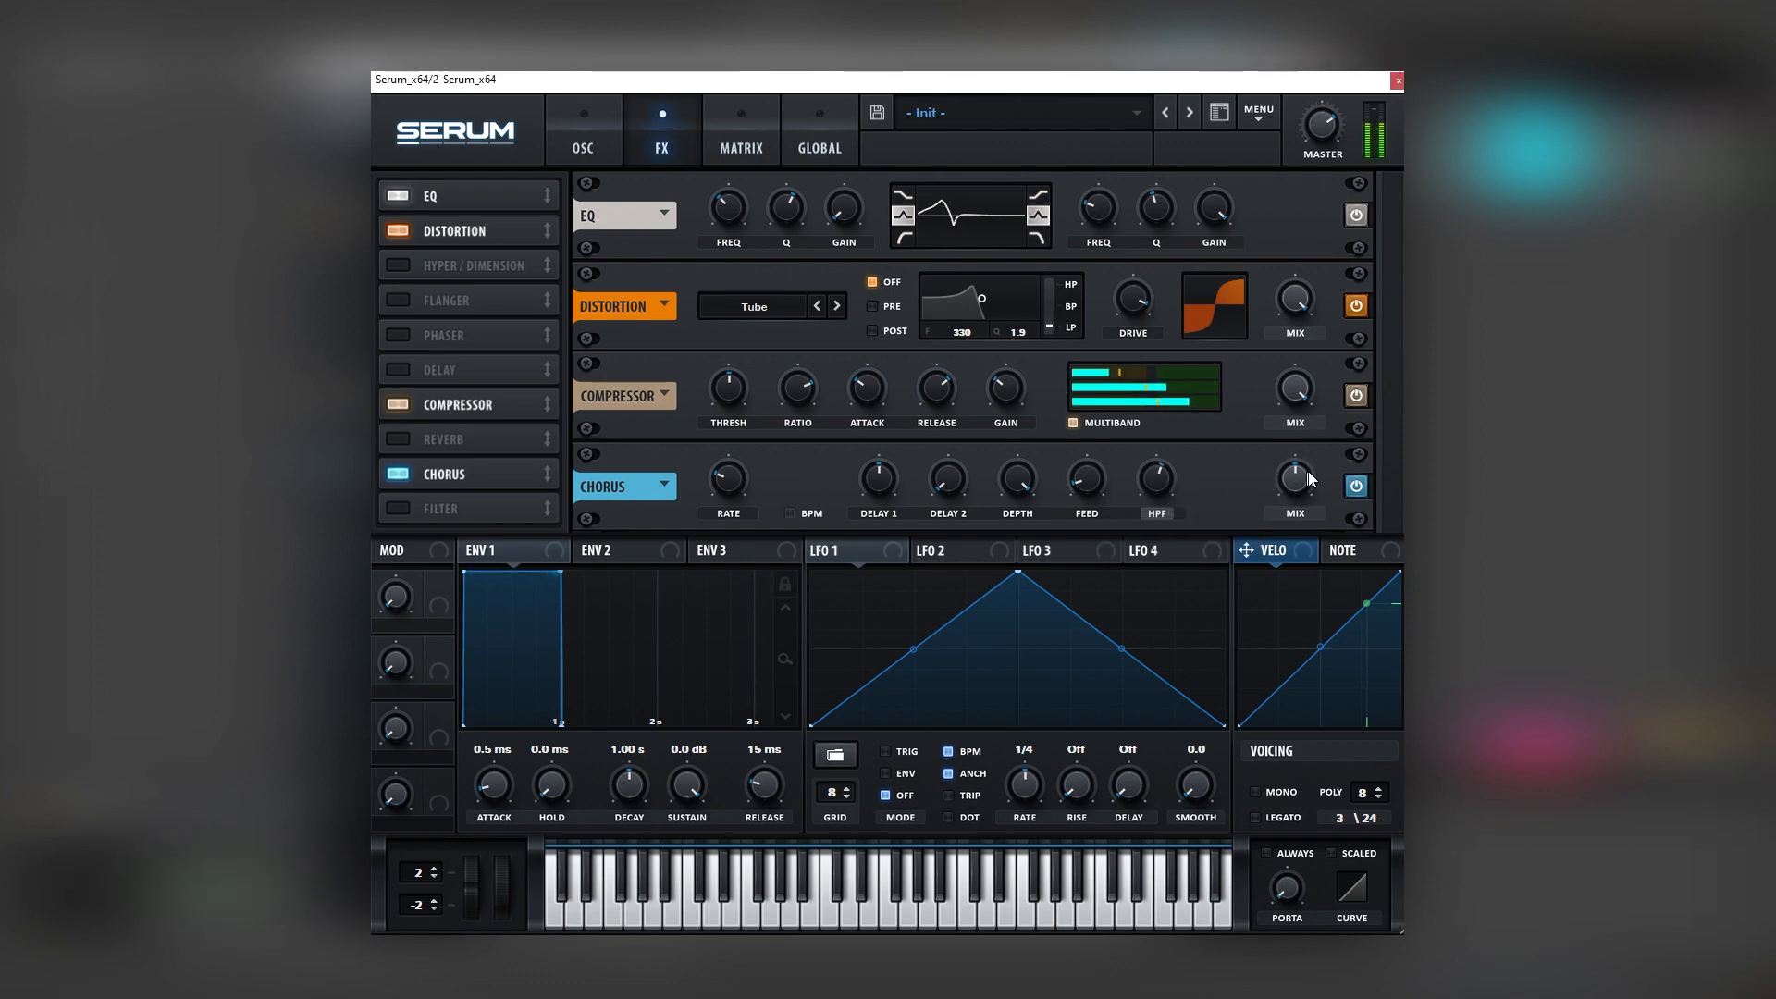
pyautogui.moveTo(1293, 475)
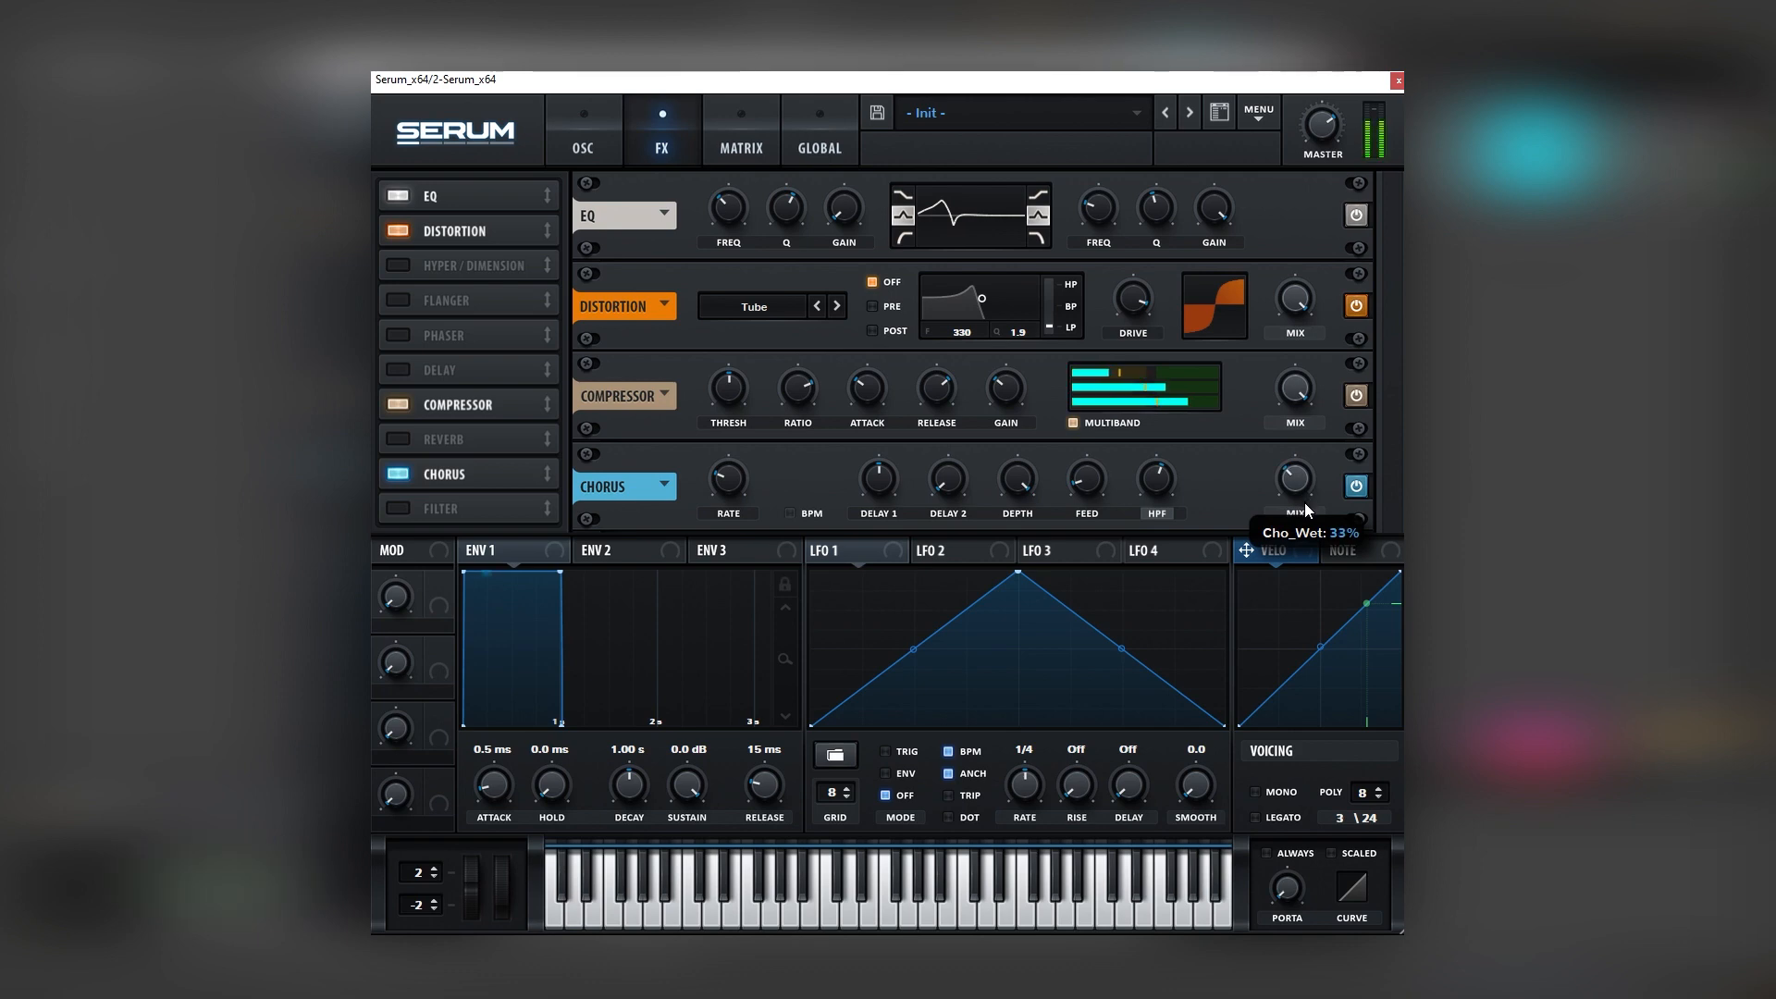
pyautogui.click(580, 129)
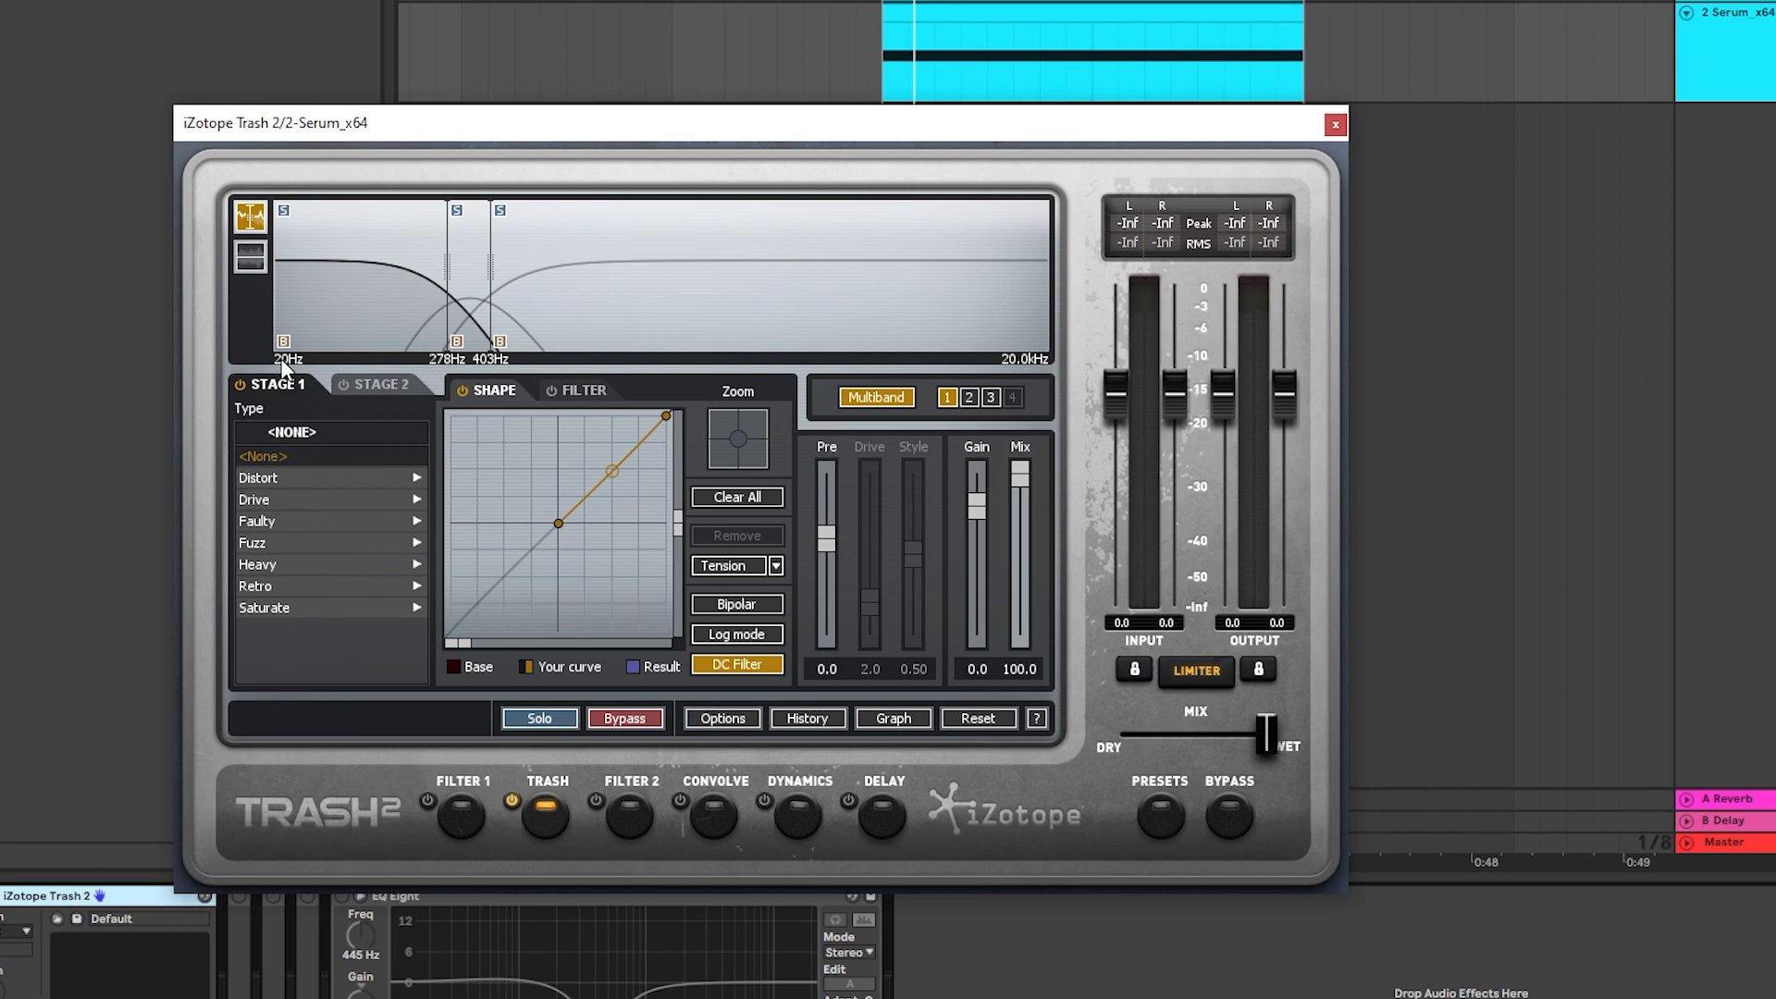
pyautogui.moveTo(470, 322)
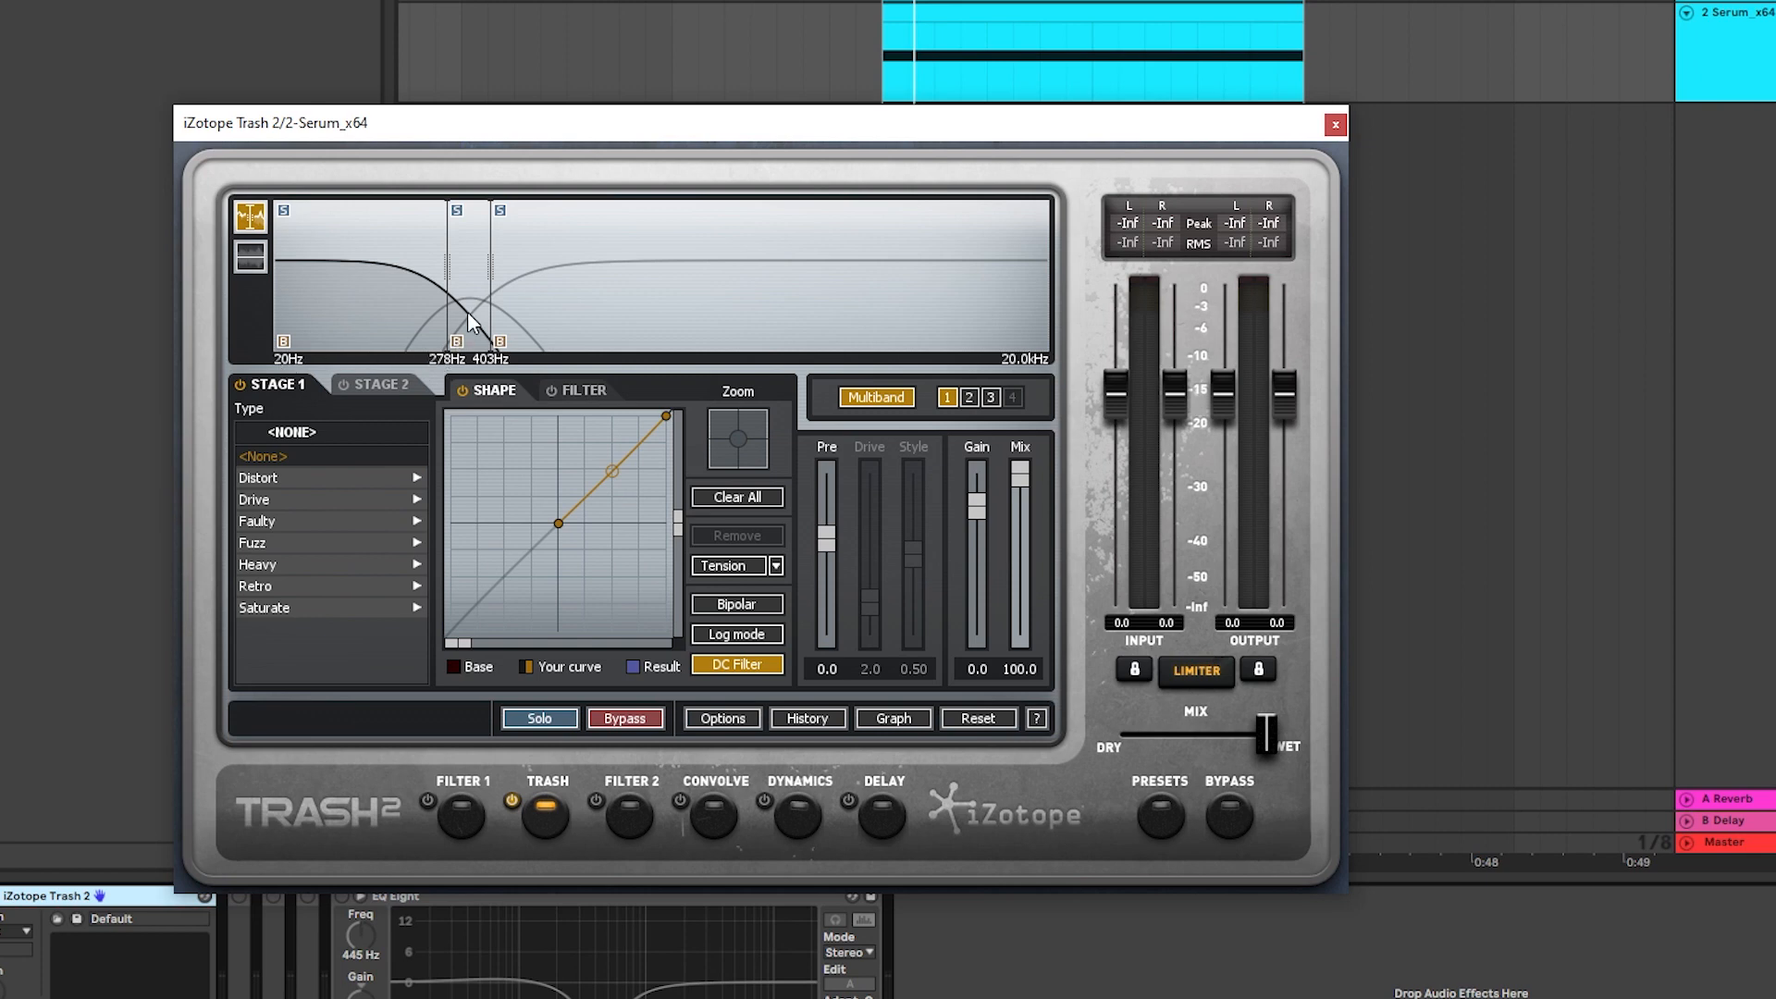
# Check each Trash 2 band so only the middle 278–403 Hz band carries Tape Saturation.
pyautogui.click(285, 607)
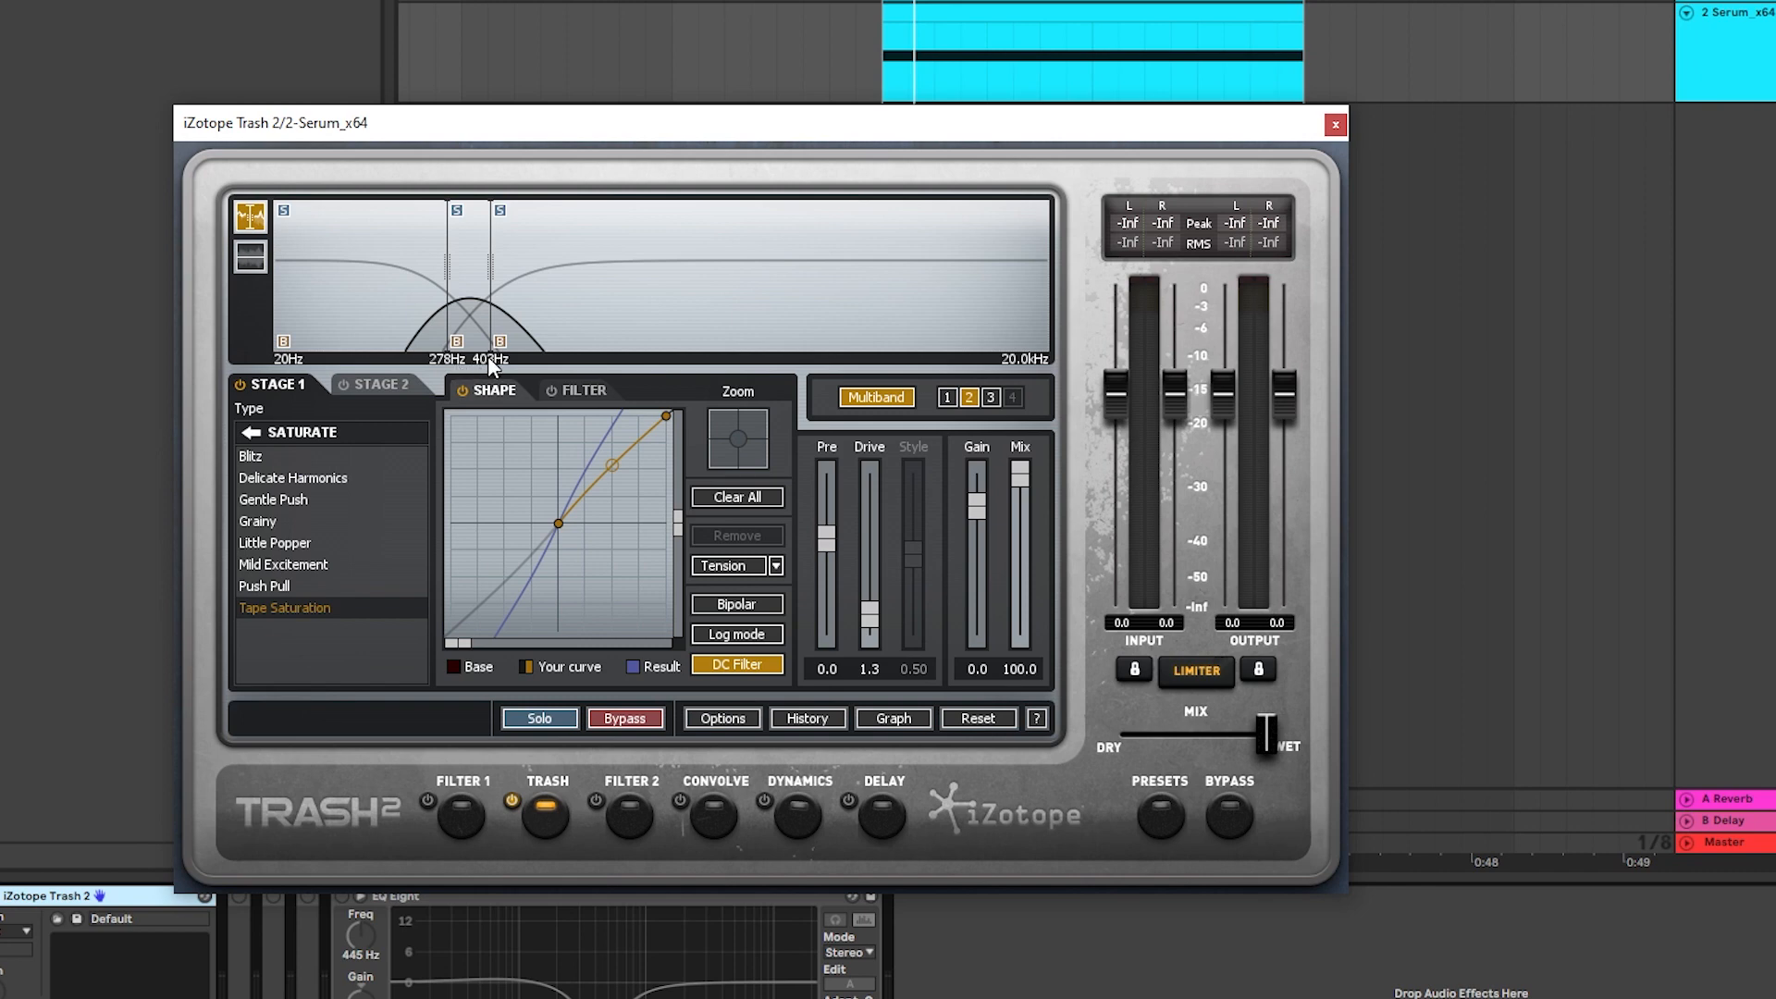
pyautogui.click(246, 432)
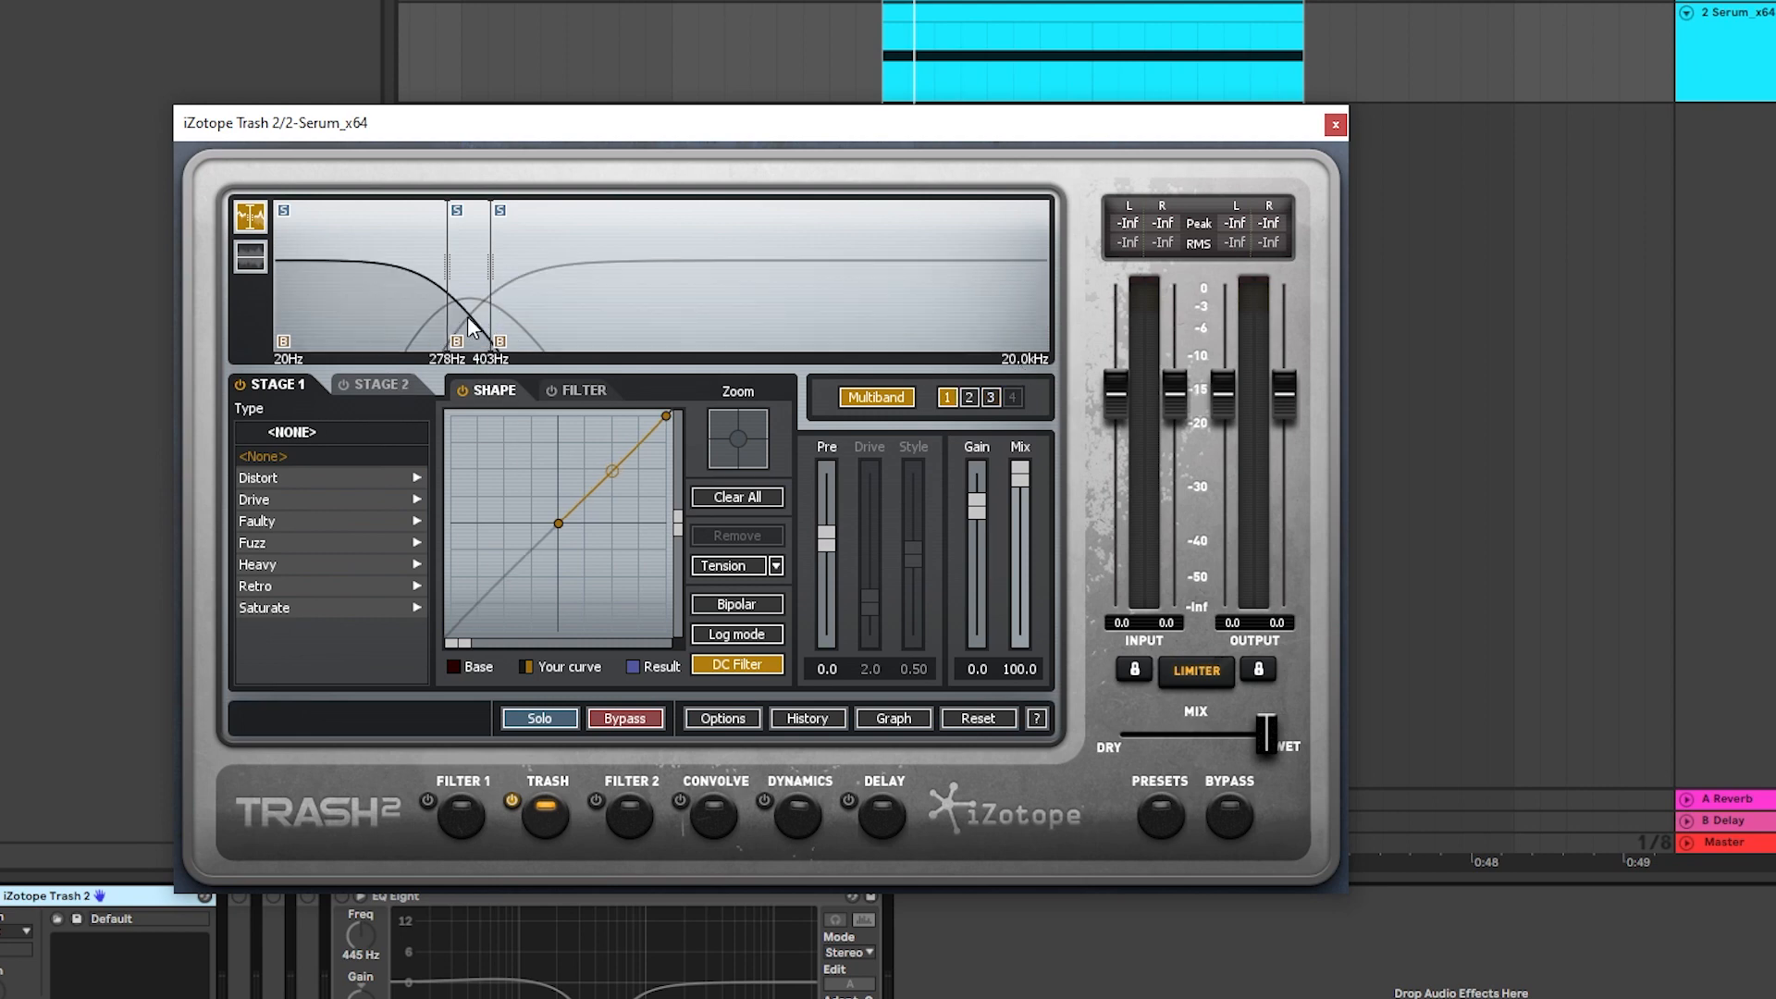
pyautogui.click(263, 607)
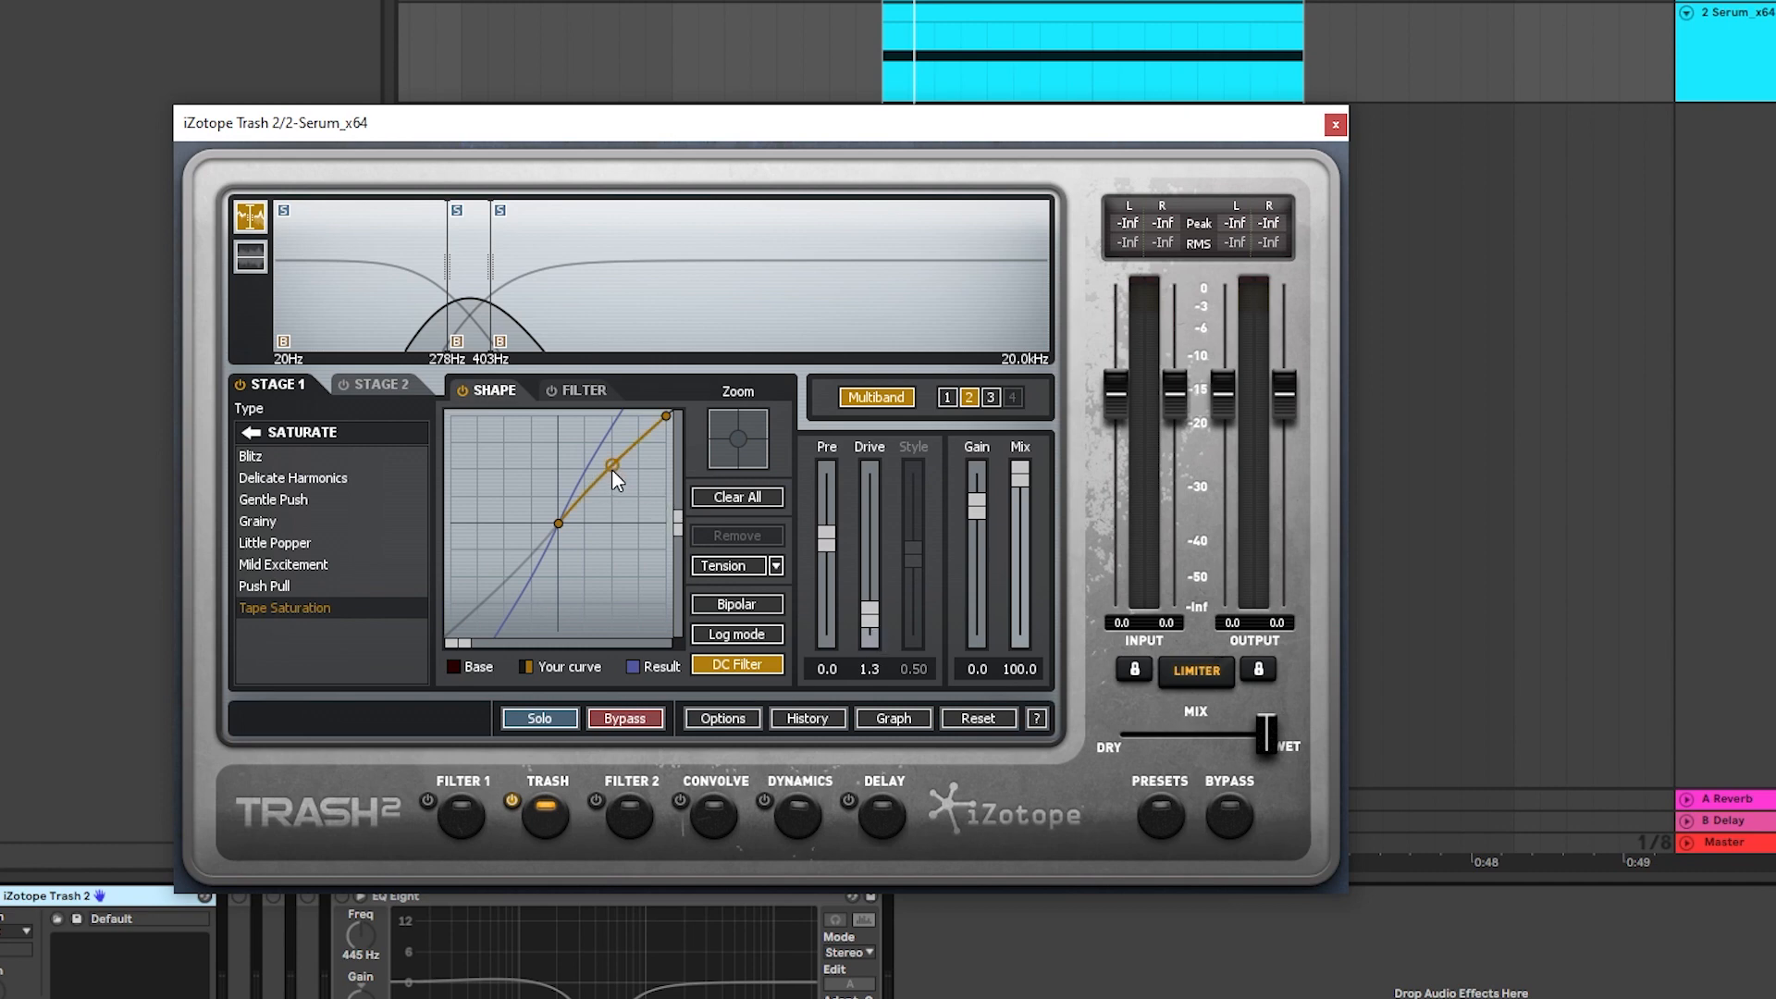
pyautogui.click(242, 431)
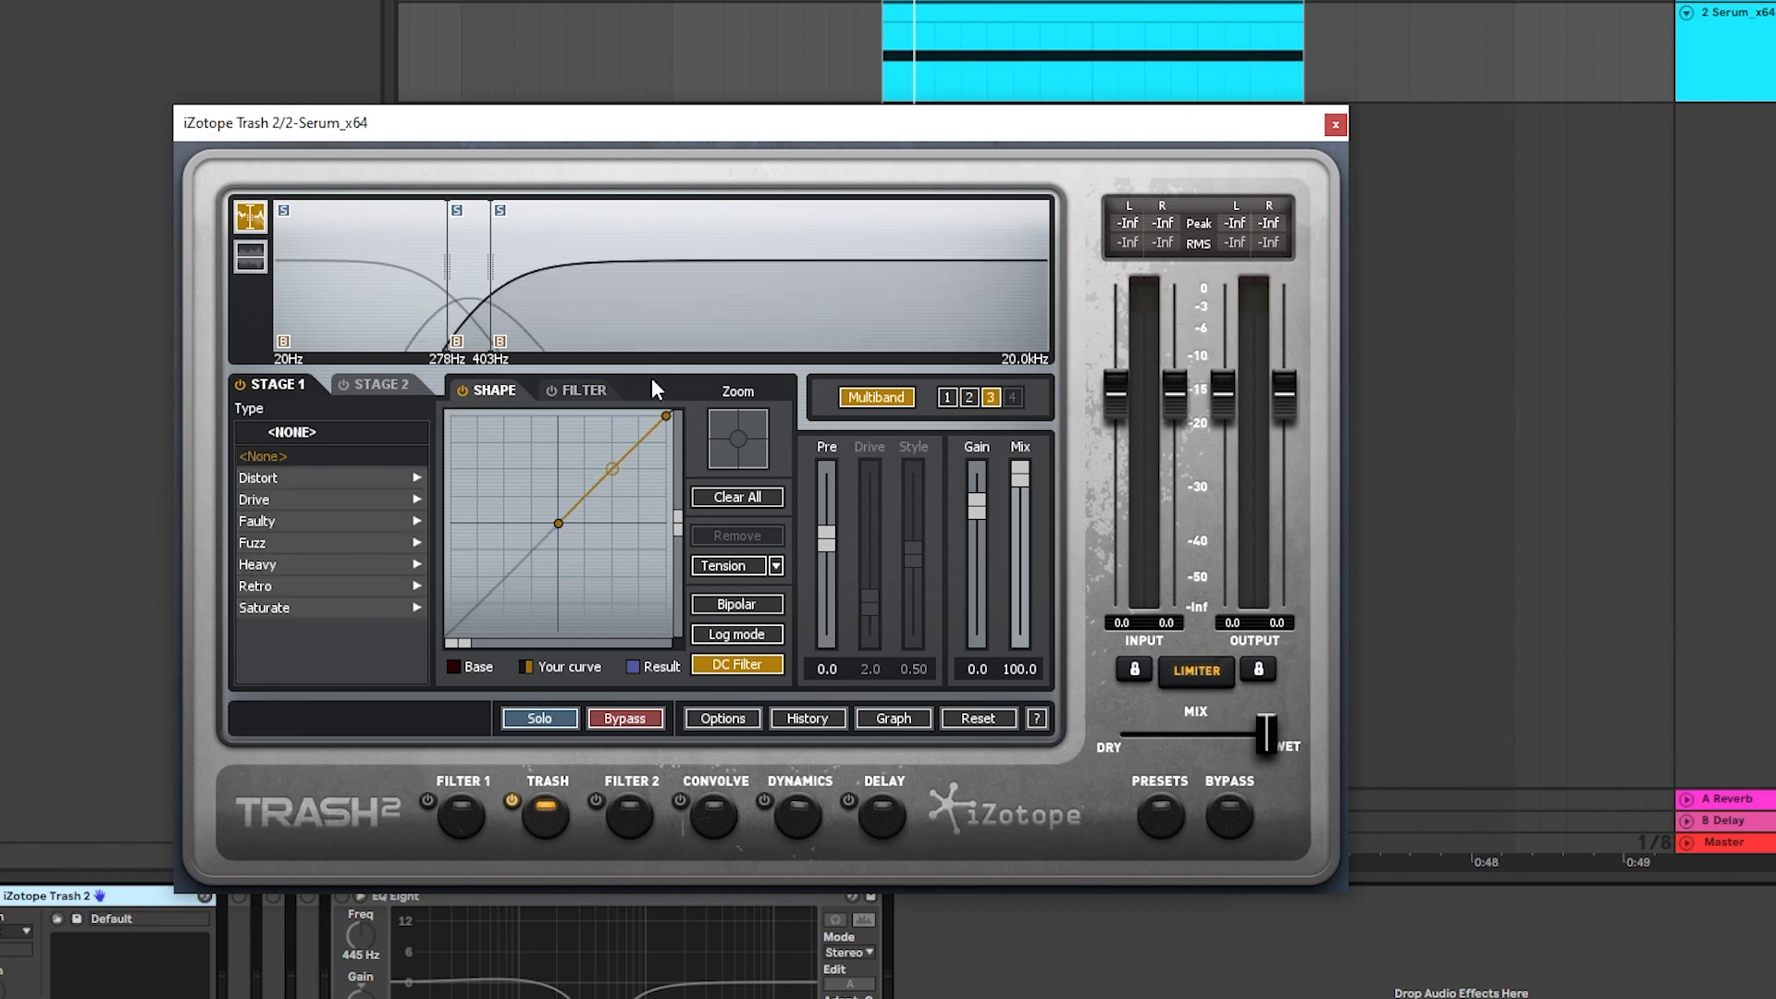
pyautogui.click(1334, 124)
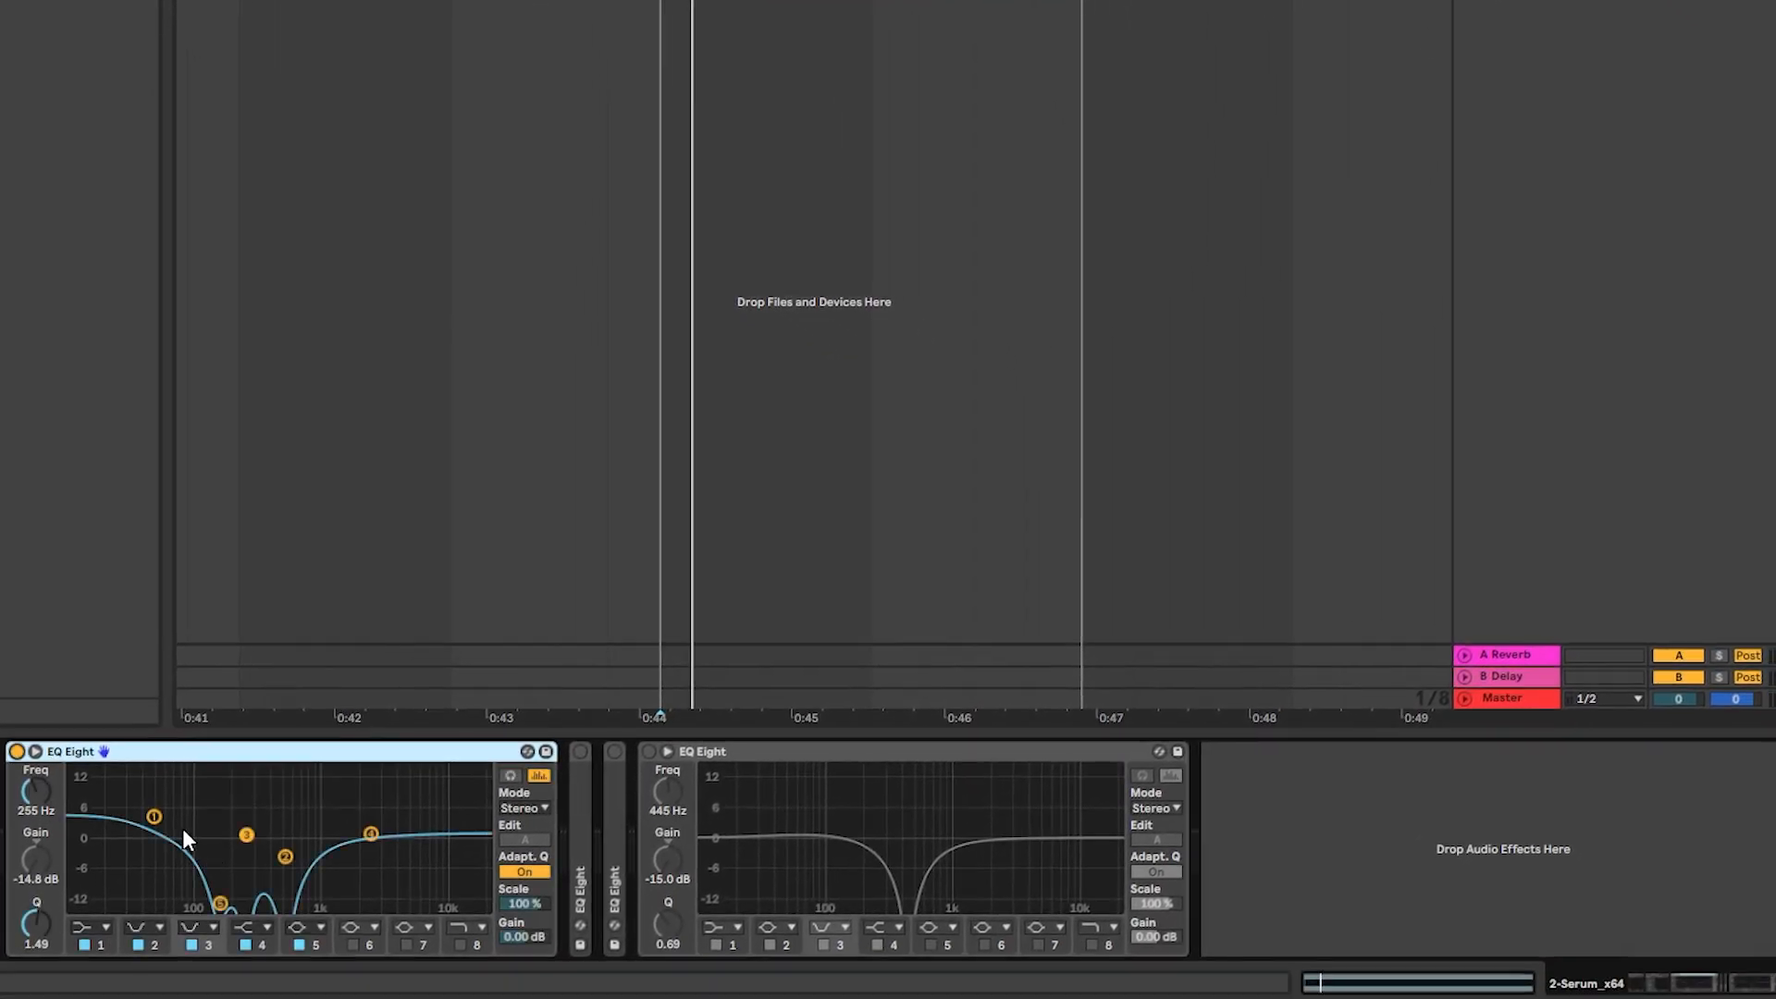
pyautogui.moveTo(167, 843)
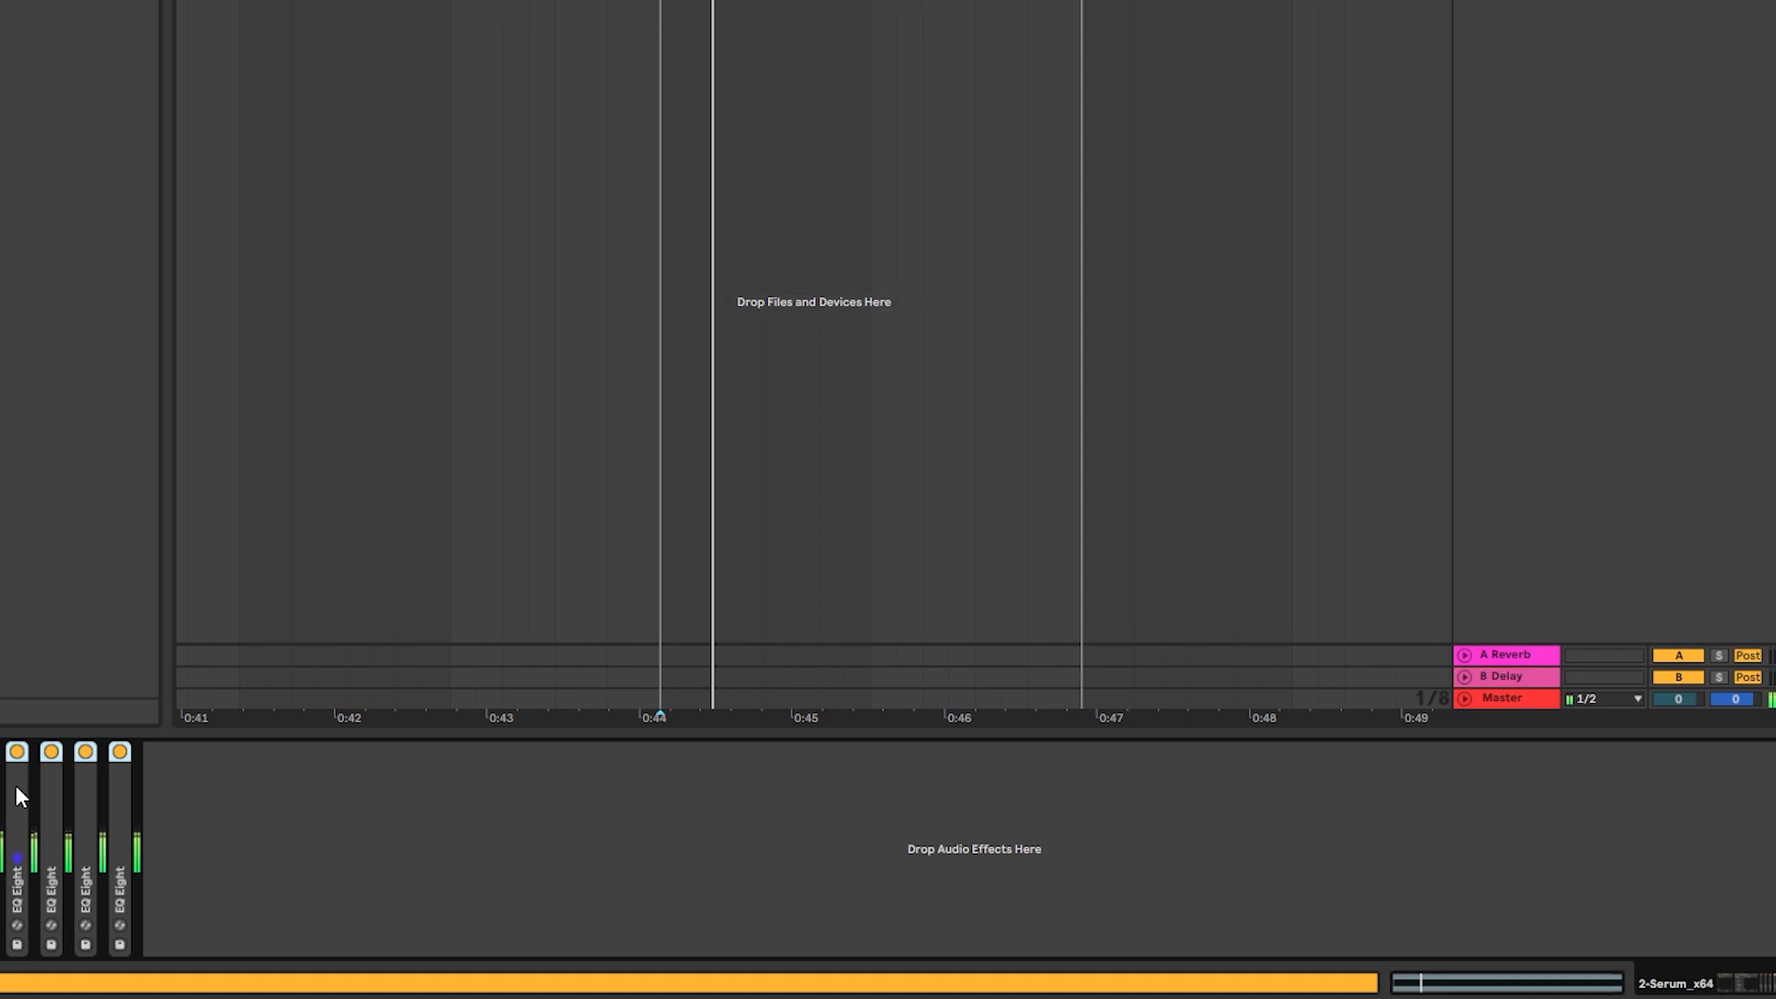
# Expand the folded EQ Eight devices after Trash 2 to reveal their notch cuts.
pyautogui.click(15, 749)
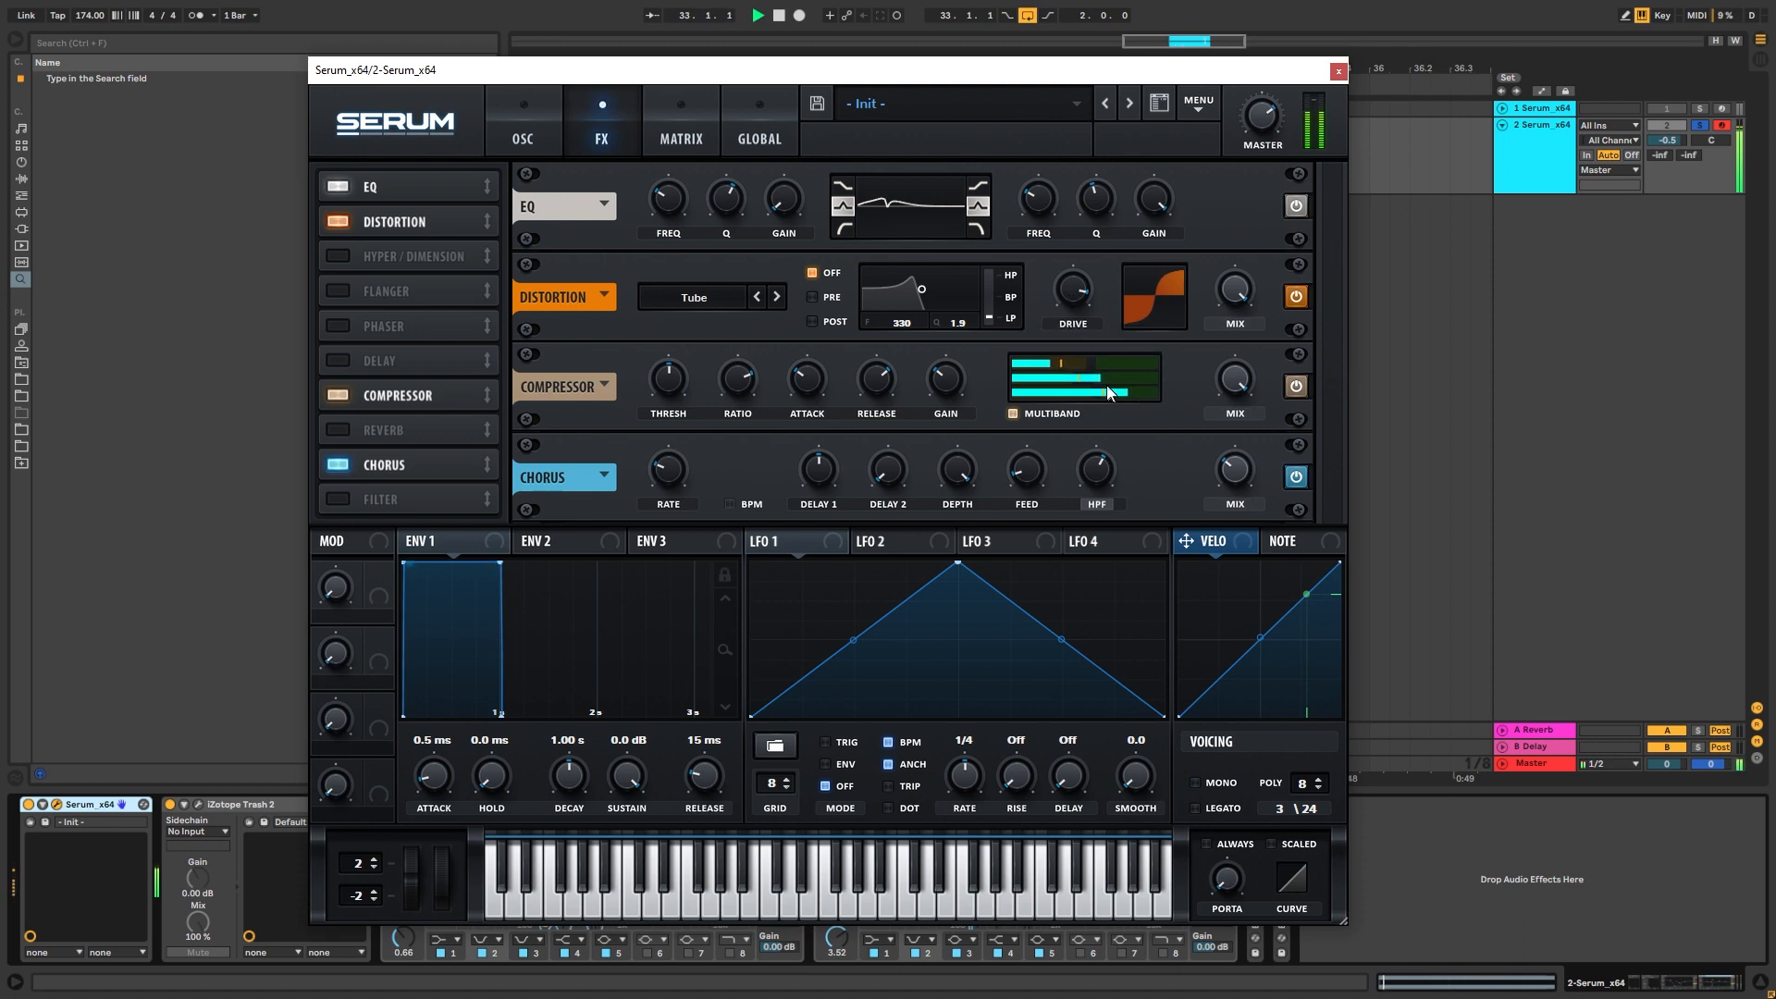
# Reopen the Serum plug-in window from the track's device chain.
pyautogui.click(1336, 70)
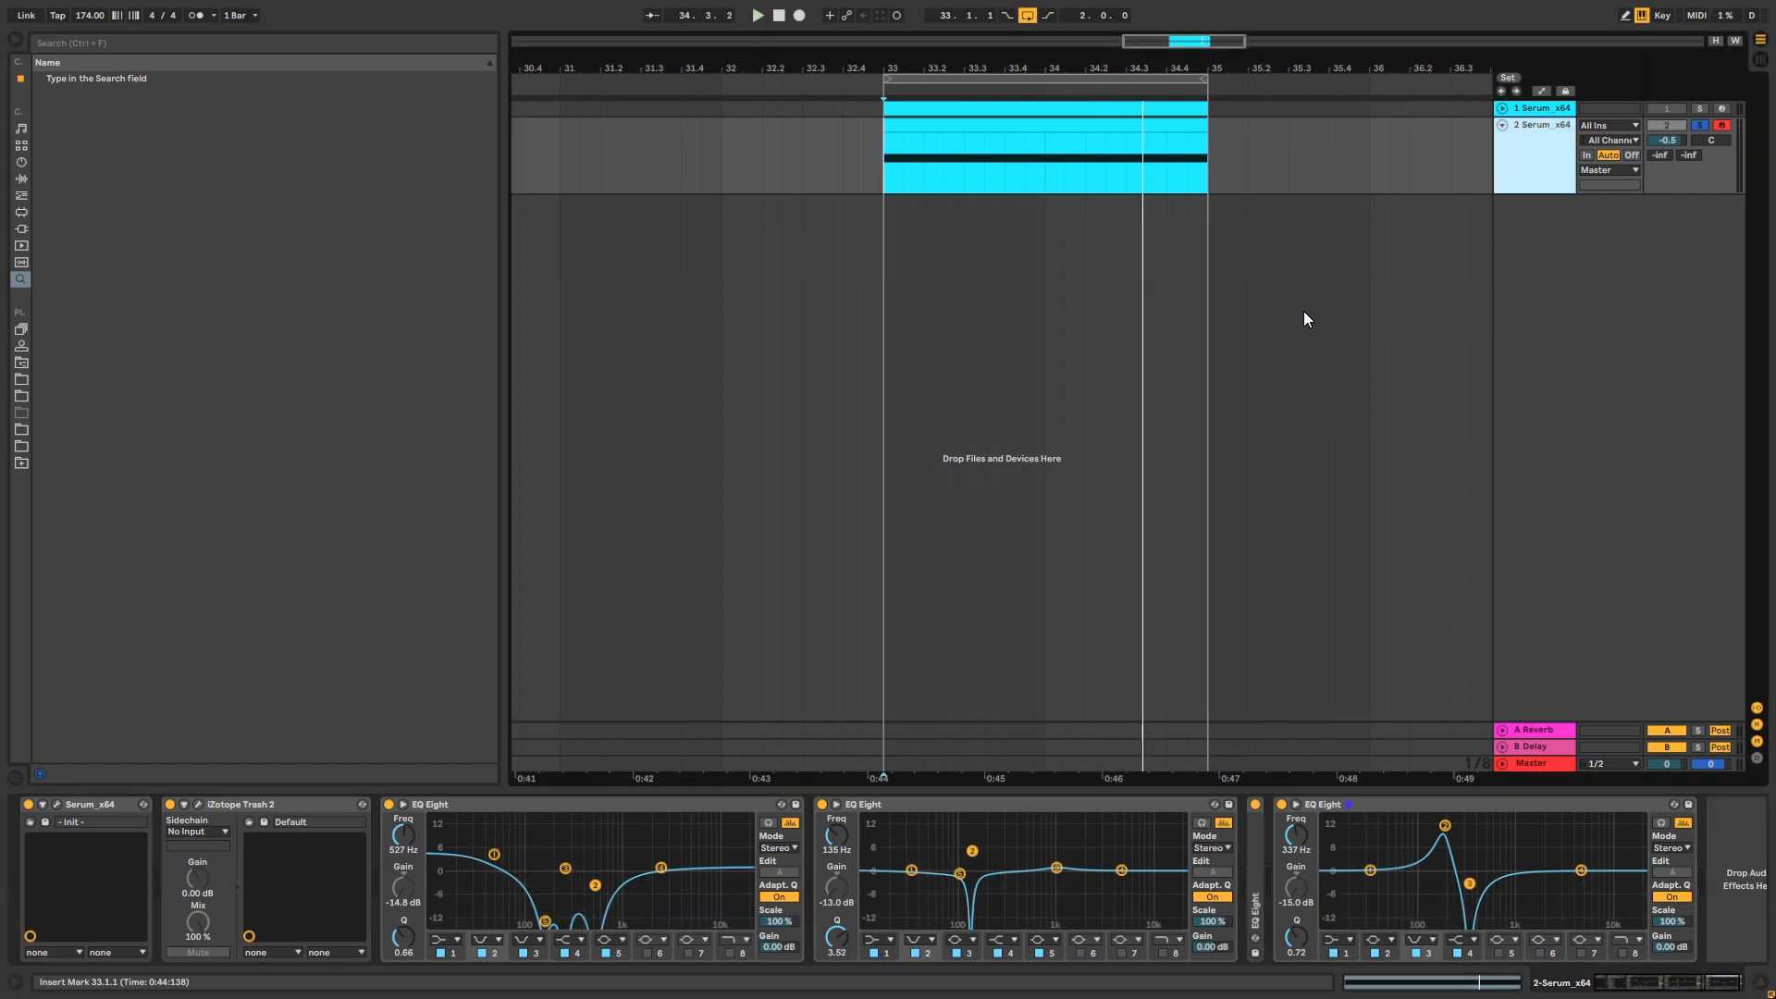
pyautogui.moveTo(1276, 283)
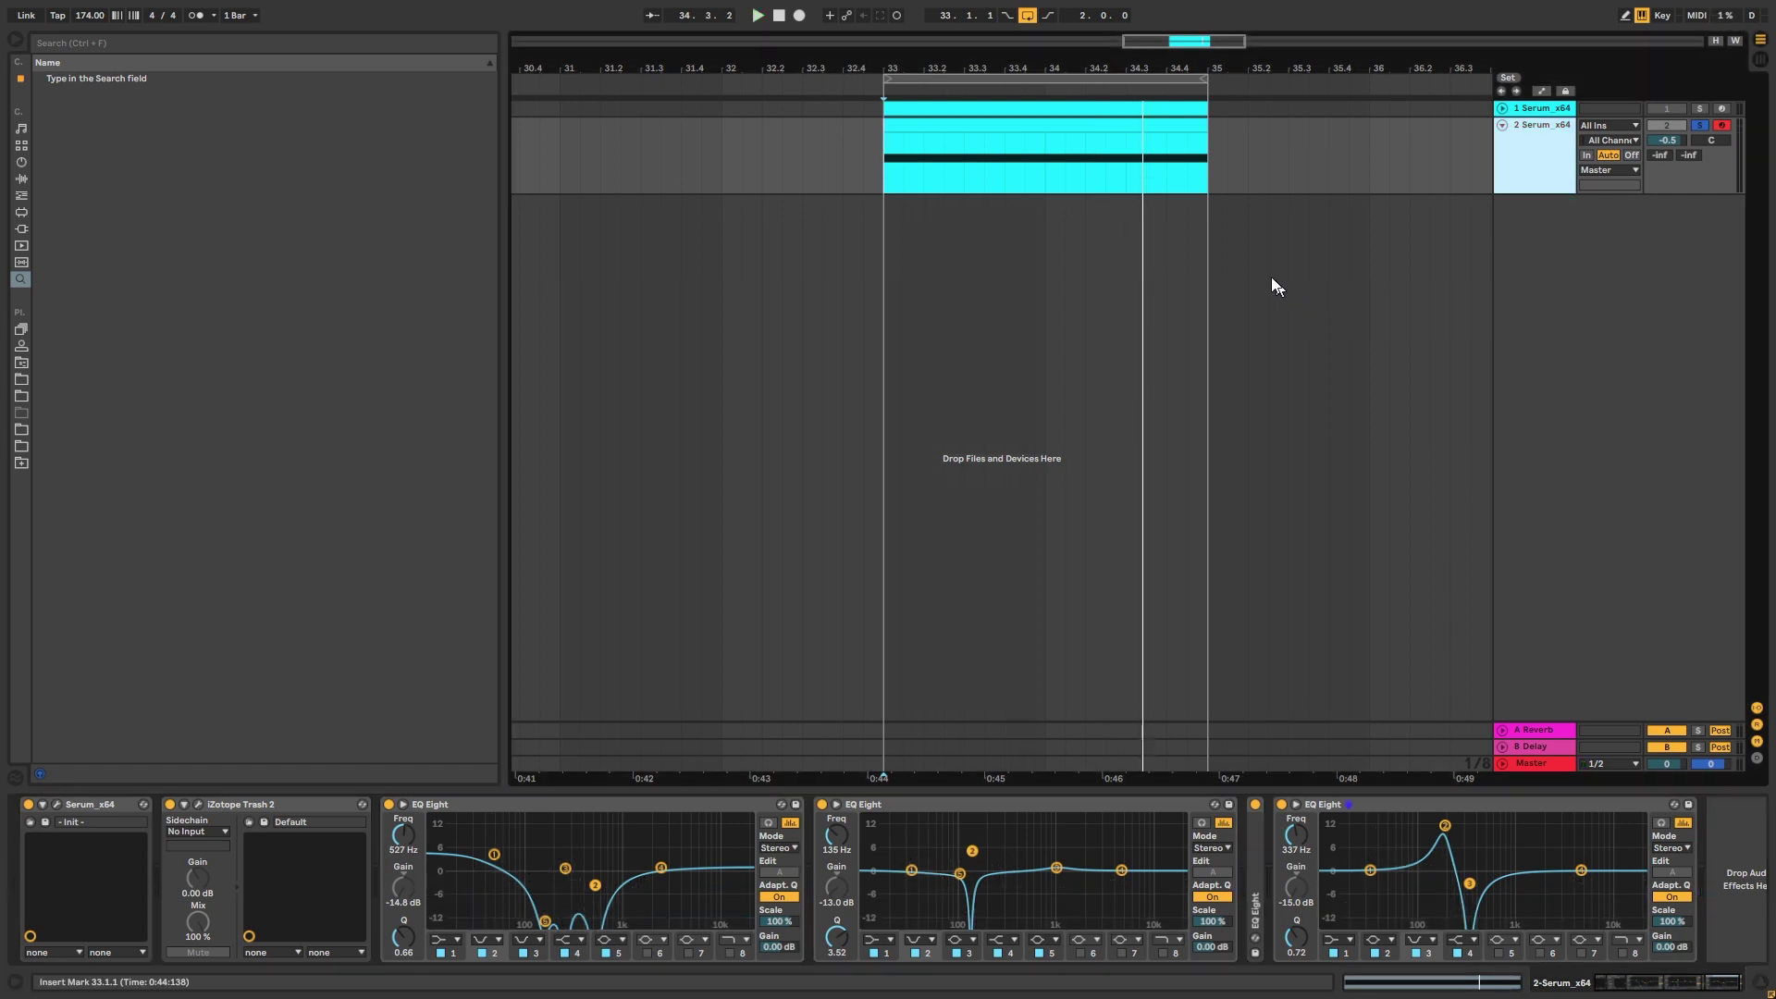
pyautogui.moveTo(1258, 274)
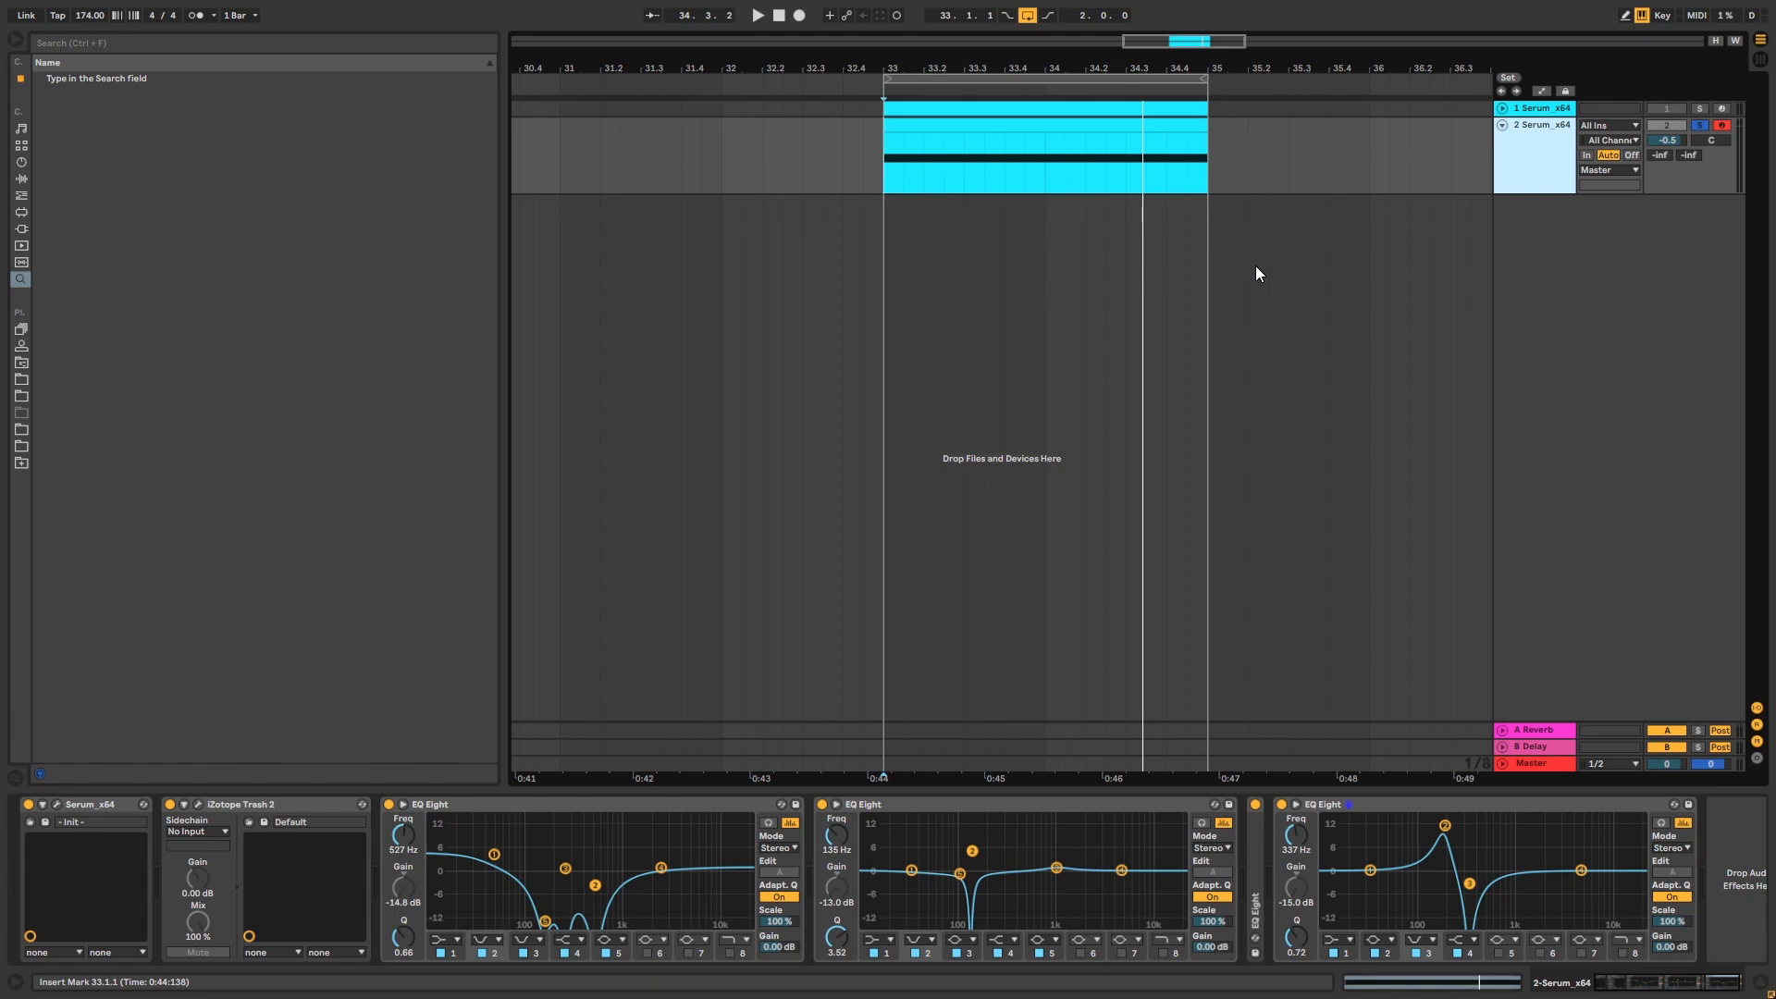